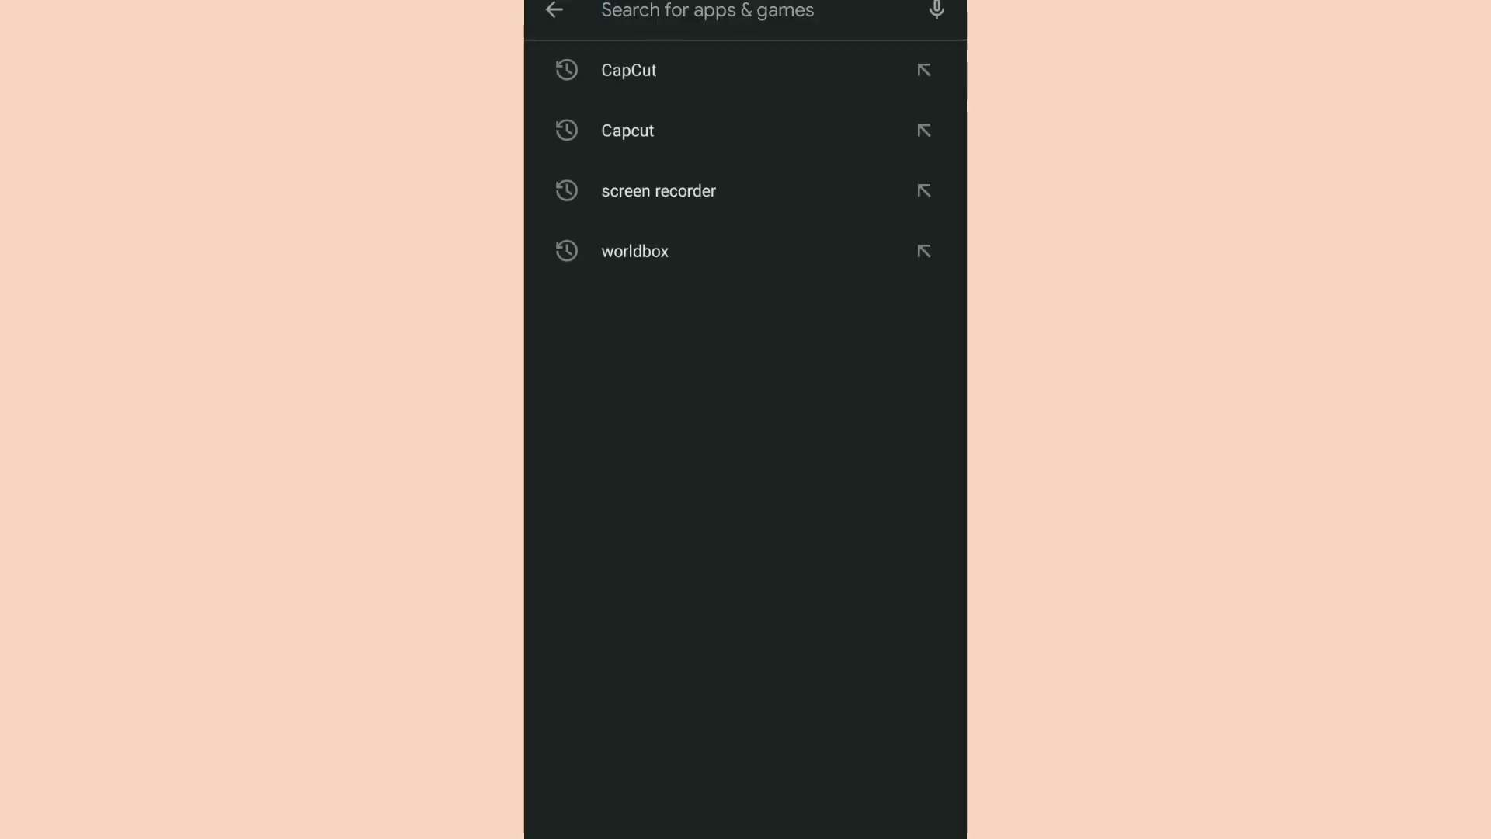
# Search Play Store for 'Capcut', review the CapCut by Bytedance listing and return to results
pyautogui.write('C')
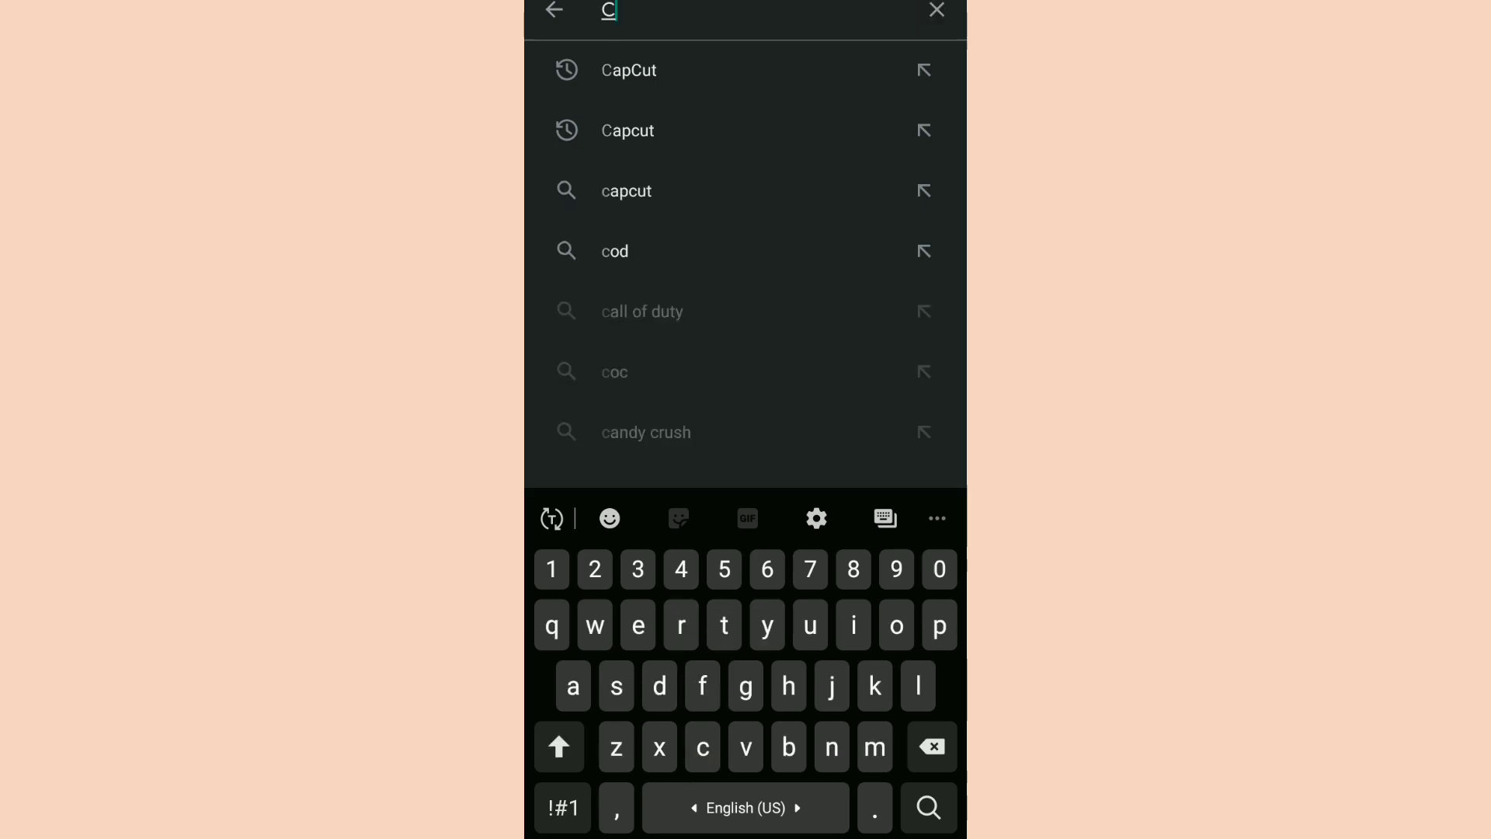
pyautogui.click(626, 131)
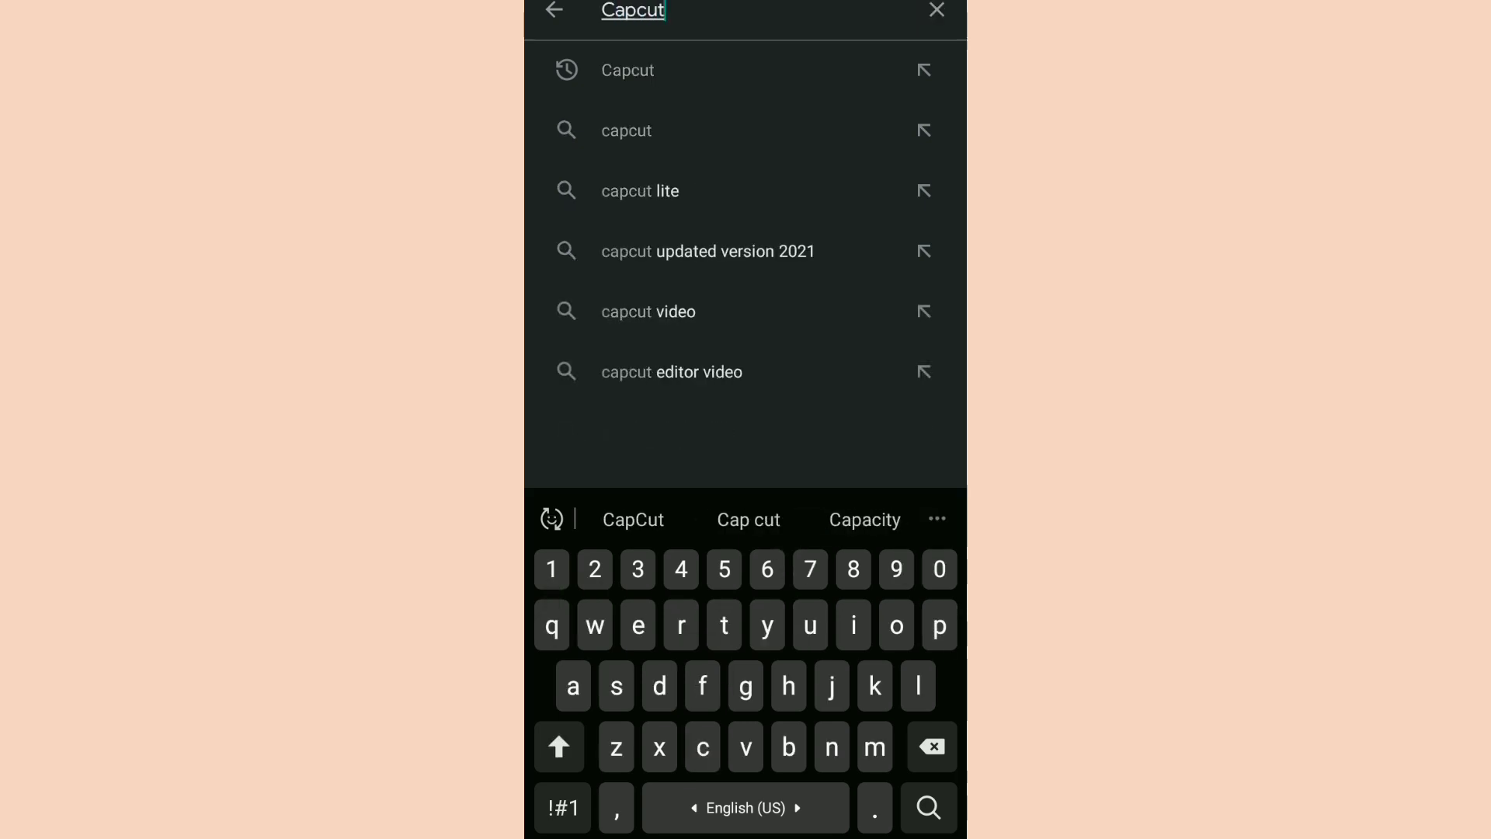
pyautogui.click(626, 70)
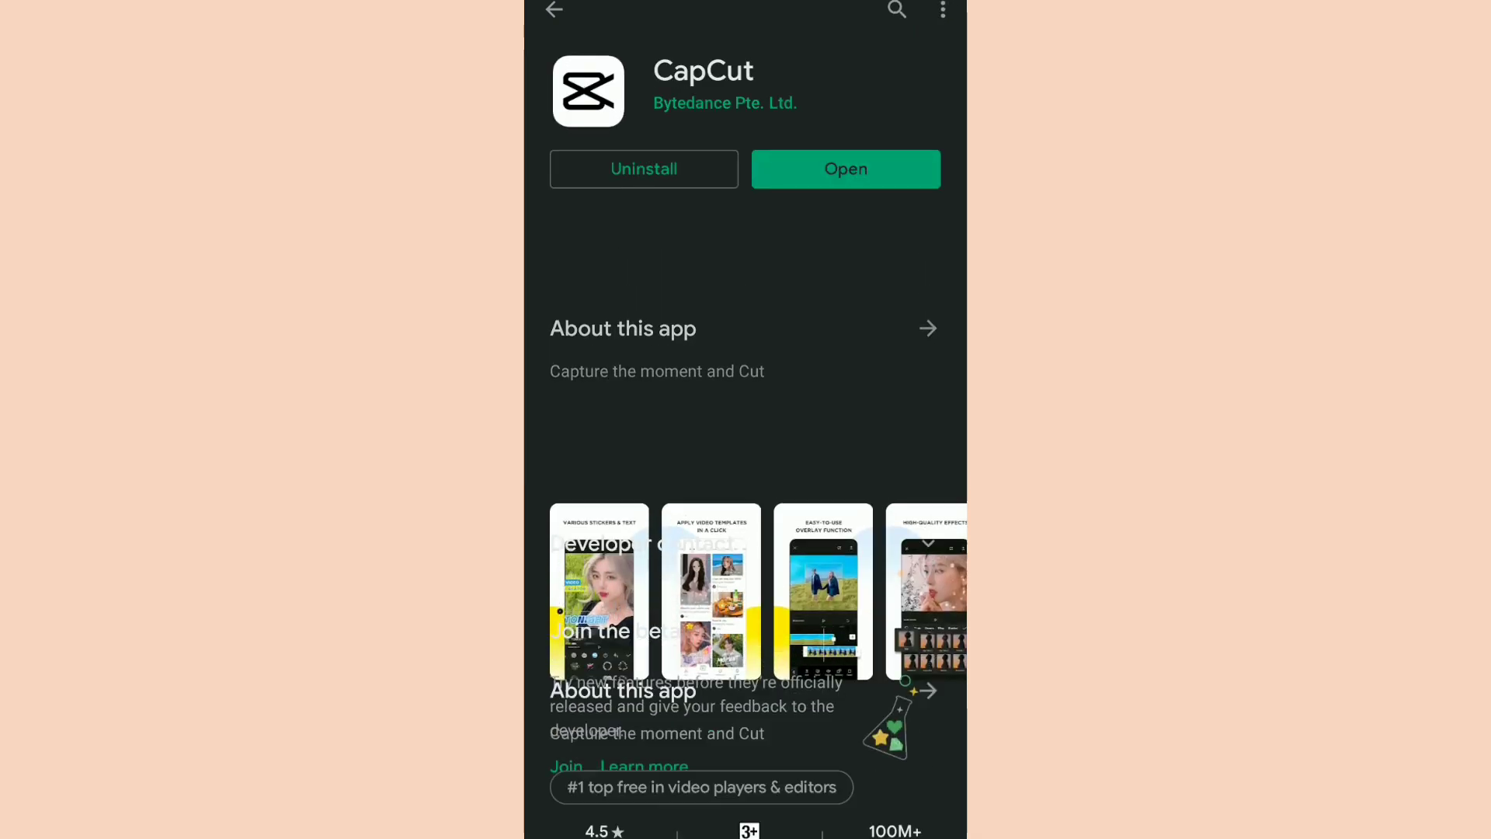
pyautogui.scroll(-3)
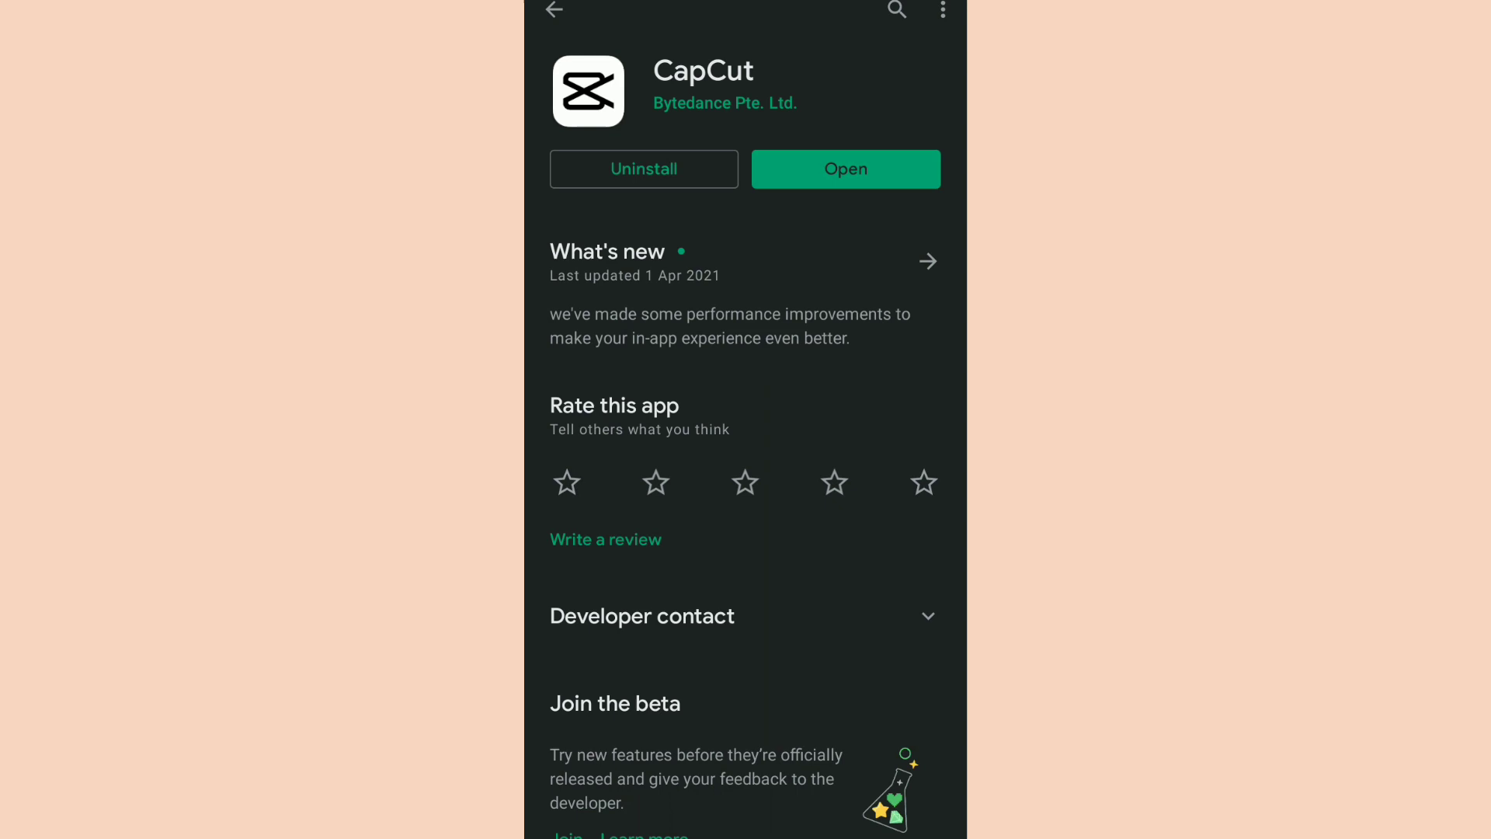
pyautogui.scroll(-3)
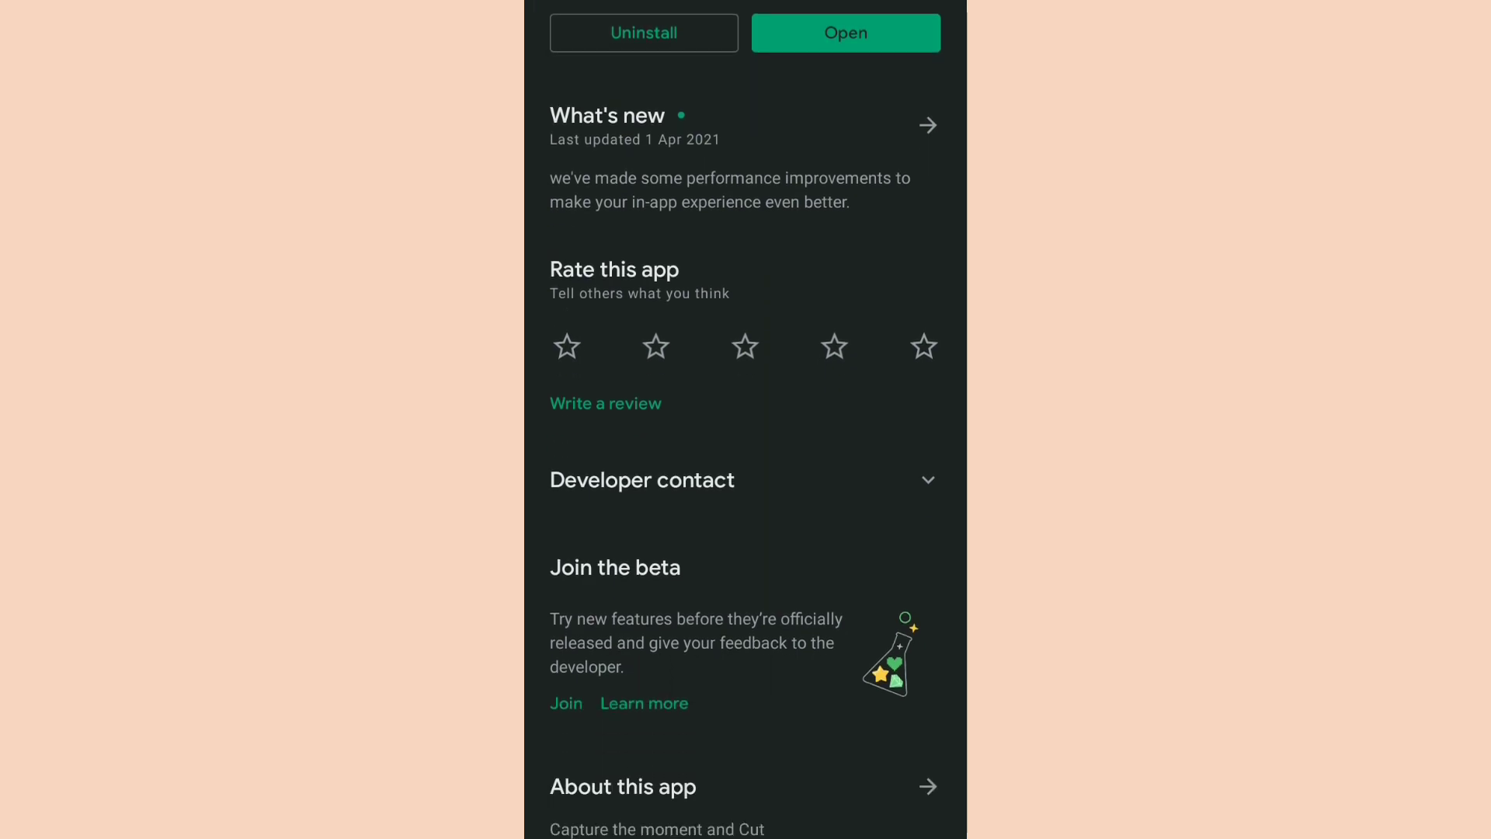
pyautogui.scroll(-3)
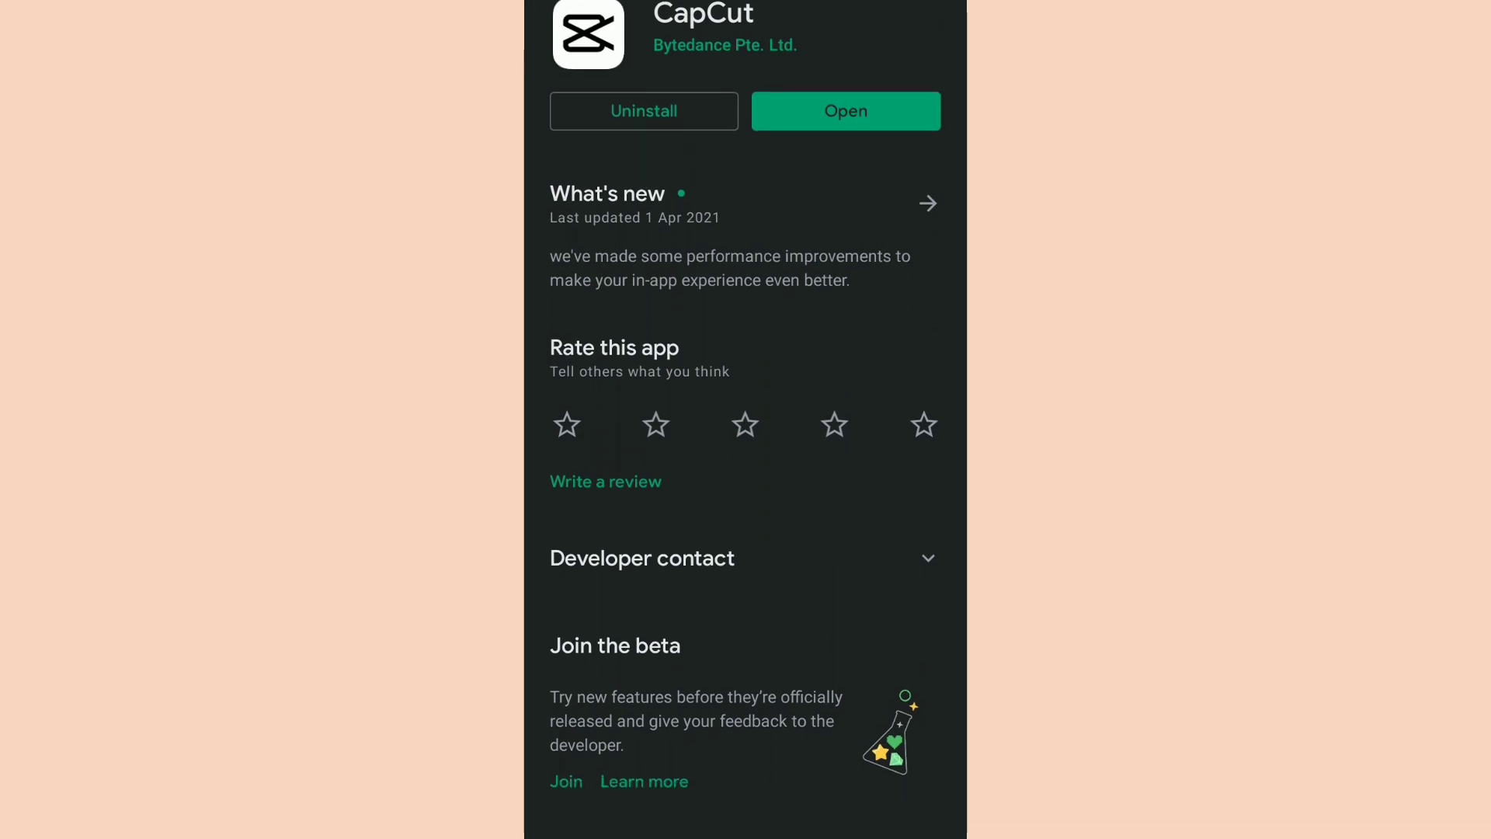
pyautogui.scroll(-3)
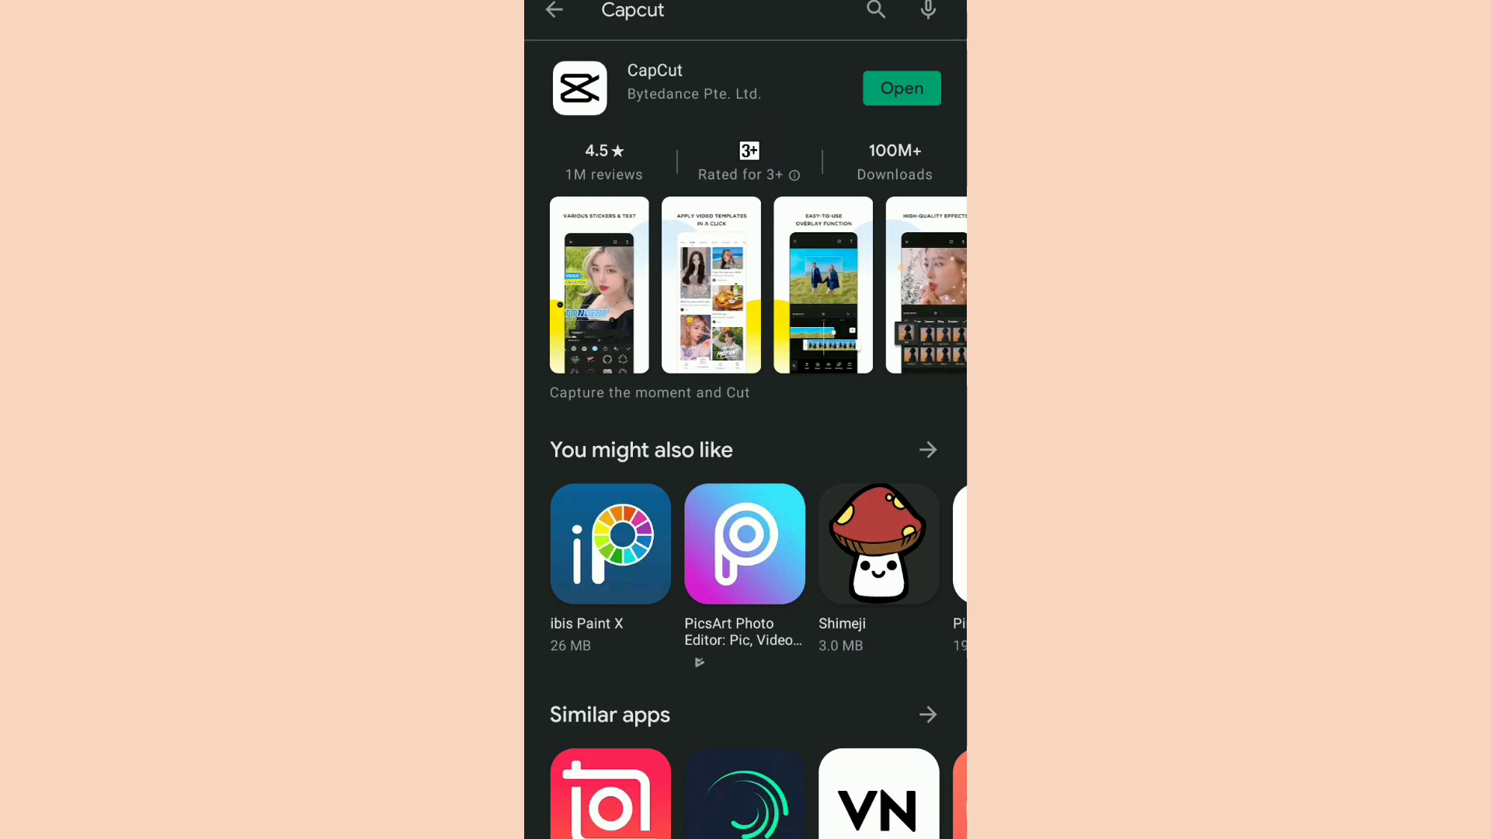
# Launch CapCut and start a new project with the circular intro video
pyautogui.click(899, 87)
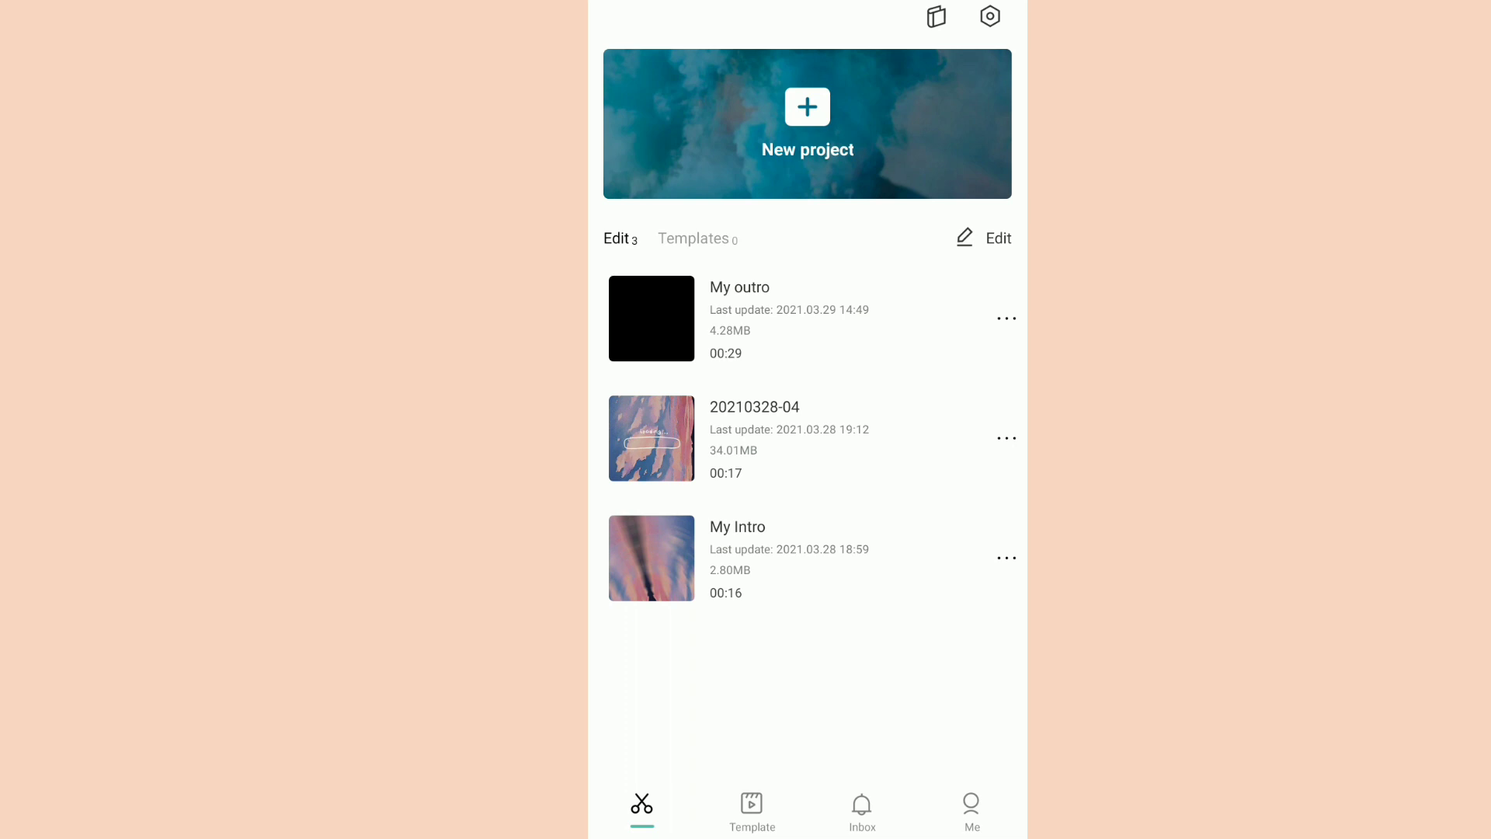
pyautogui.click(806, 124)
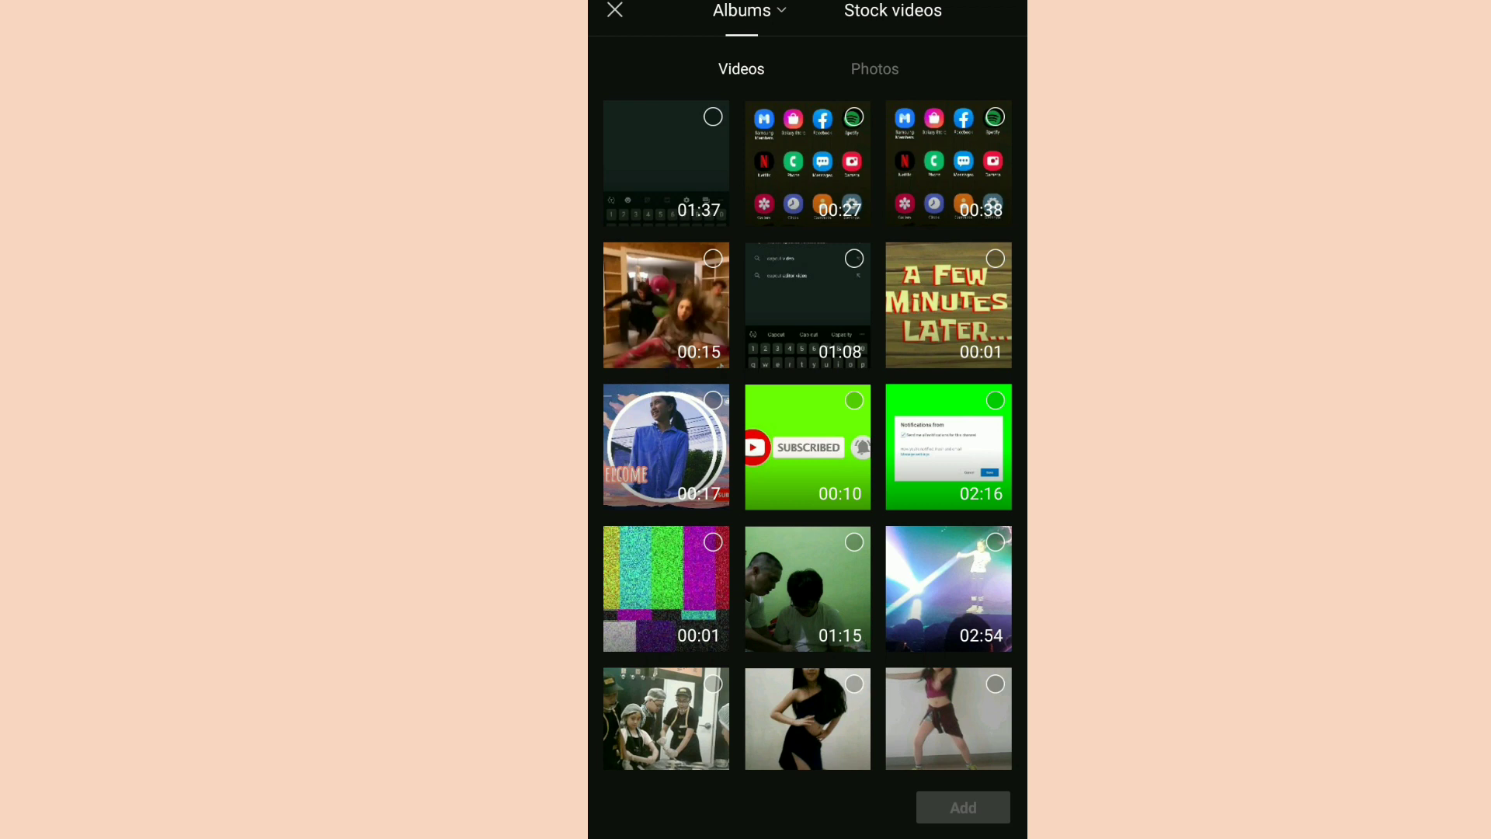
pyautogui.scroll(-3)
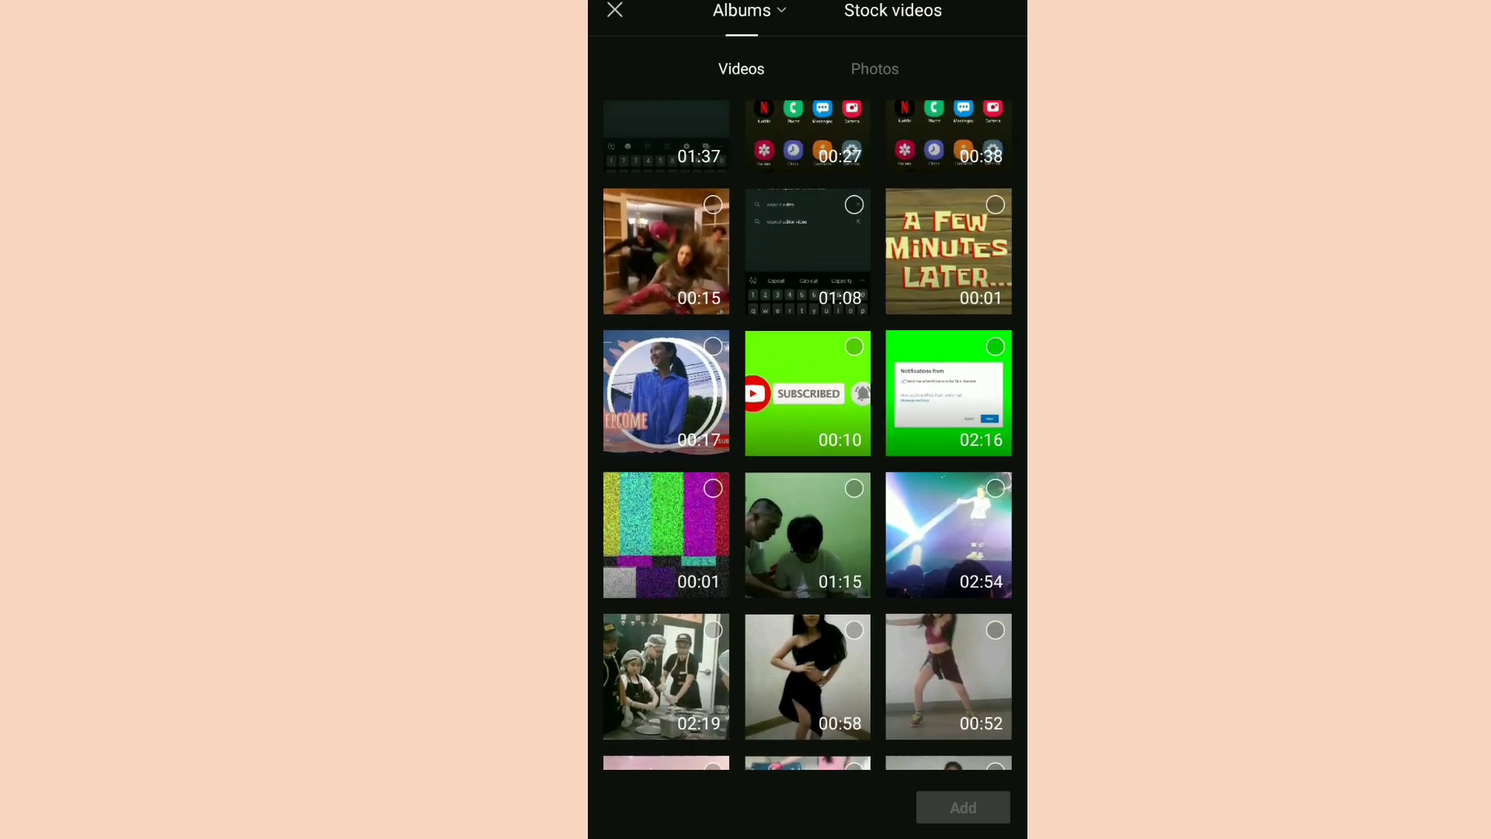
pyautogui.click(665, 391)
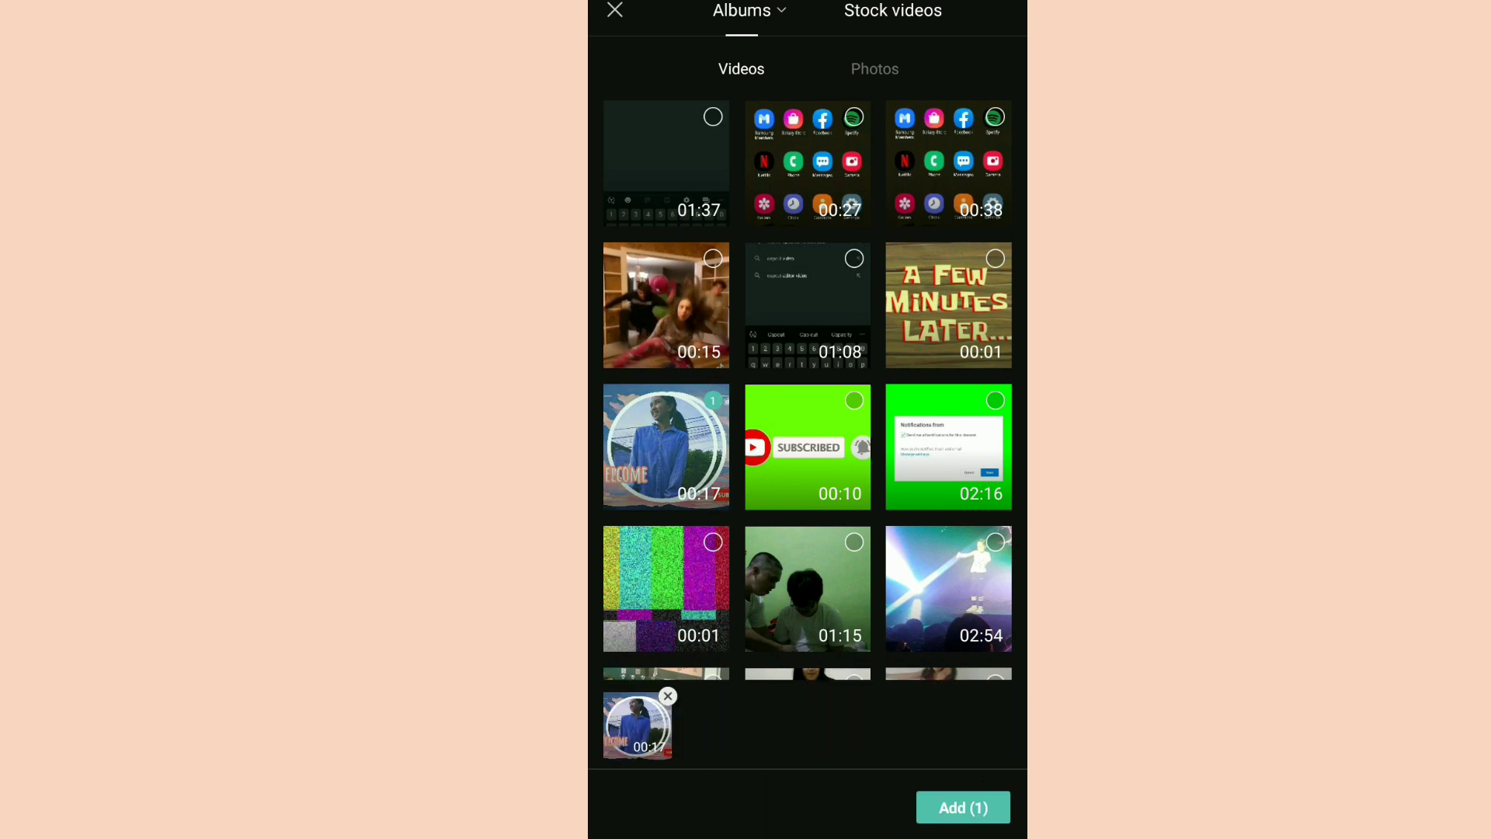
pyautogui.click(964, 806)
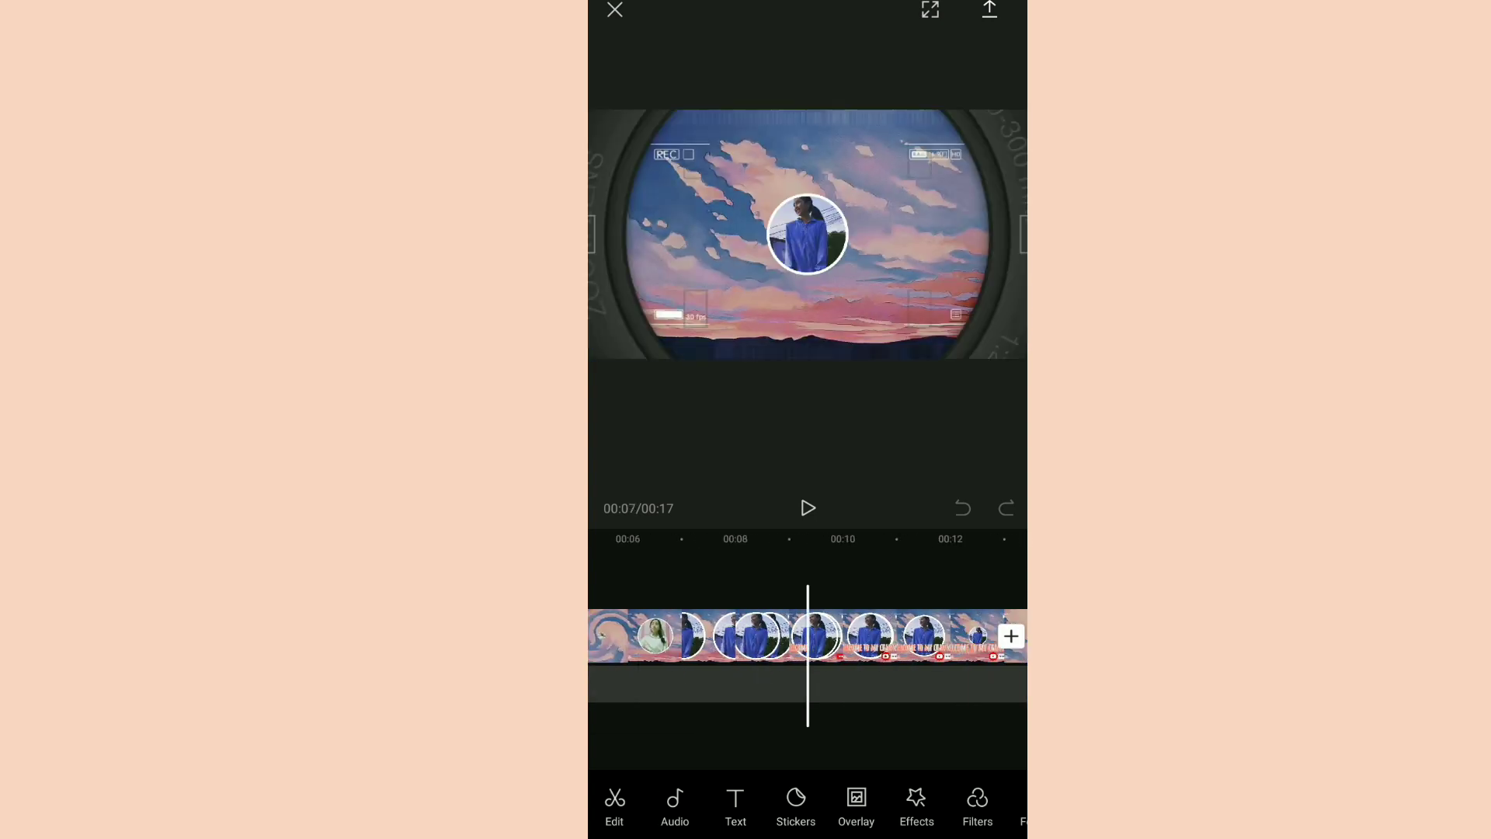
# Append the purple script-text image and cartoon potato photo after the intro
pyautogui.click(1010, 635)
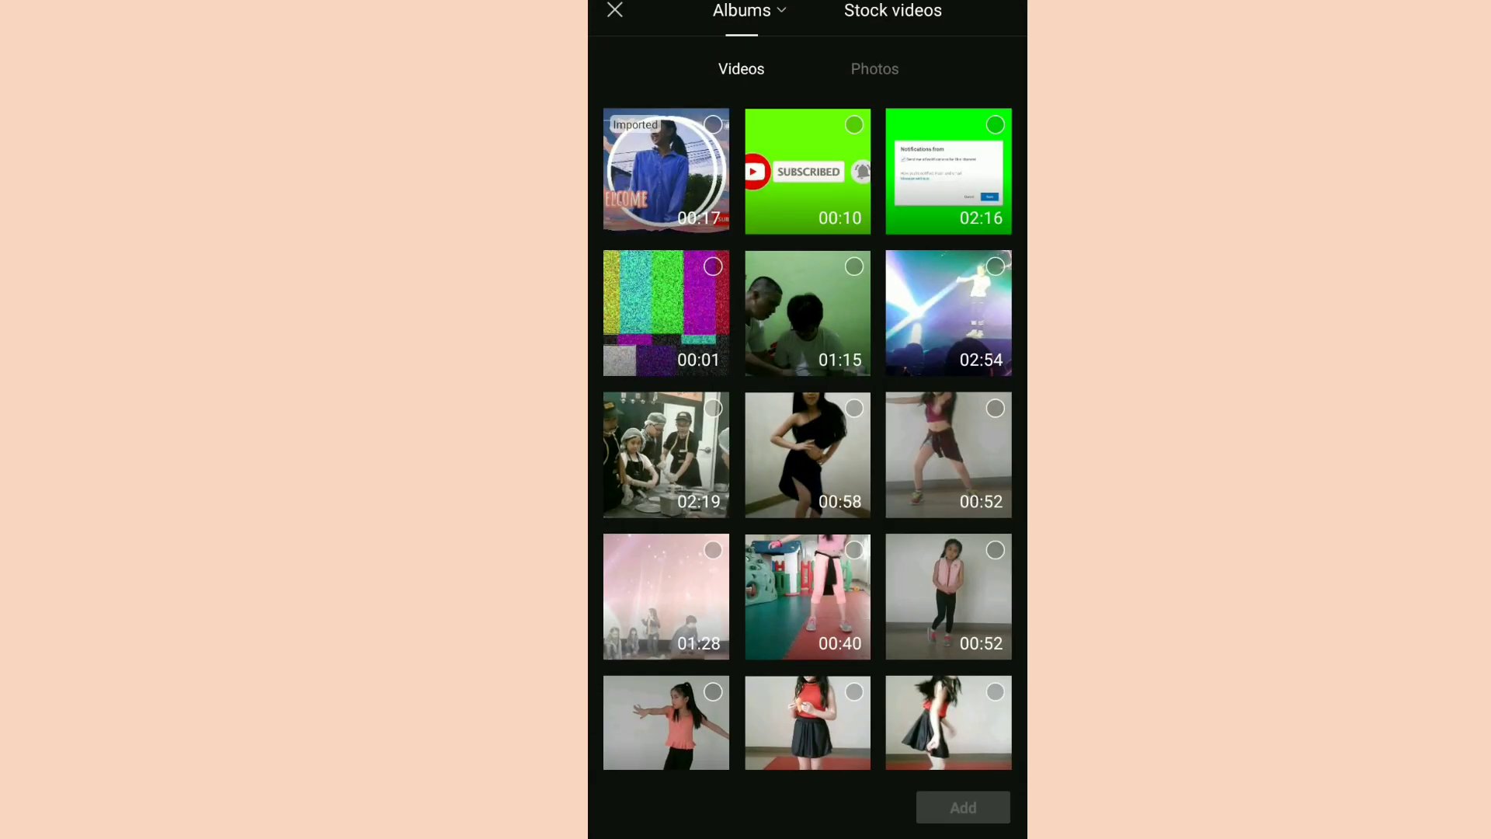
pyautogui.click(873, 68)
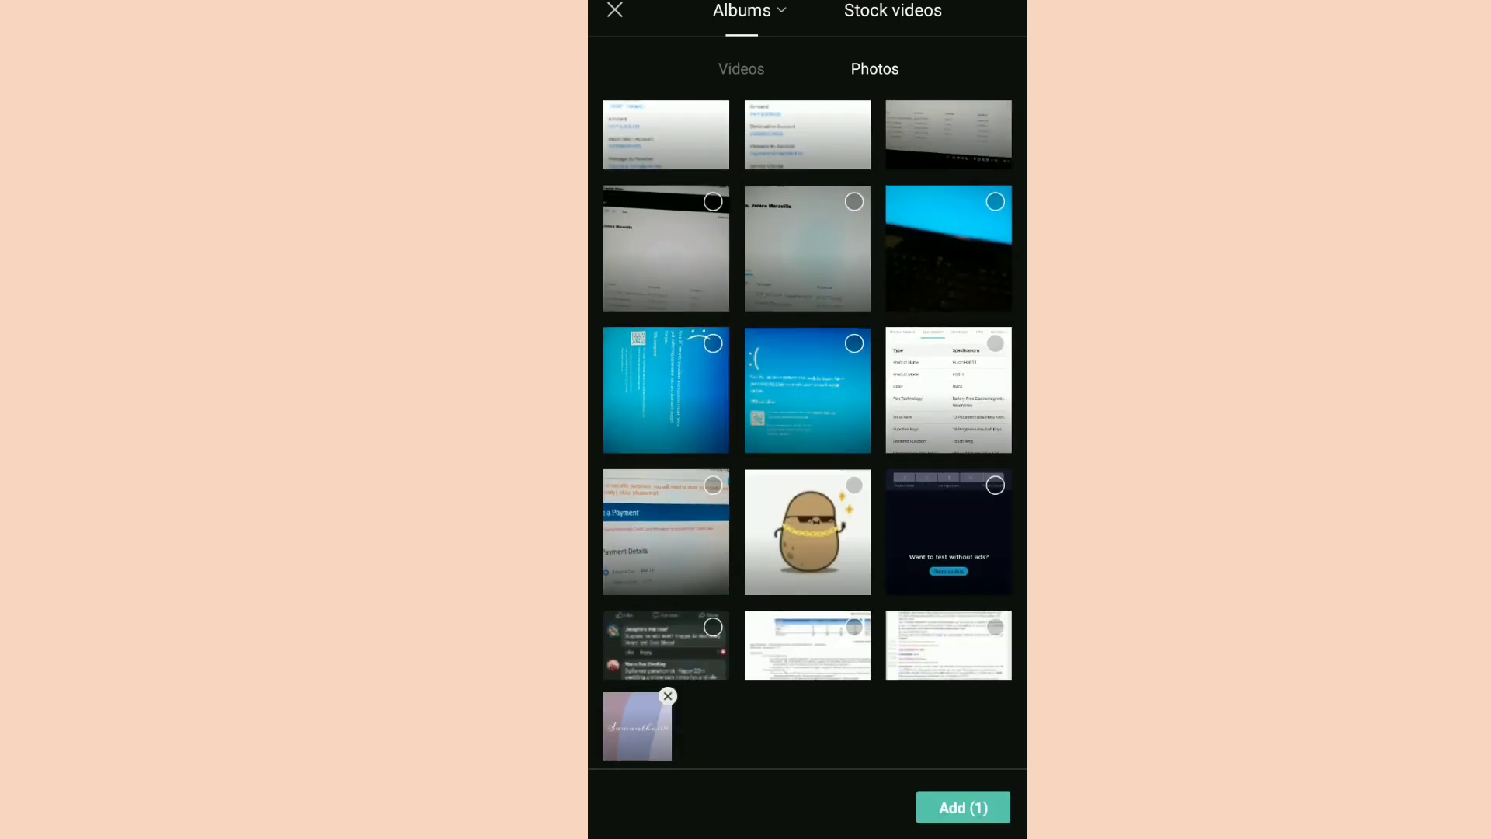
pyautogui.click(962, 807)
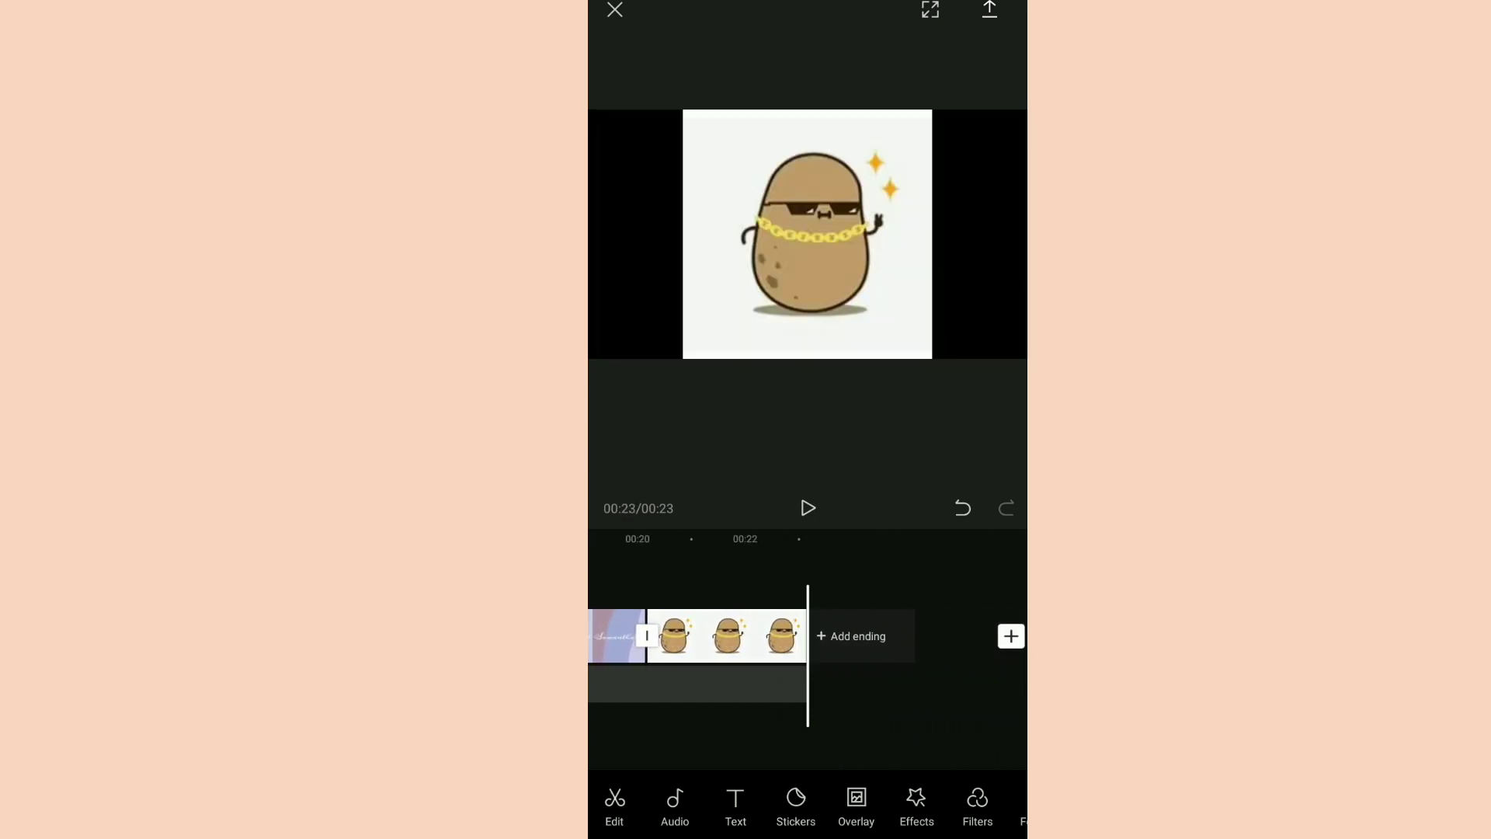
pyautogui.click(850, 637)
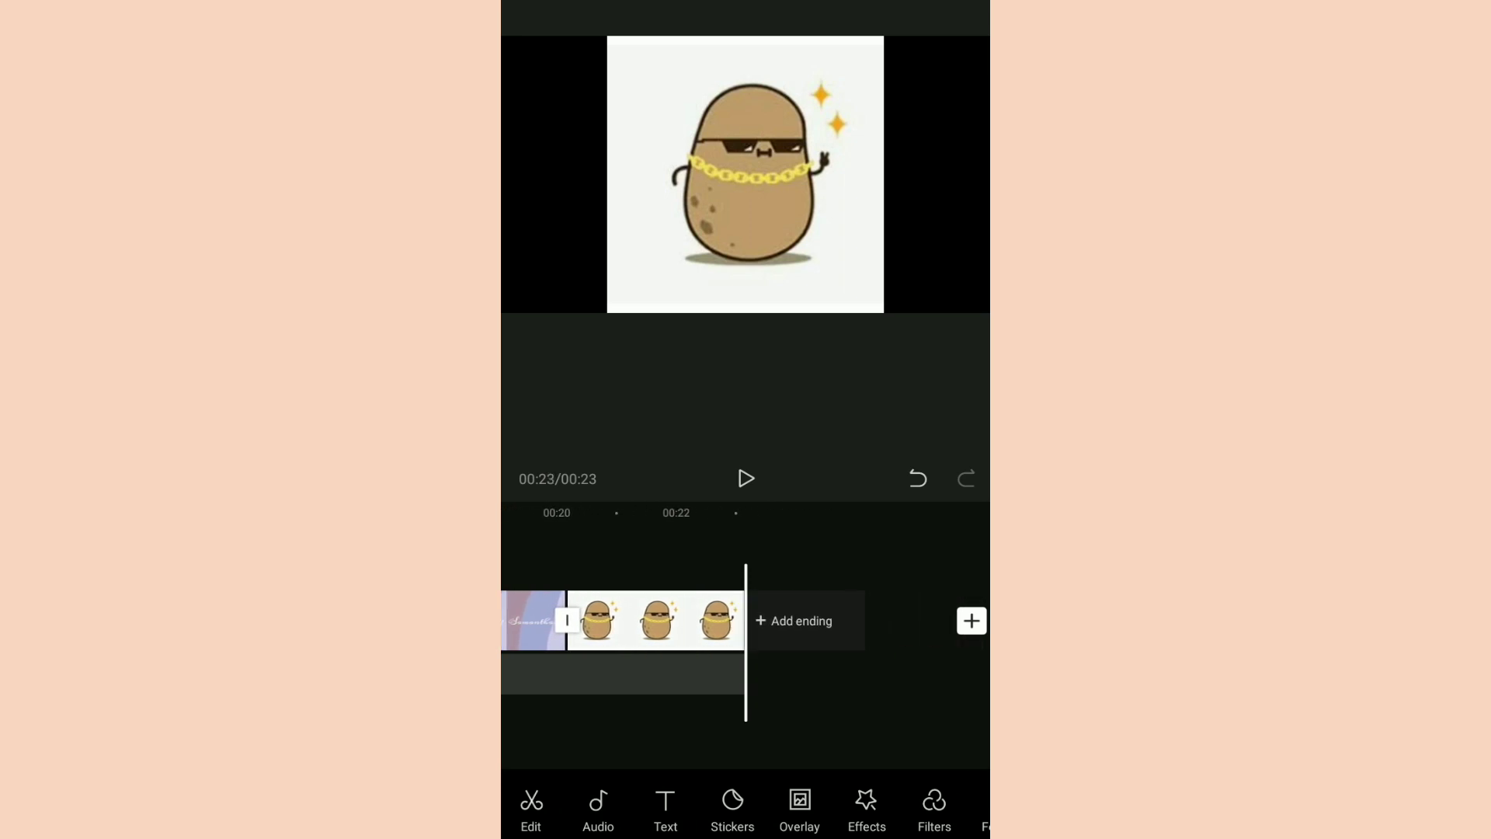
pyautogui.click(793, 619)
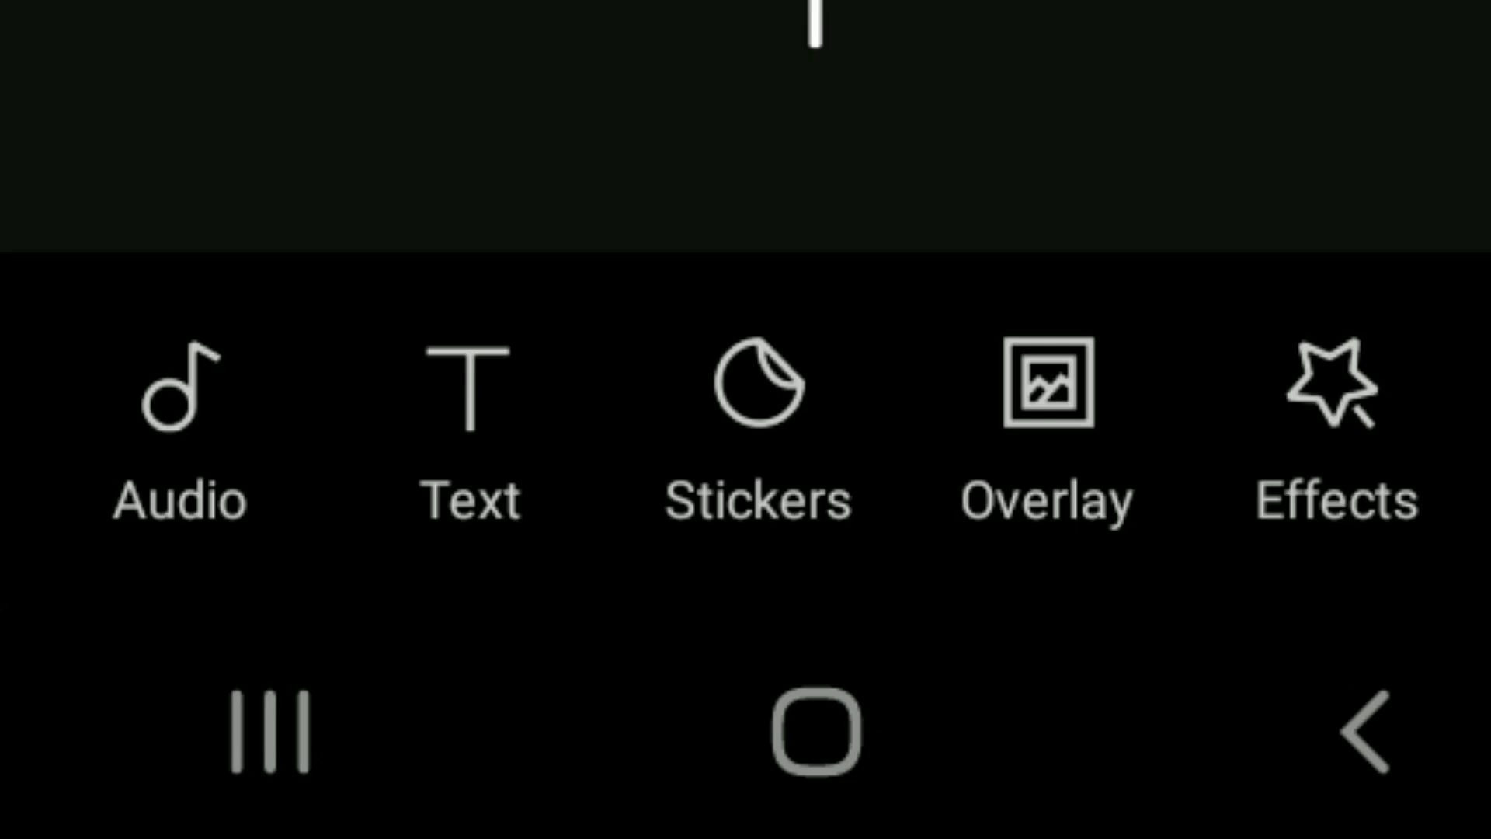
# Replace the background clip with a photo from the Photos tab, giving a 20-second beige clip
pyautogui.click(1046, 390)
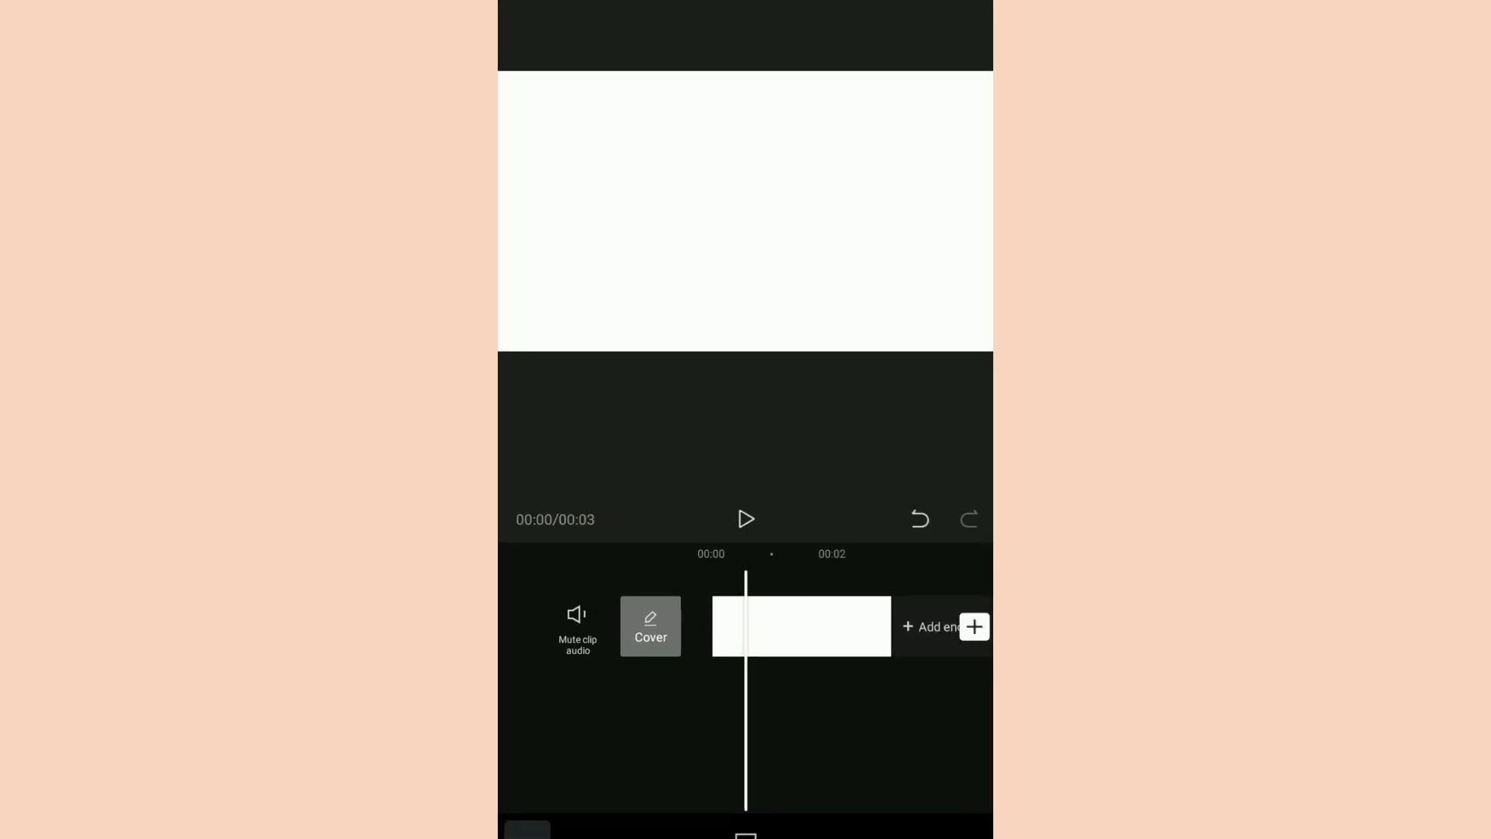
pyautogui.click(972, 626)
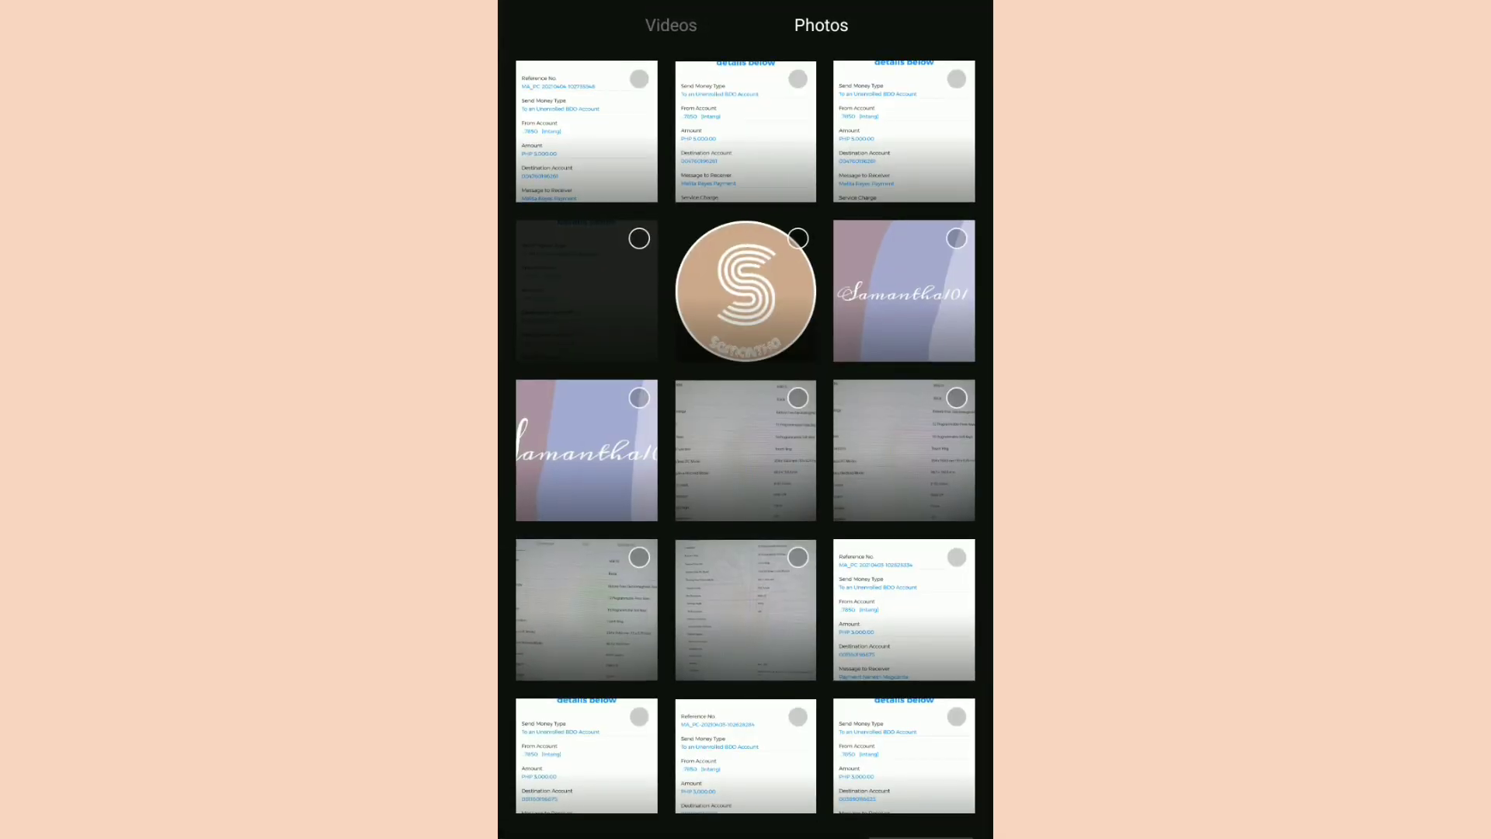
pyautogui.click(797, 238)
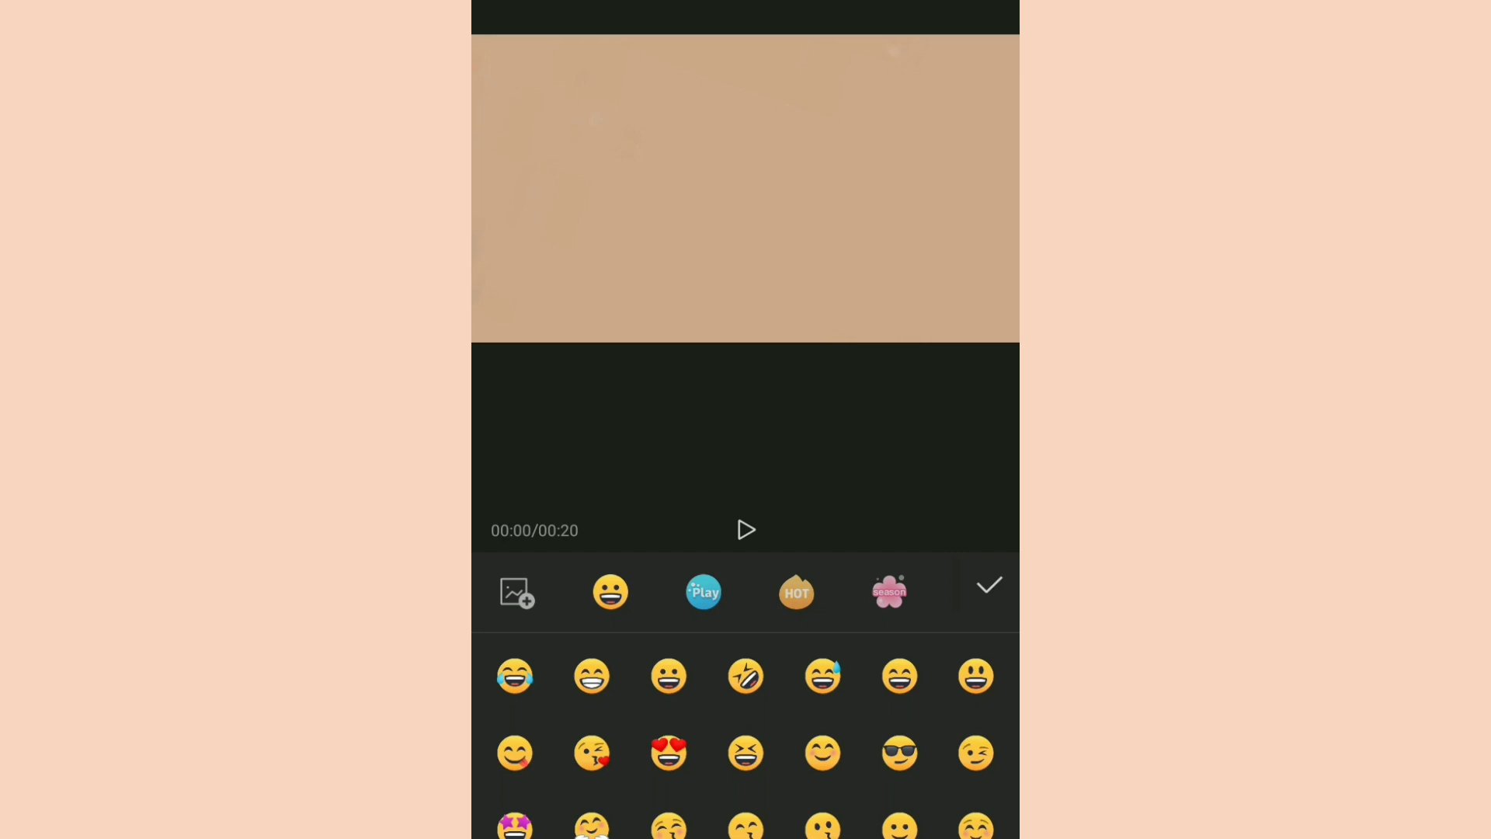
# Place a grinning emoji sticker on the beige frame
pyautogui.scroll(-3)
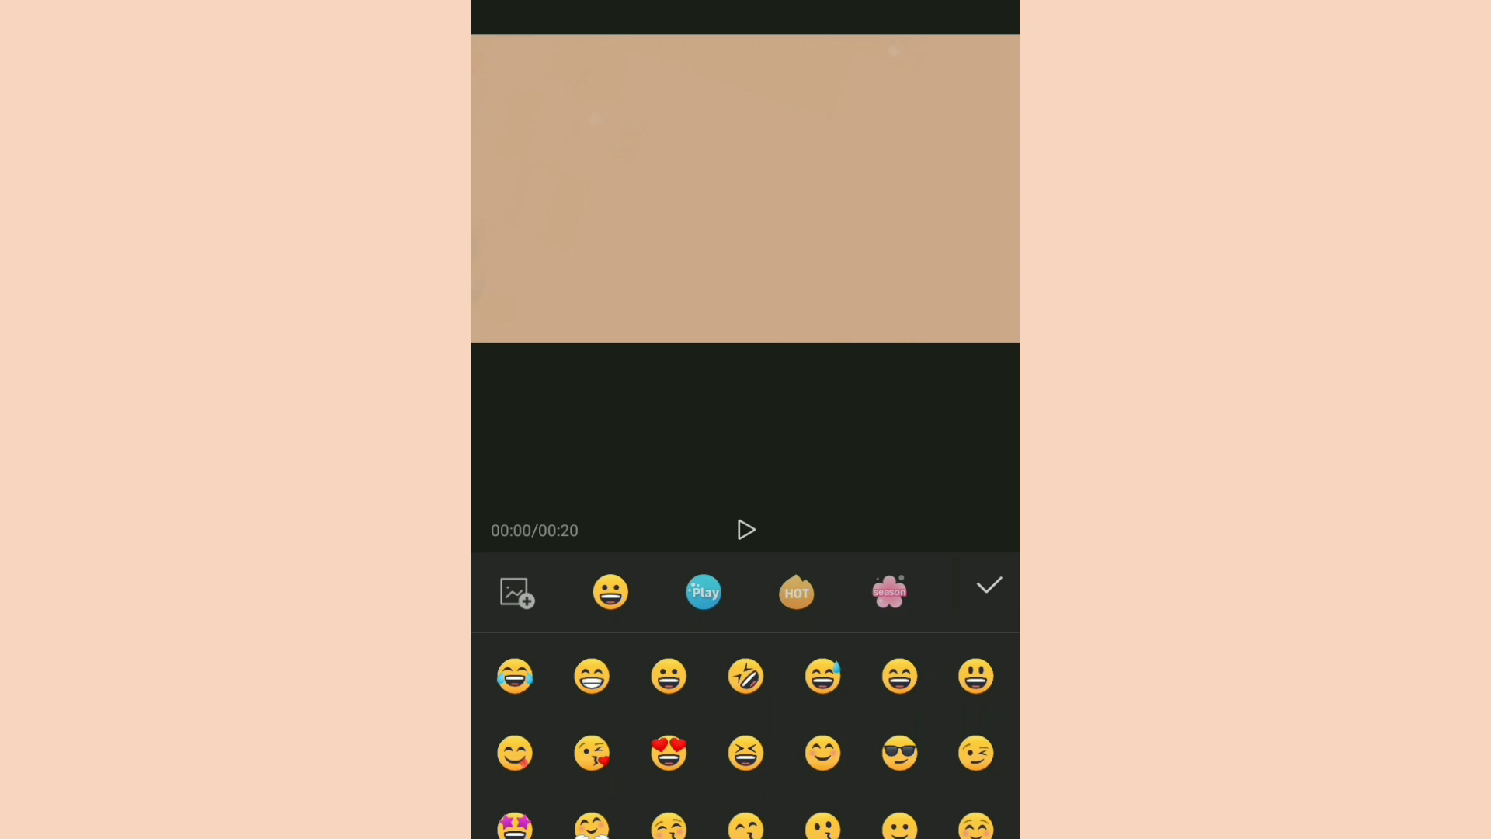
pyautogui.click(592, 676)
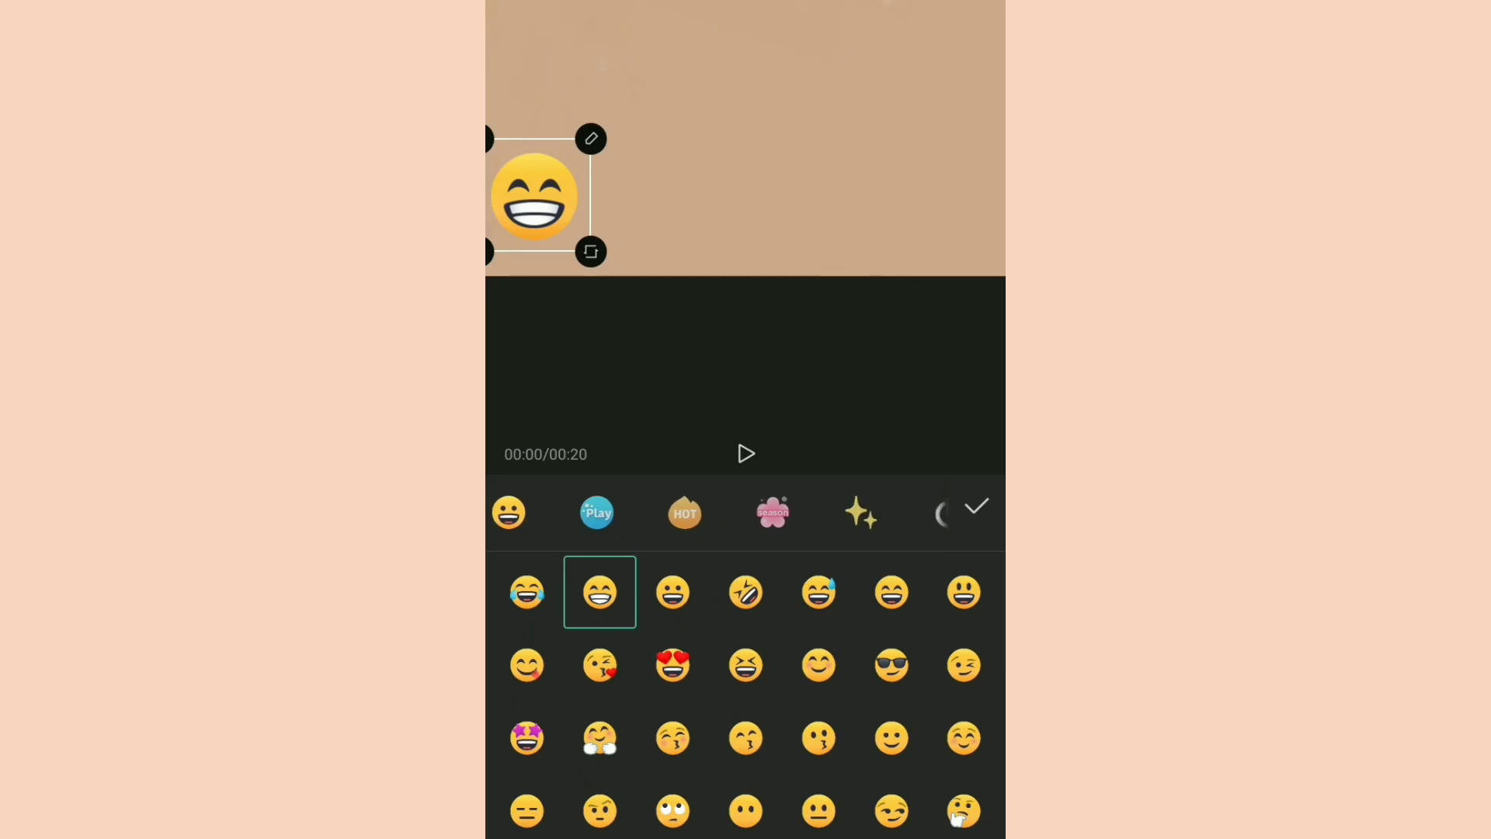
# Browse the spring sticker collection and add the pink heart wand sticker top left
pyautogui.click(772, 511)
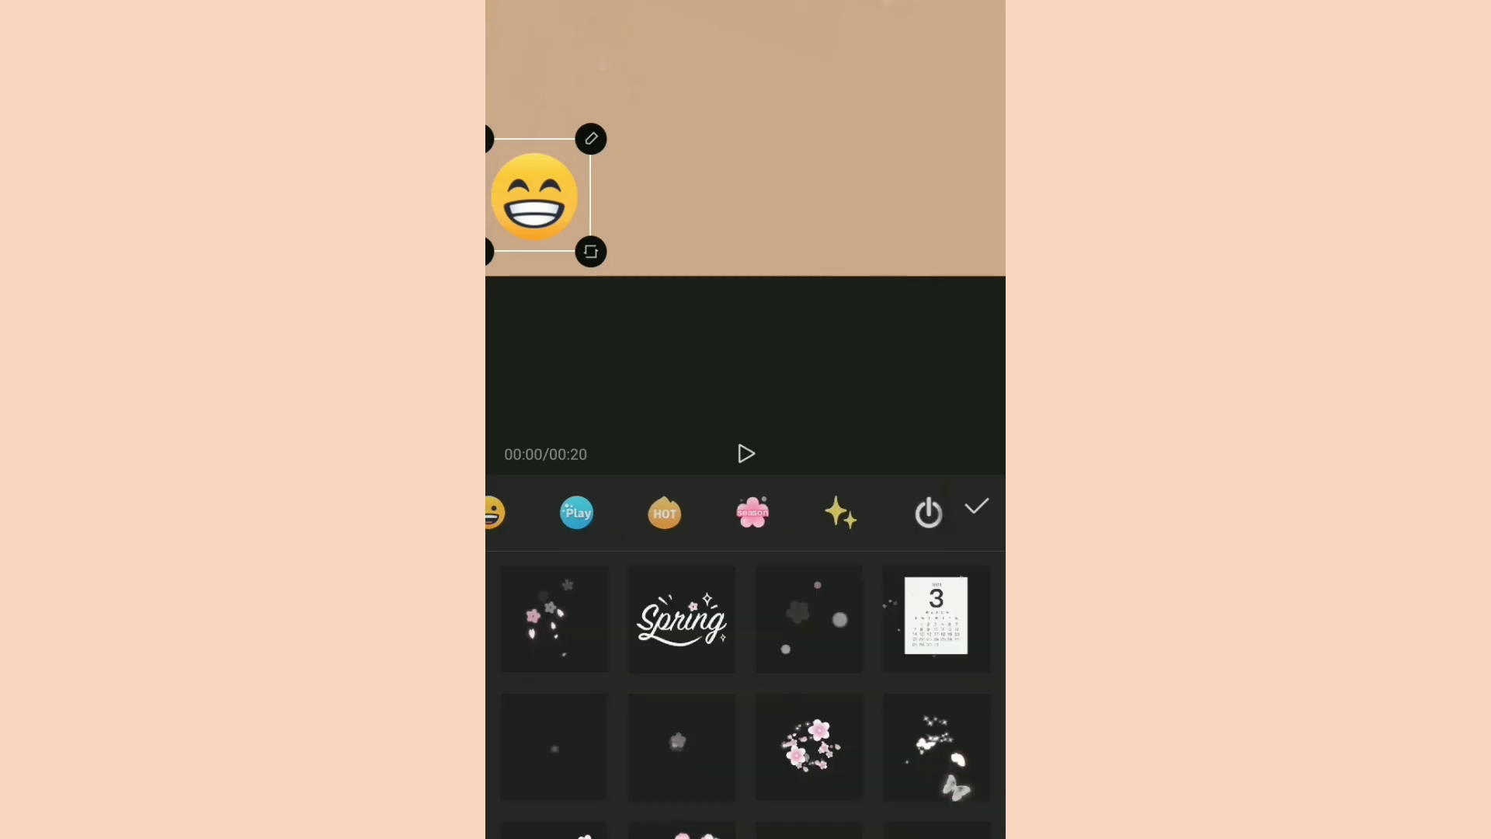
pyautogui.scroll(-3)
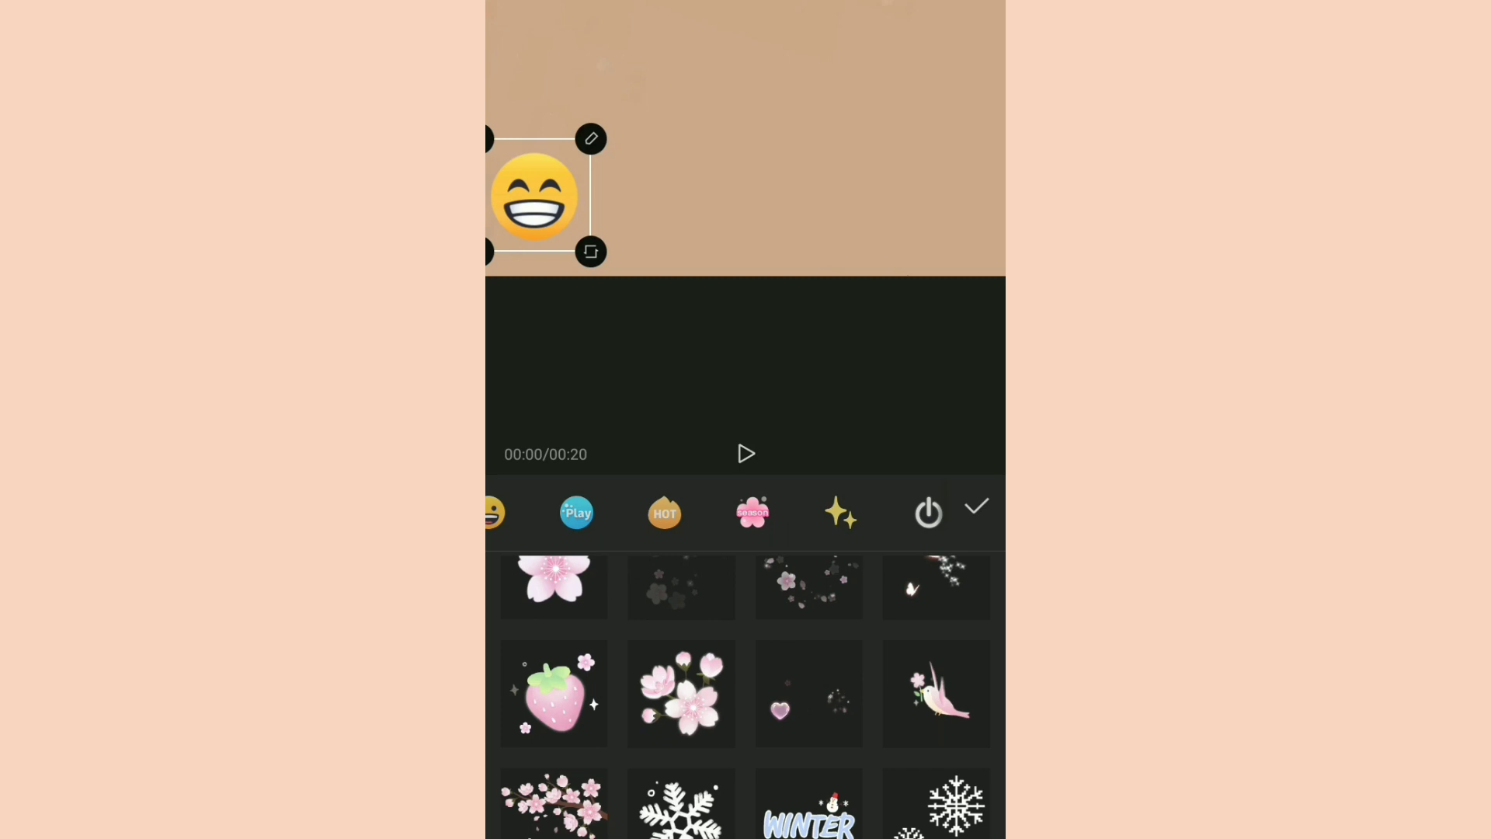
pyautogui.scroll(-3)
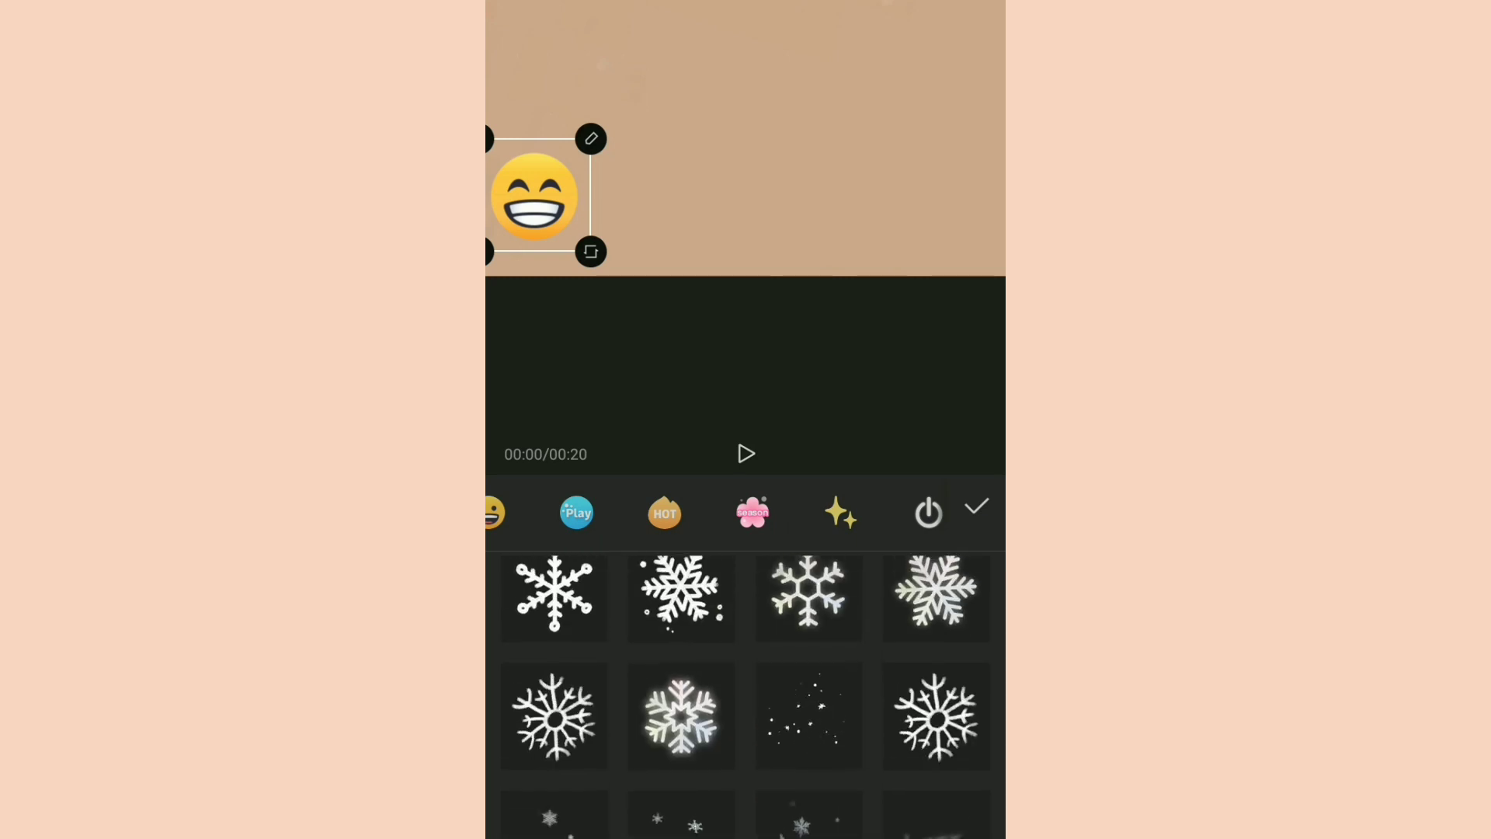
pyautogui.scroll(-3)
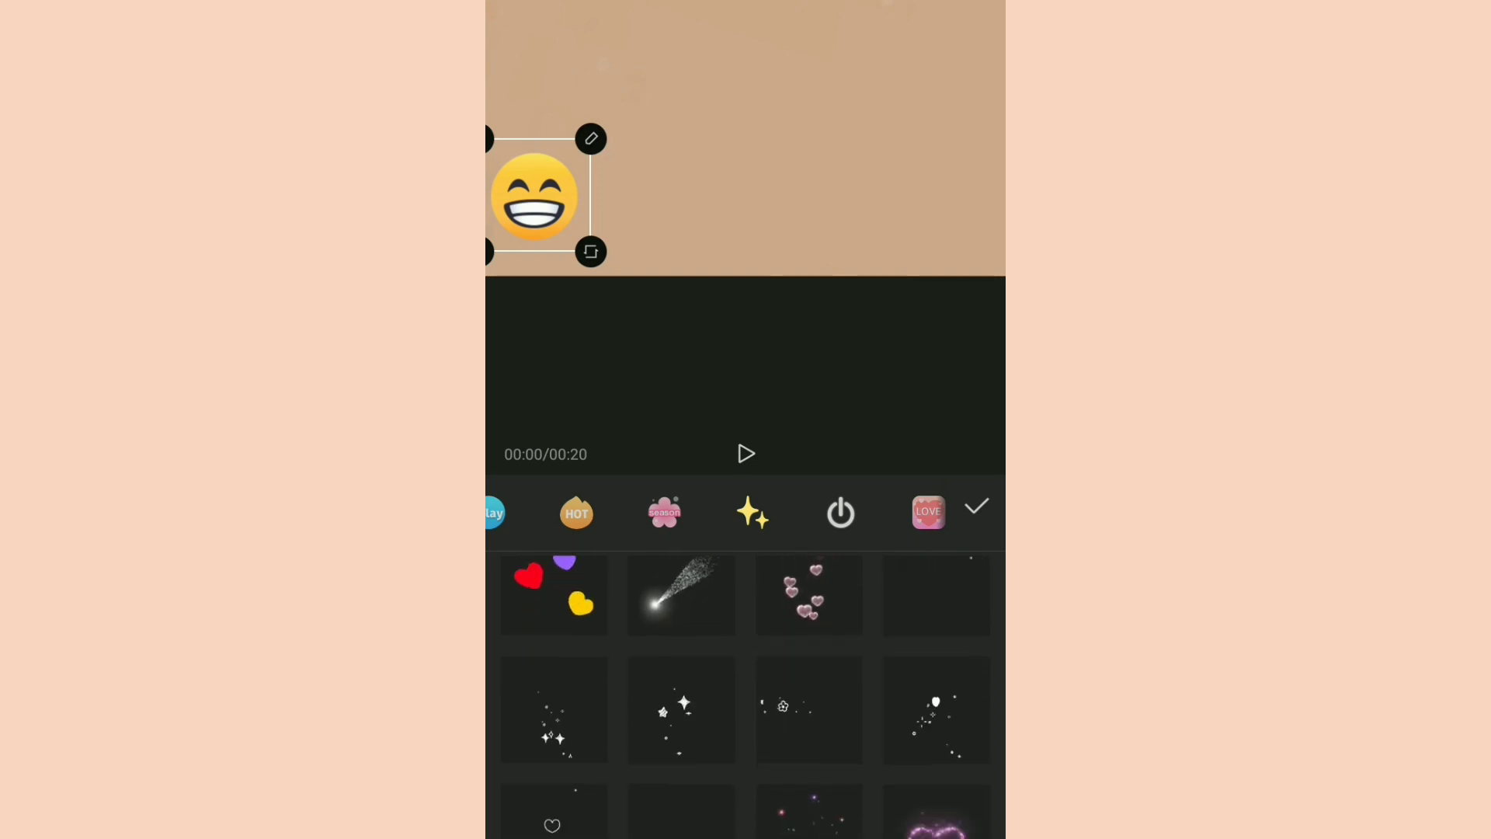
pyautogui.scroll(-3)
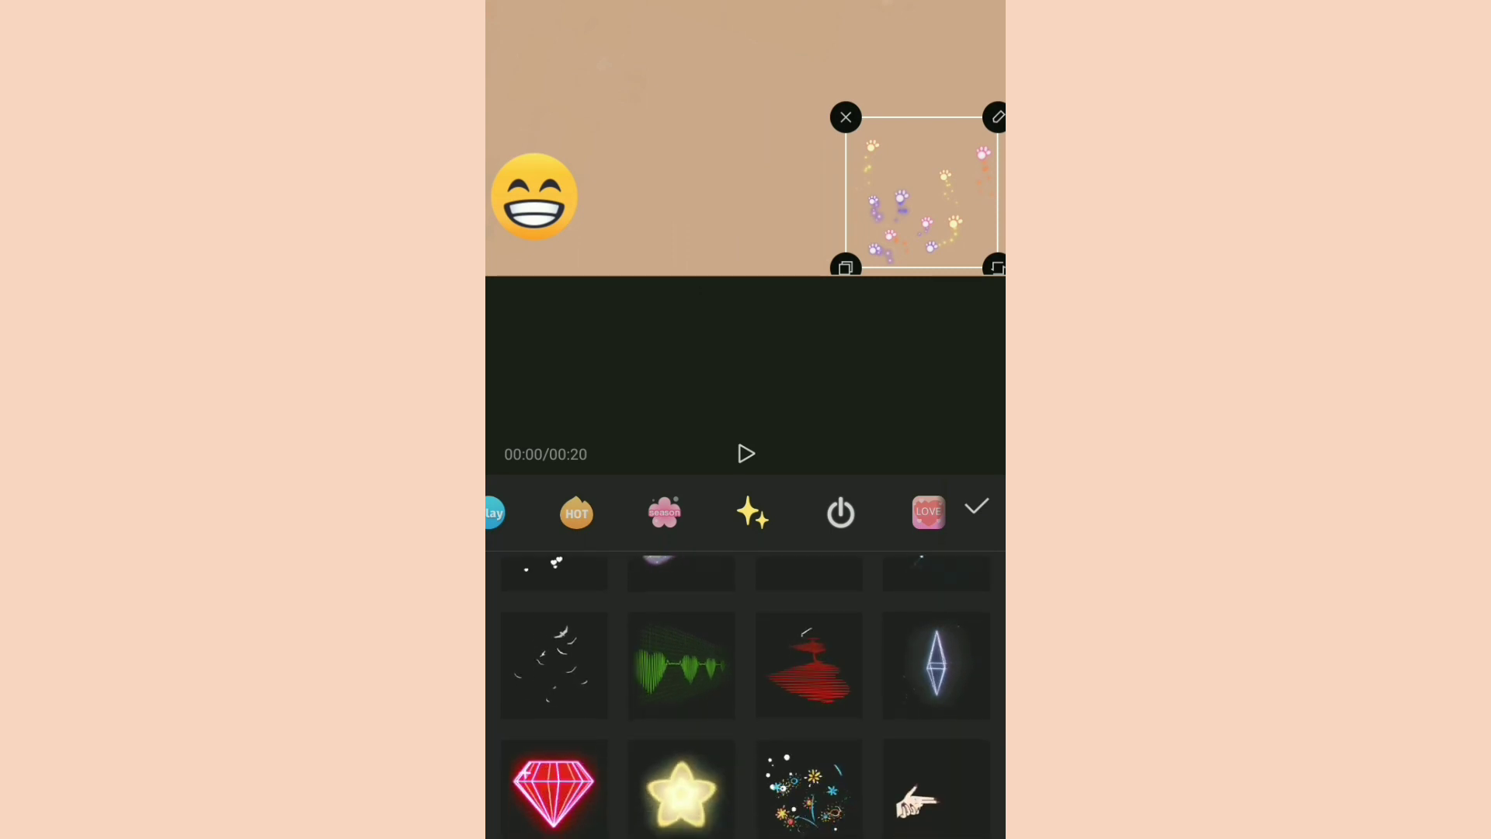
pyautogui.scroll(-3)
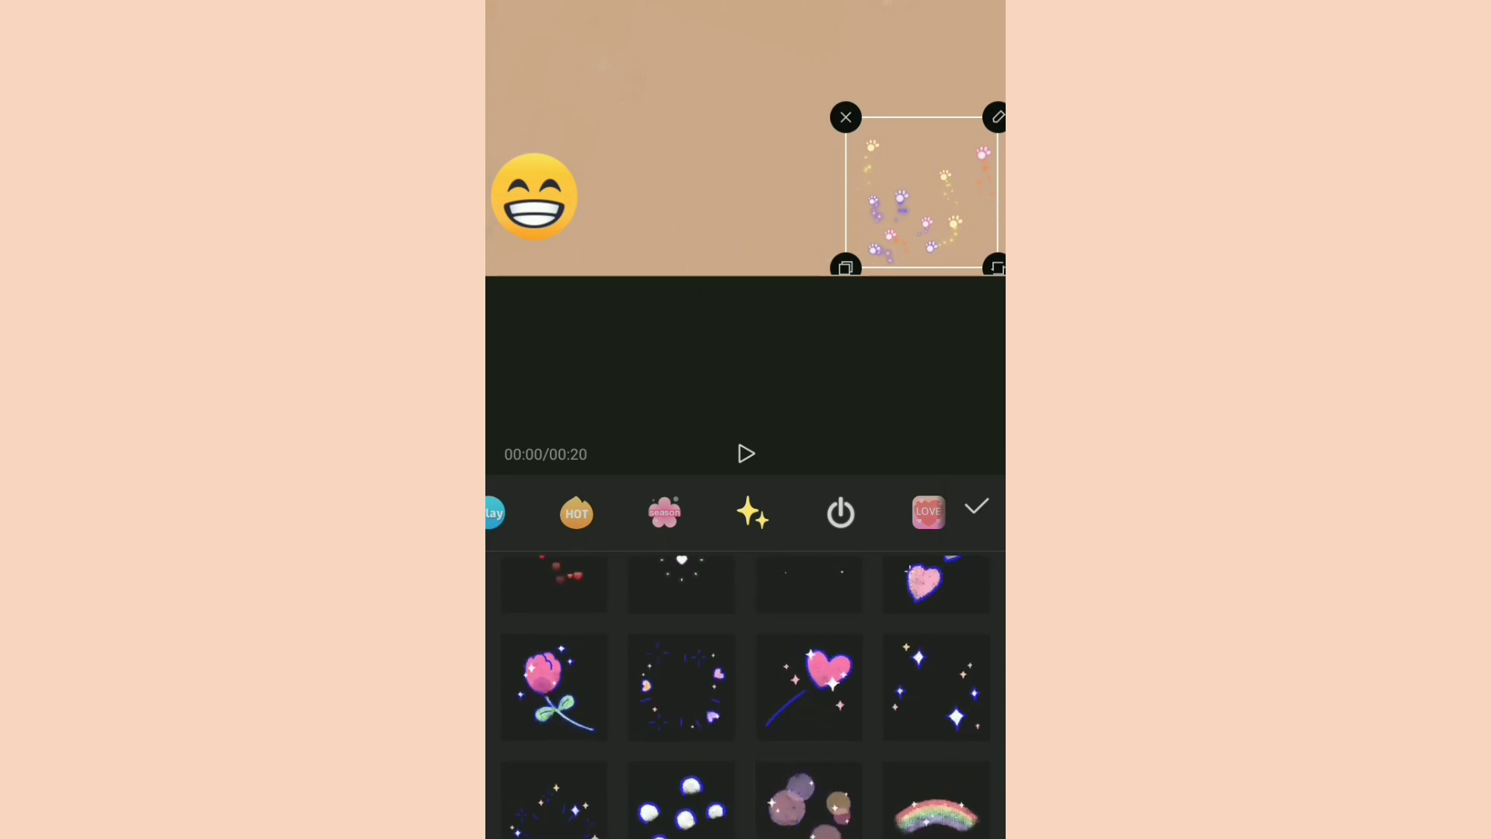
pyautogui.click(808, 691)
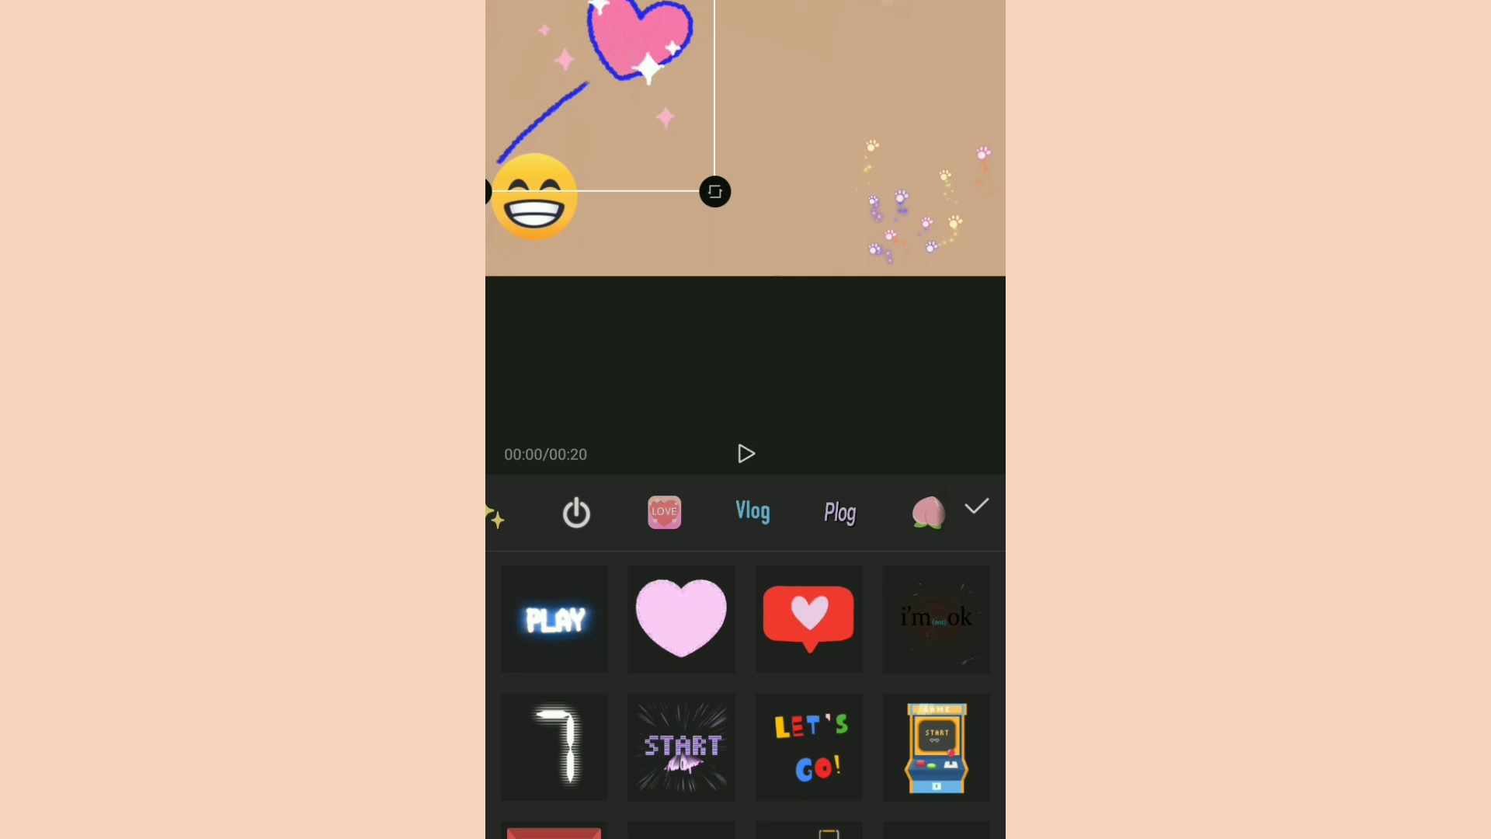
# Add luggage and camper van stickers, moving the van beside the grinning emoji
pyautogui.scroll(-3)
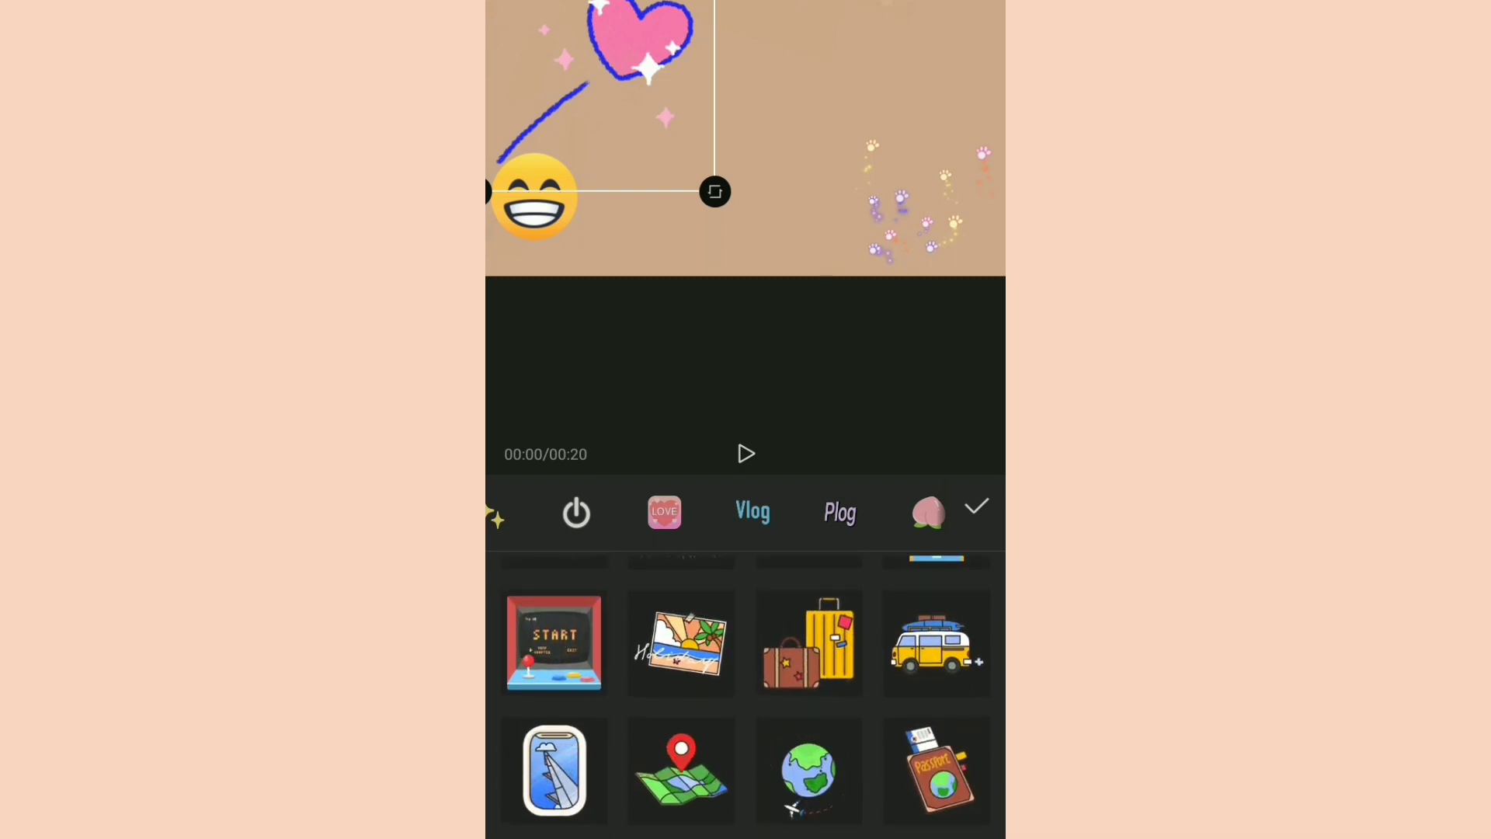
pyautogui.click(810, 643)
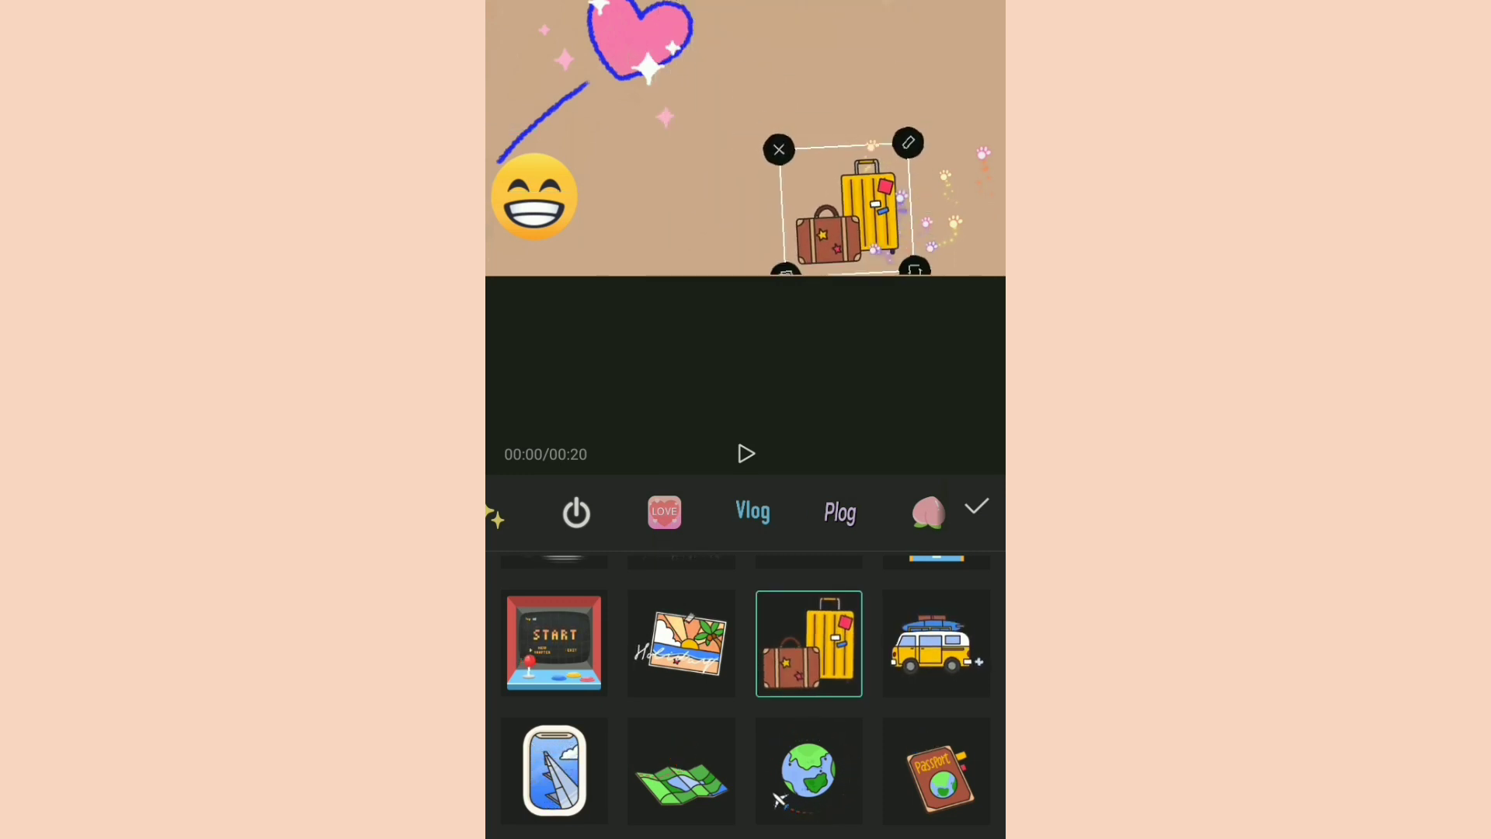
pyautogui.click(935, 643)
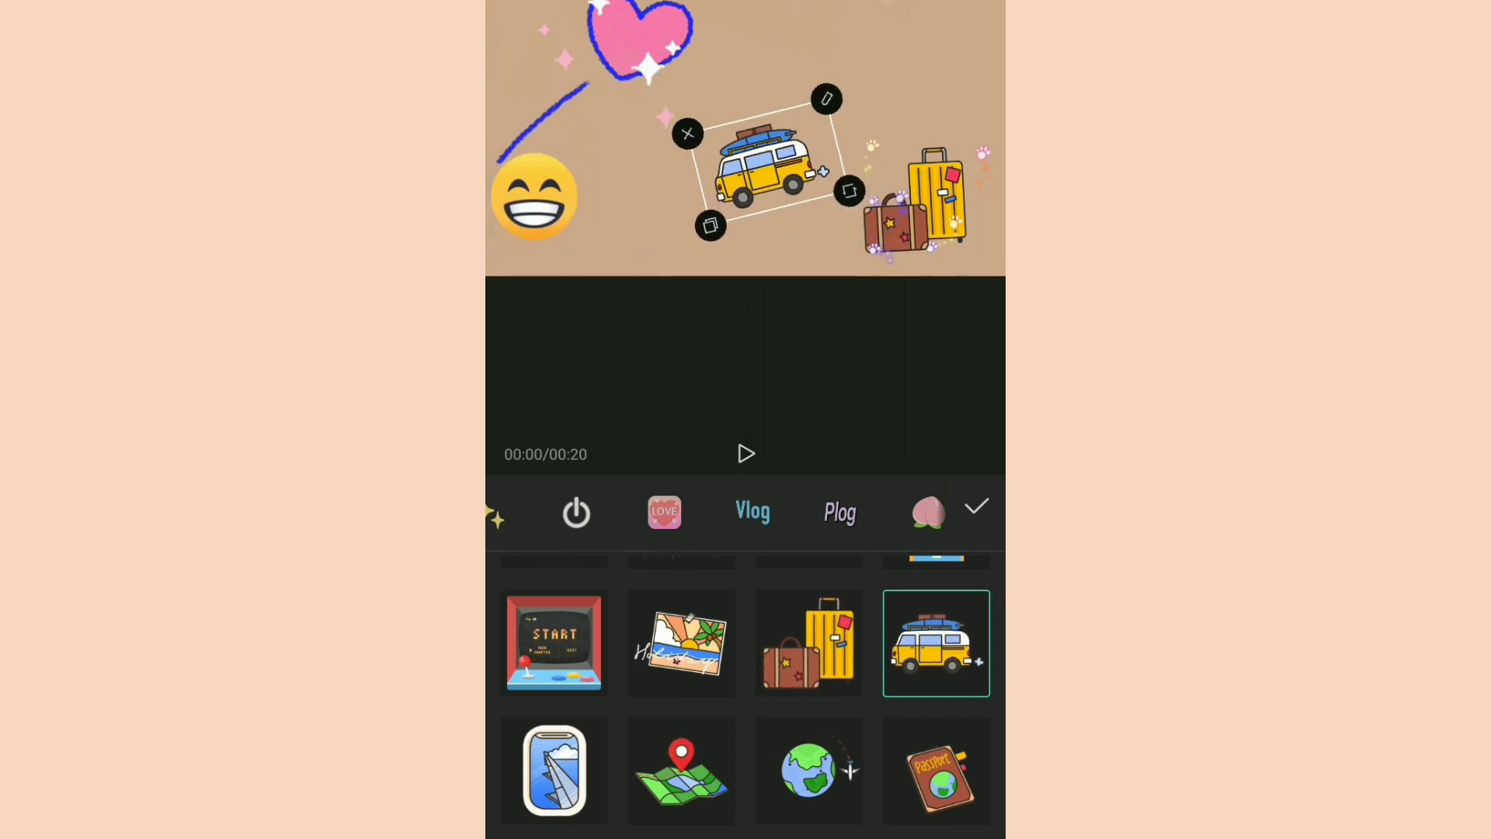
pyautogui.moveTo(765, 167); pyautogui.dragTo(637, 205)
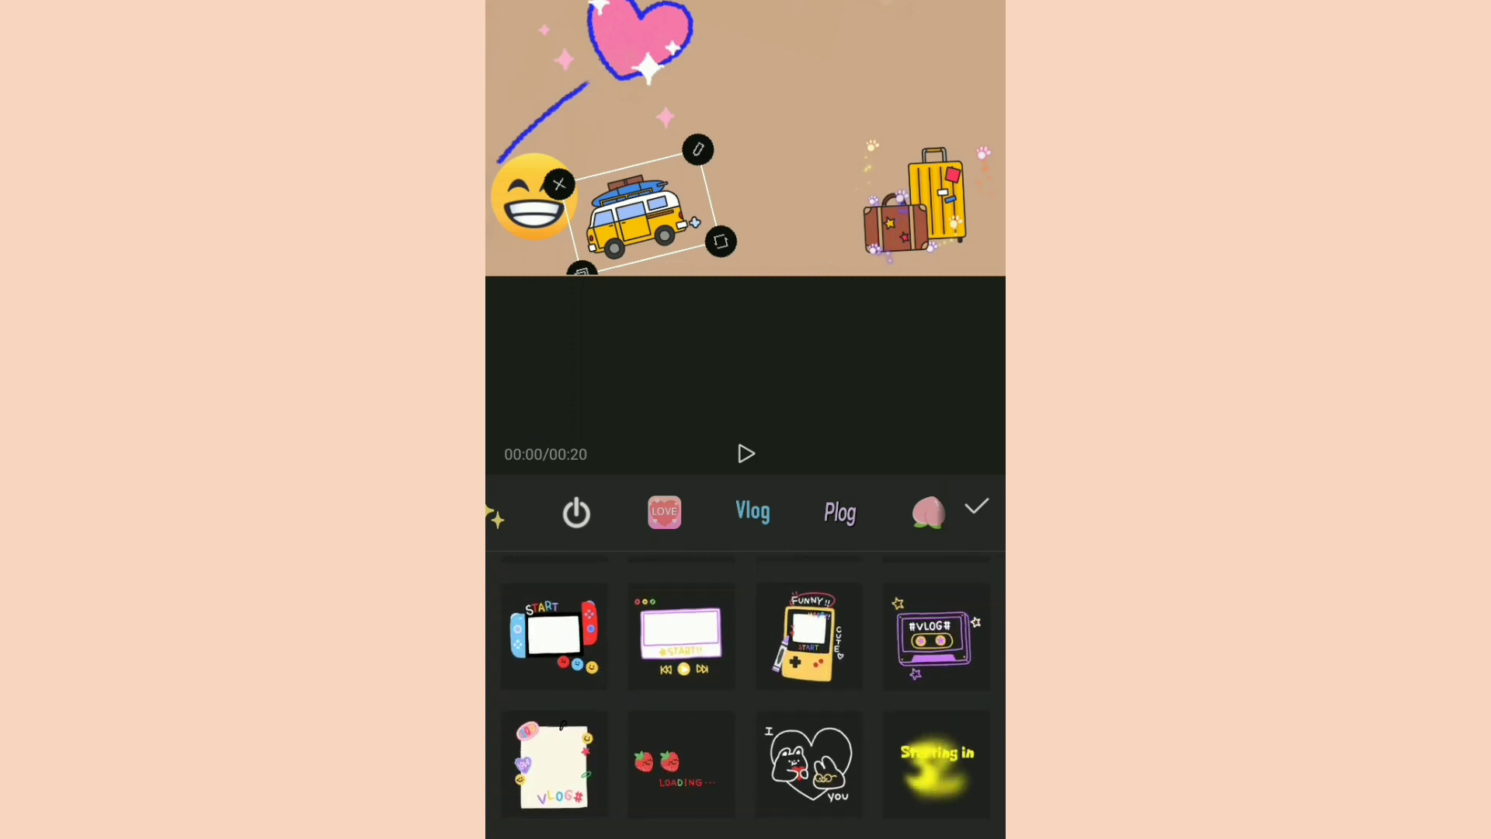
# Add the game-console frame sticker from further down the Vlog category
pyautogui.scroll(-3)
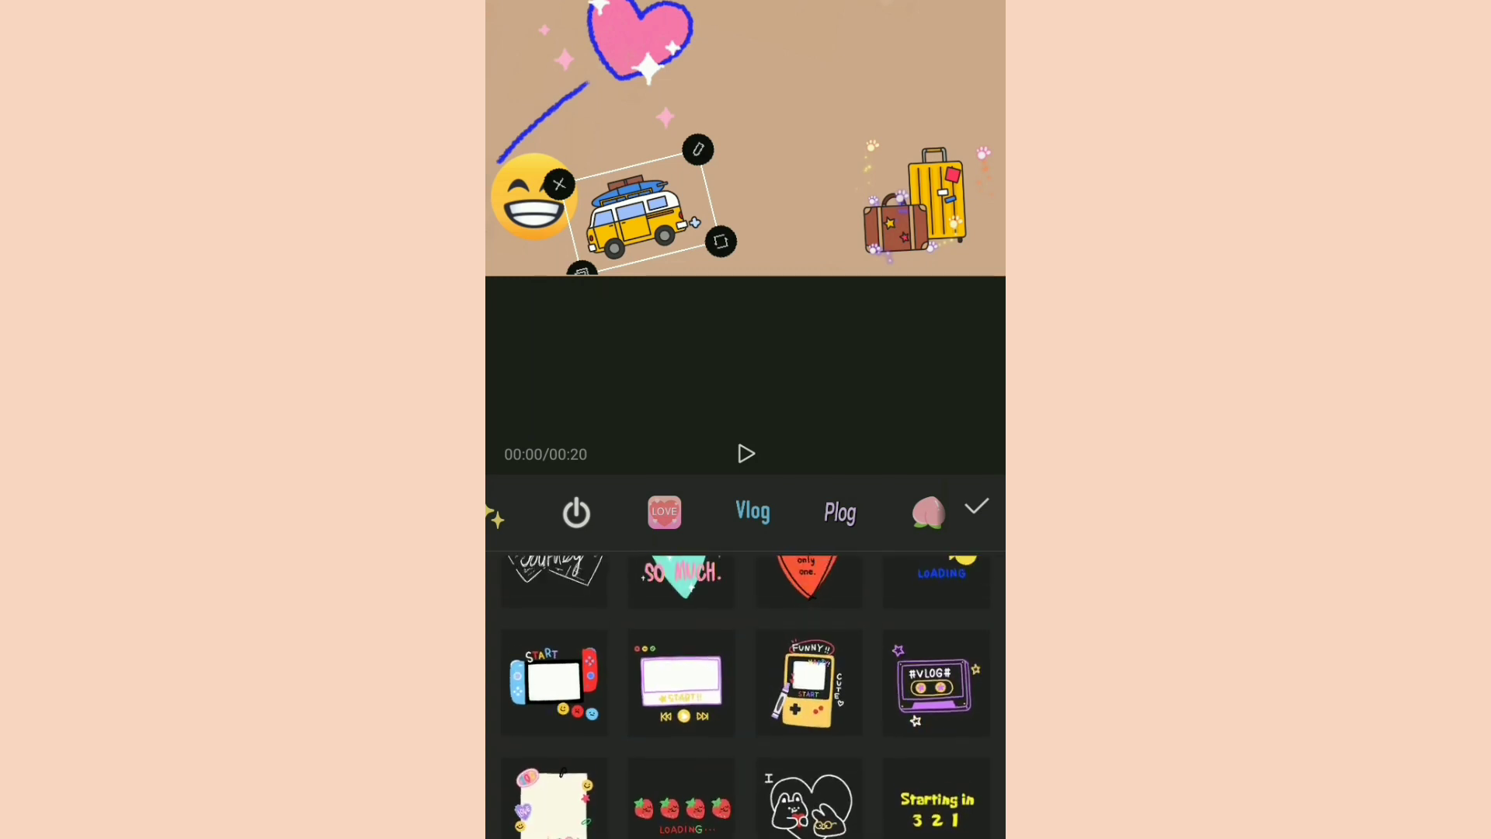
pyautogui.scroll(-3)
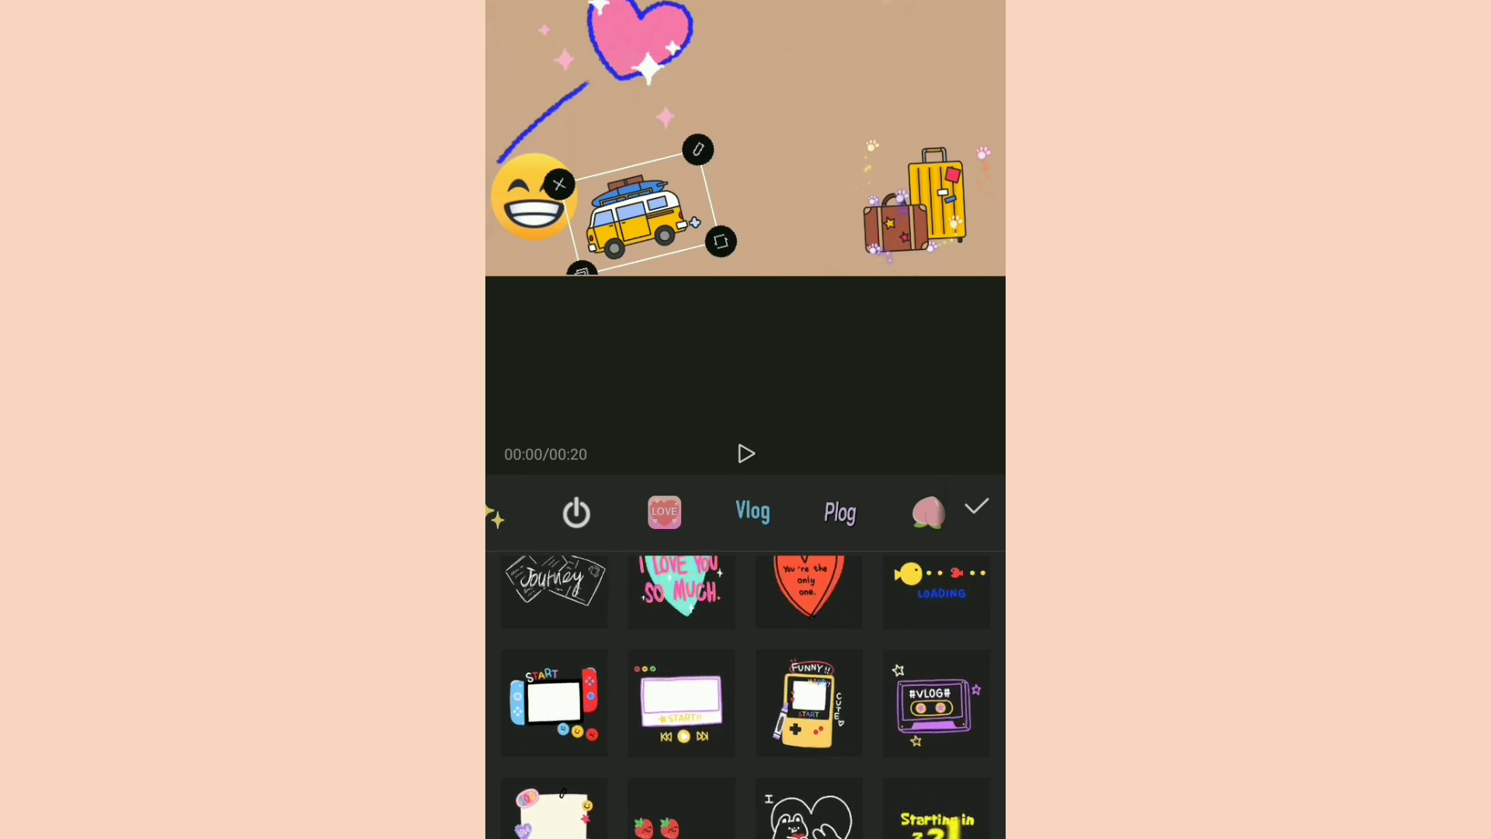
pyautogui.click(553, 702)
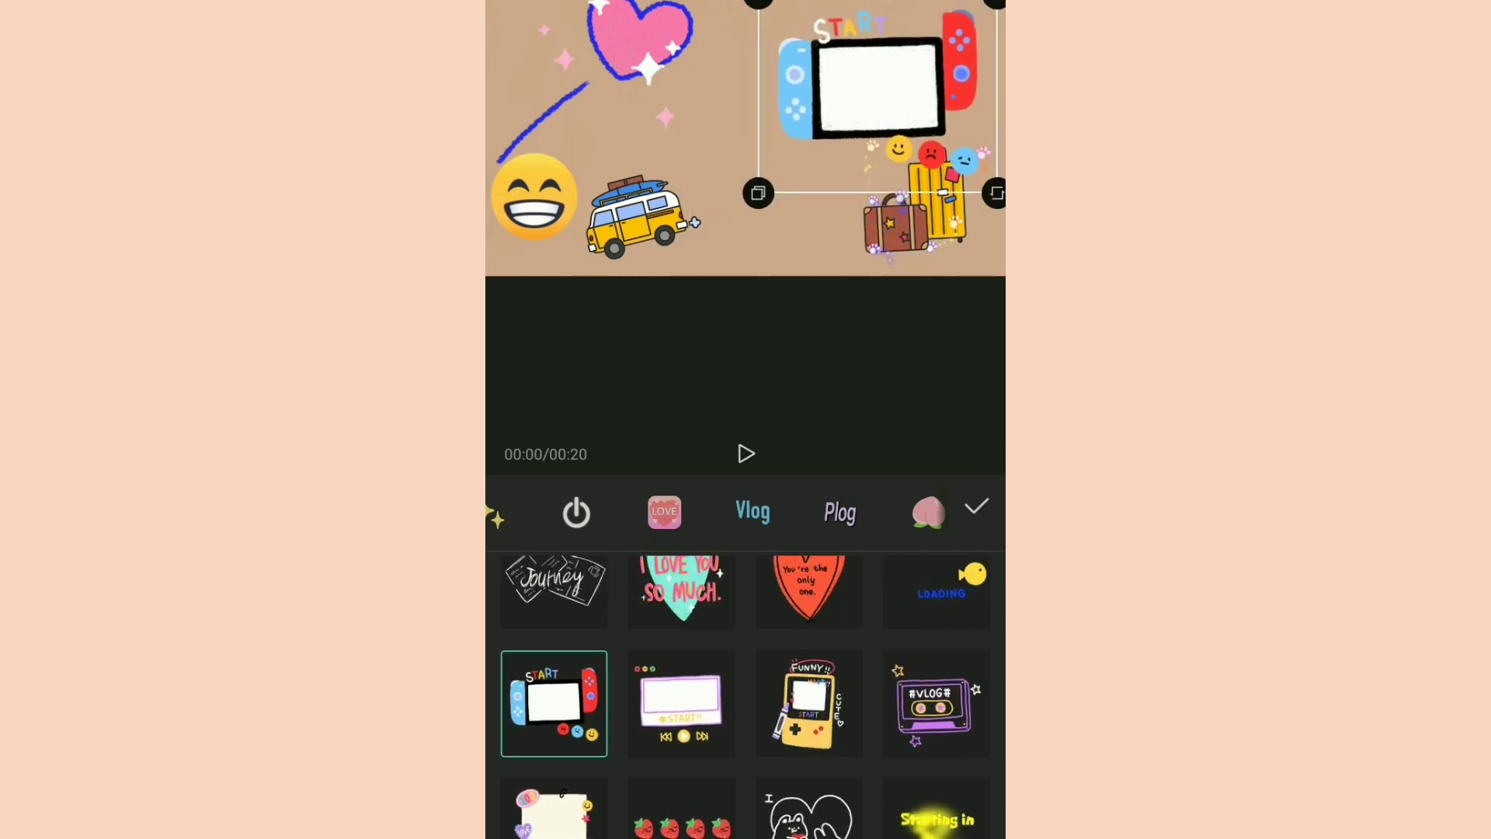
pyautogui.scroll(-3)
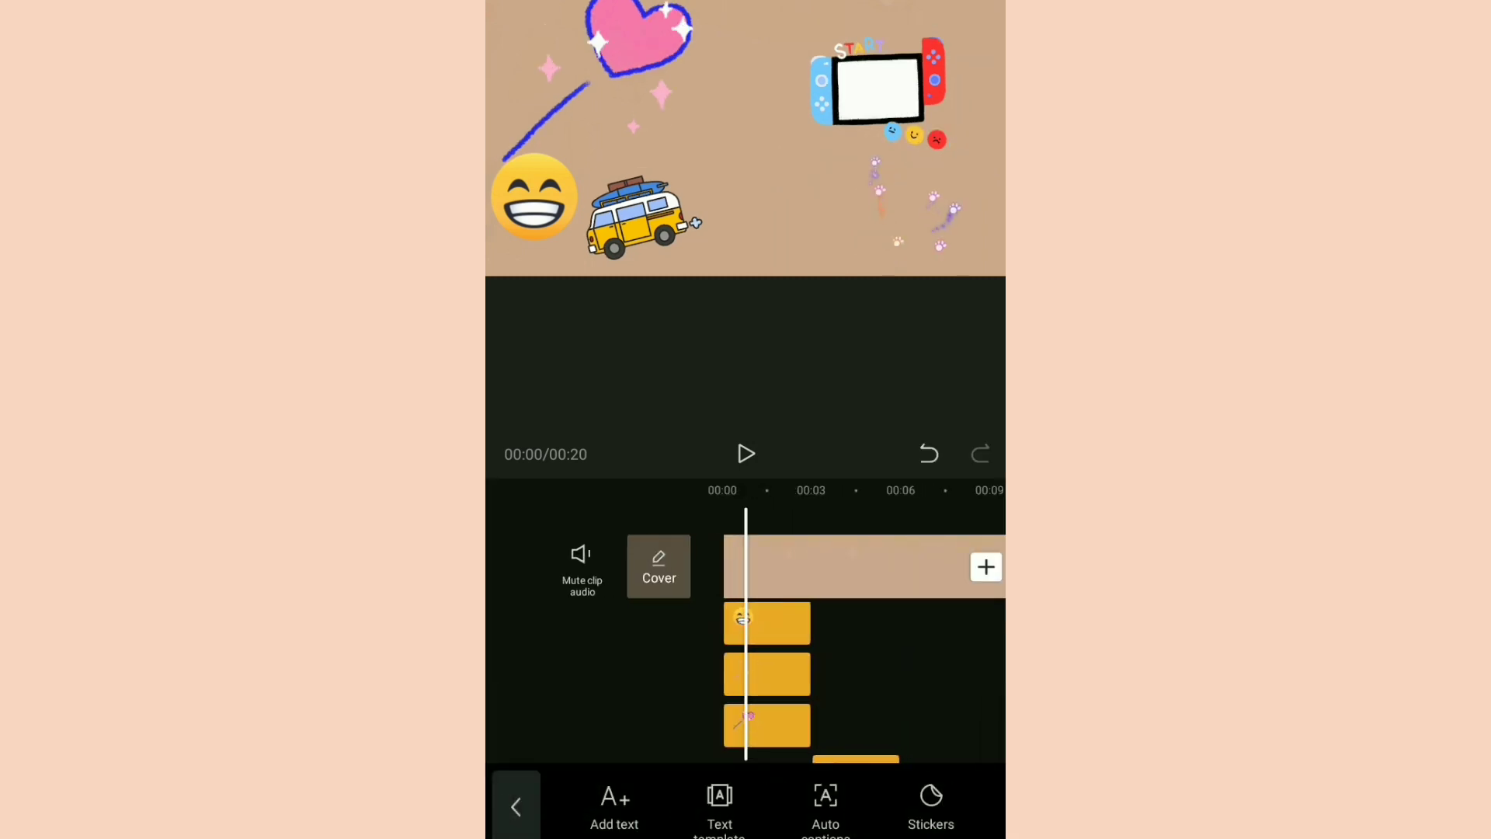
# Move to the 8-second point and browse the animal-face sticker category
pyautogui.click(745, 453)
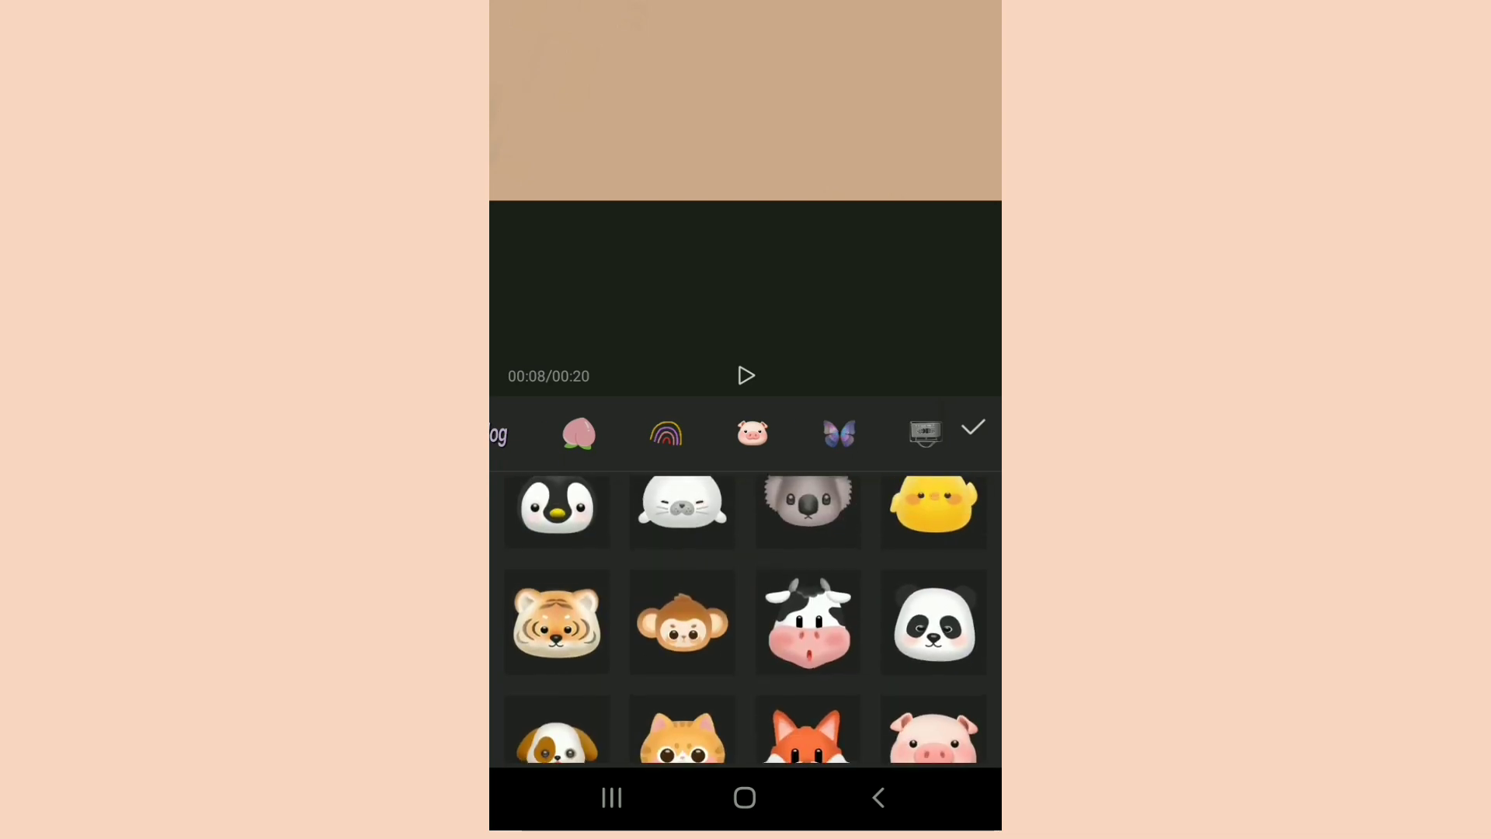
# Add the white pixel and blue VLOG#1 stickers across the top
pyautogui.scroll(-3)
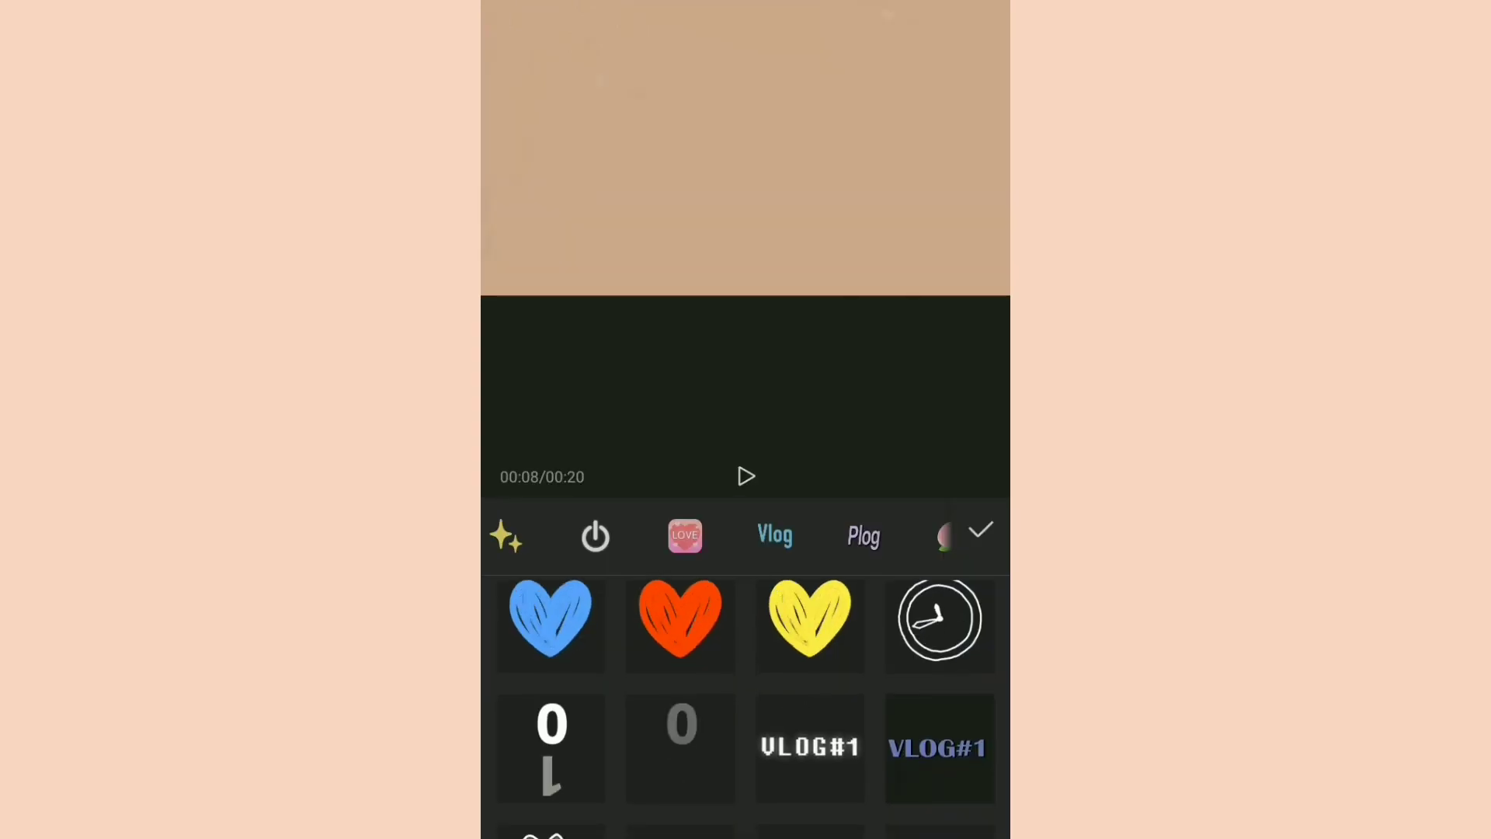
pyautogui.click(810, 749)
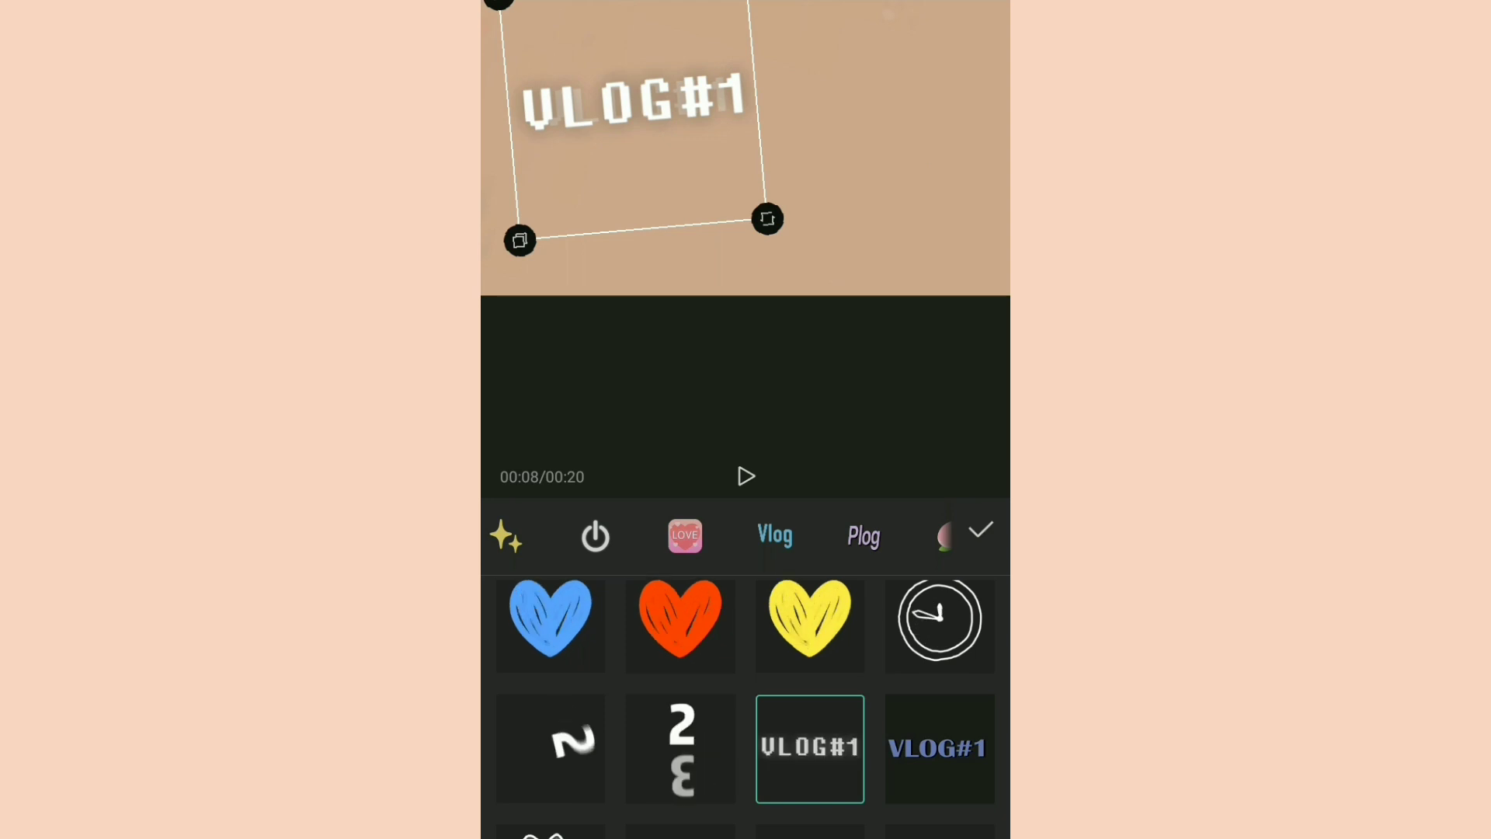
pyautogui.click(938, 747)
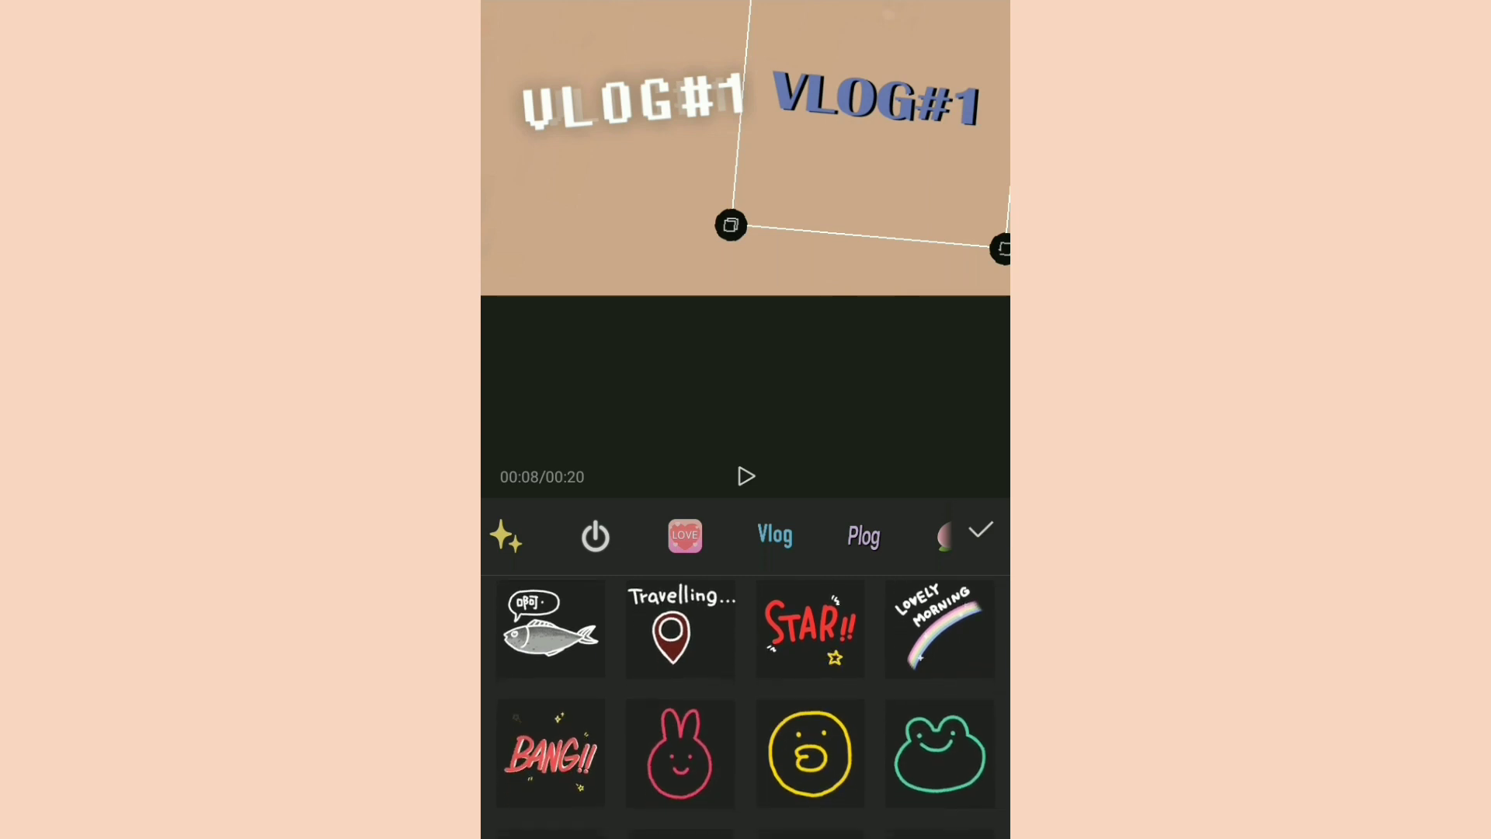
# Add the RAINBOW and TikTok heart stickers below, shifting TikTok lower right
pyautogui.scroll(-3)
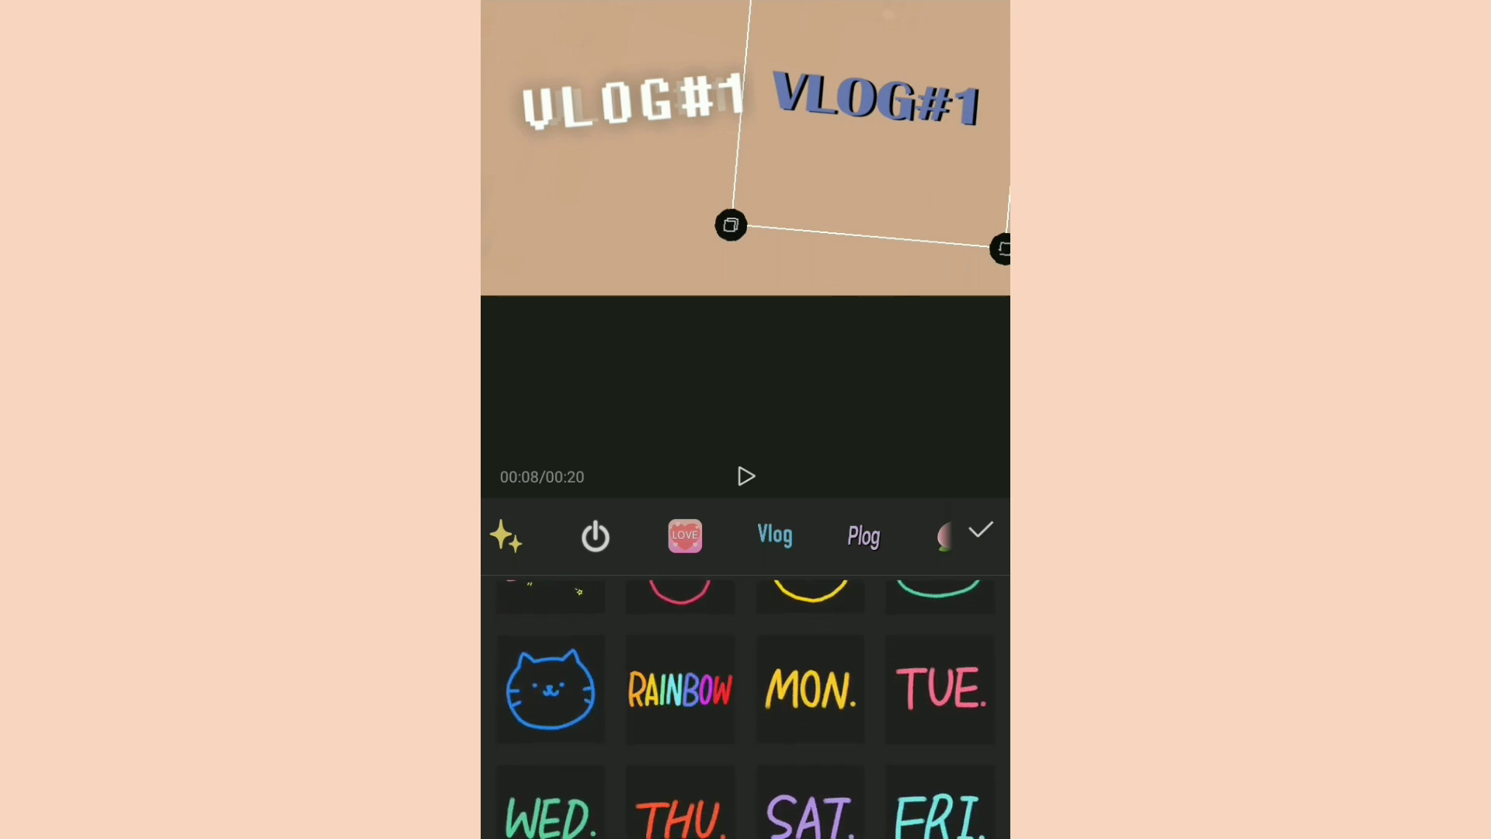
pyautogui.click(680, 688)
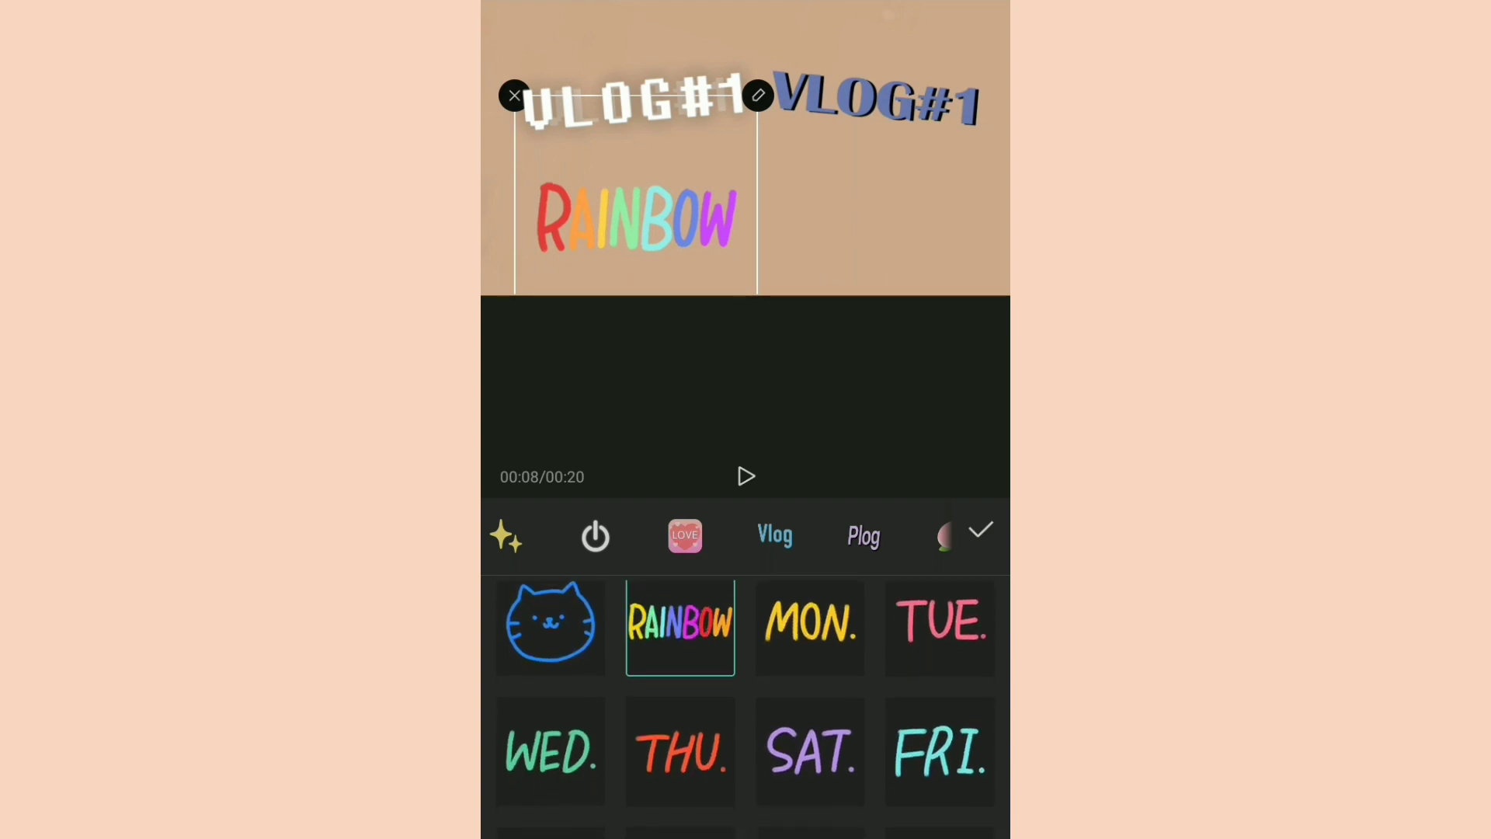
pyautogui.scroll(-3)
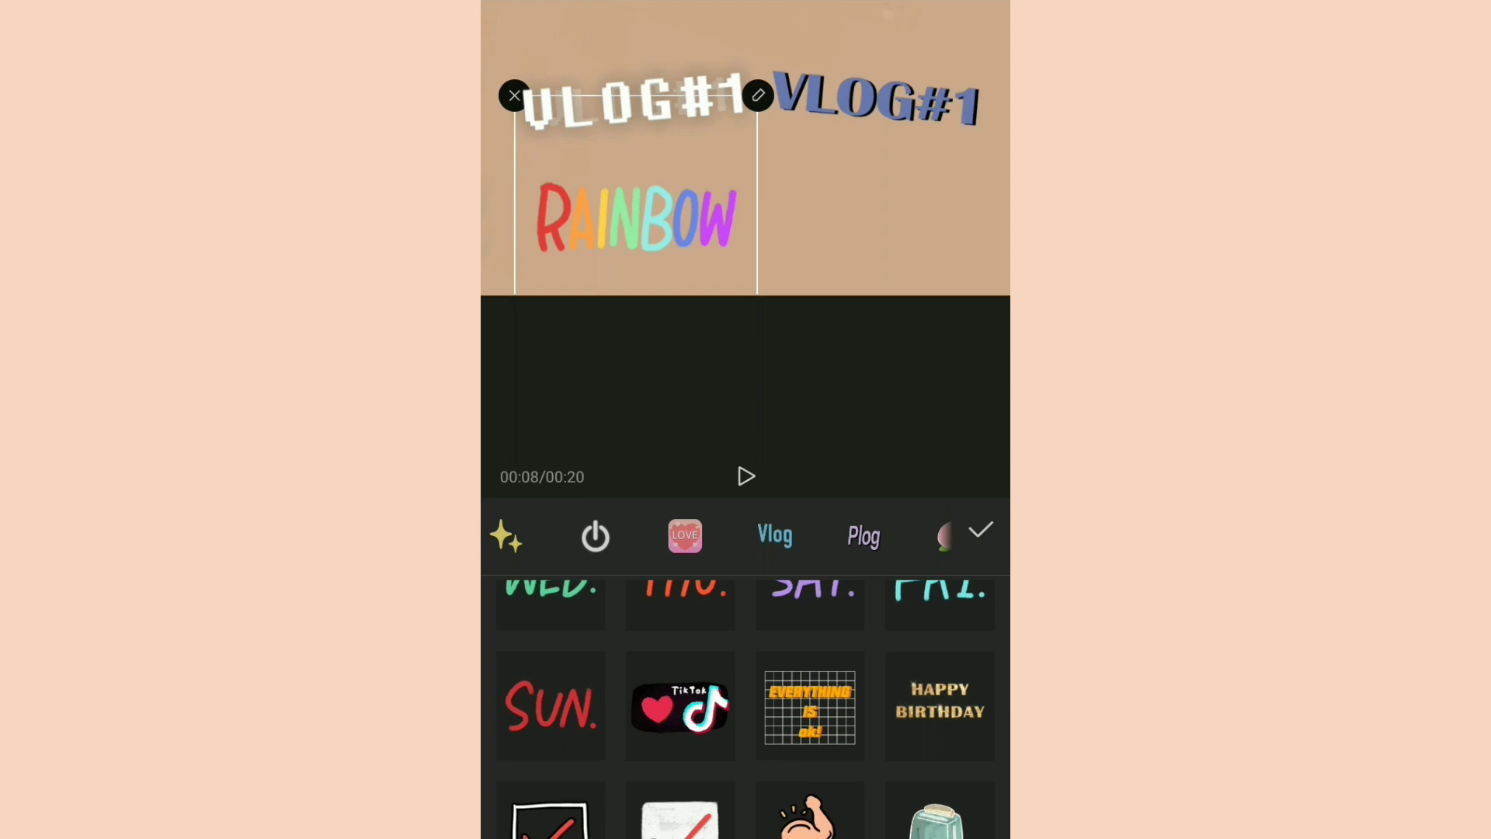
pyautogui.click(680, 706)
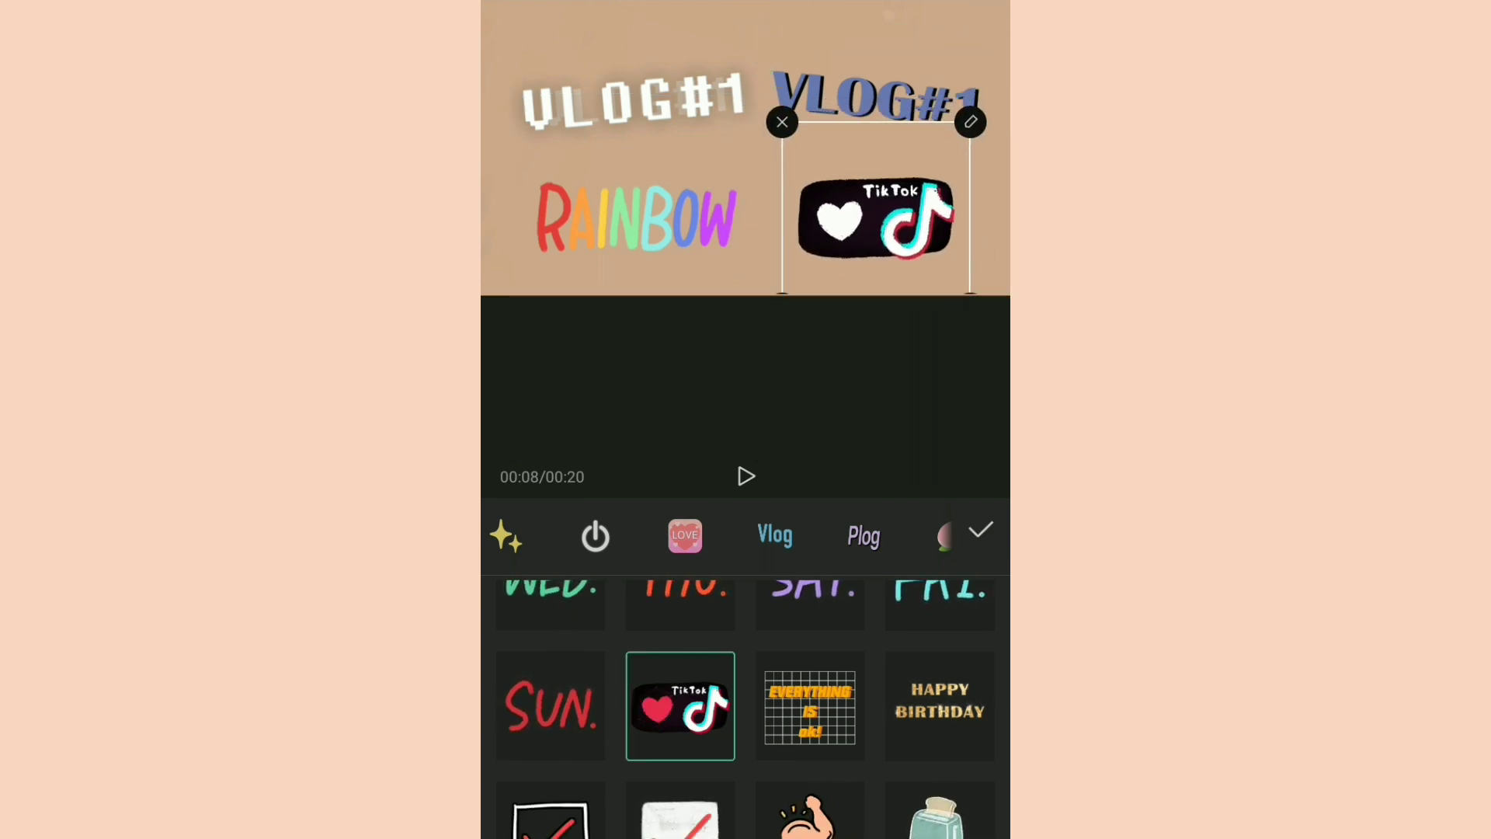
pyautogui.moveTo(875, 219); pyautogui.dragTo(909, 233)
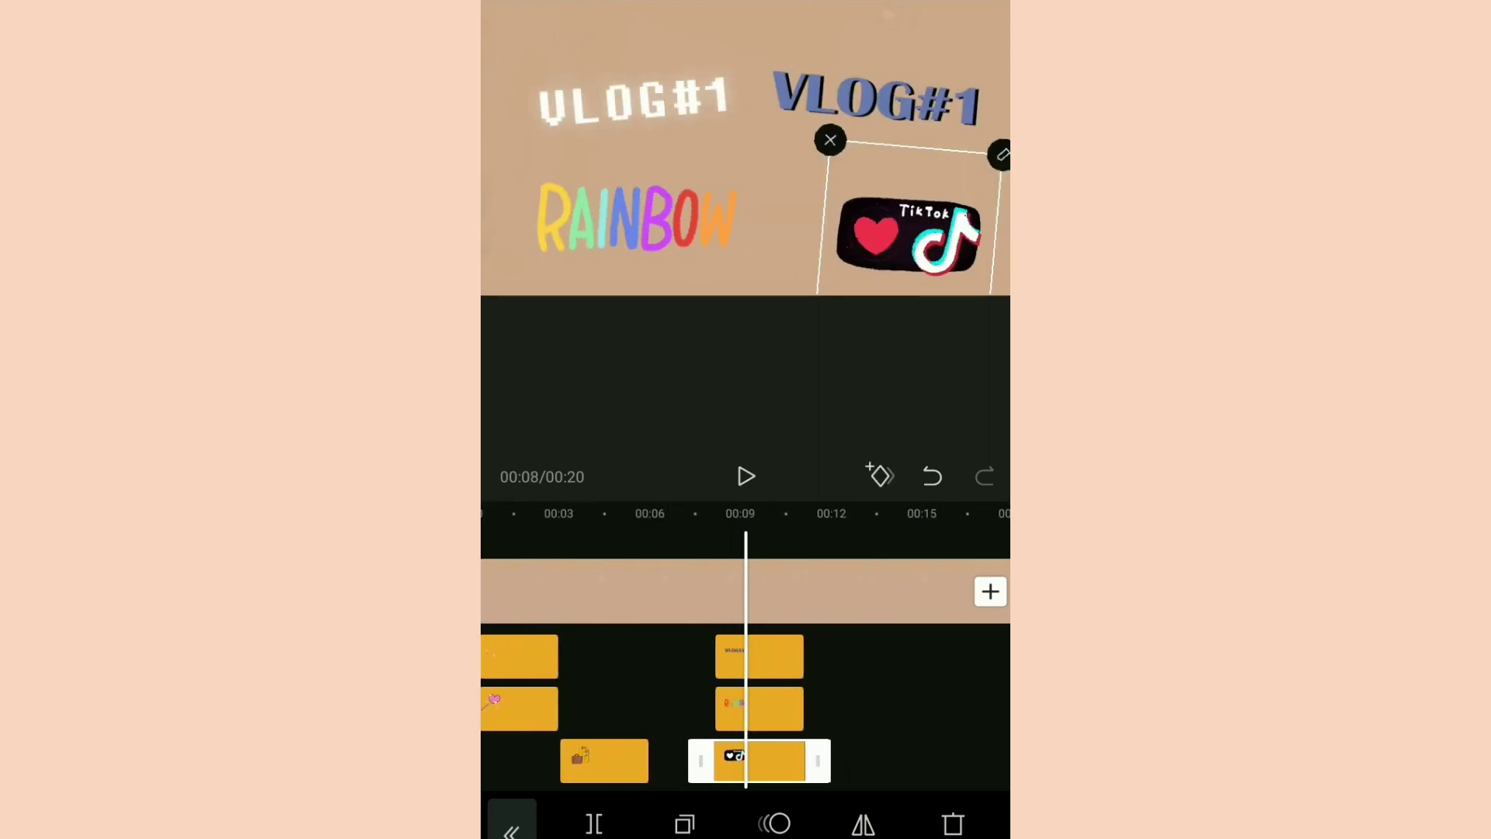
# Preview the stickers and pause playback at 00:11
pyautogui.click(745, 476)
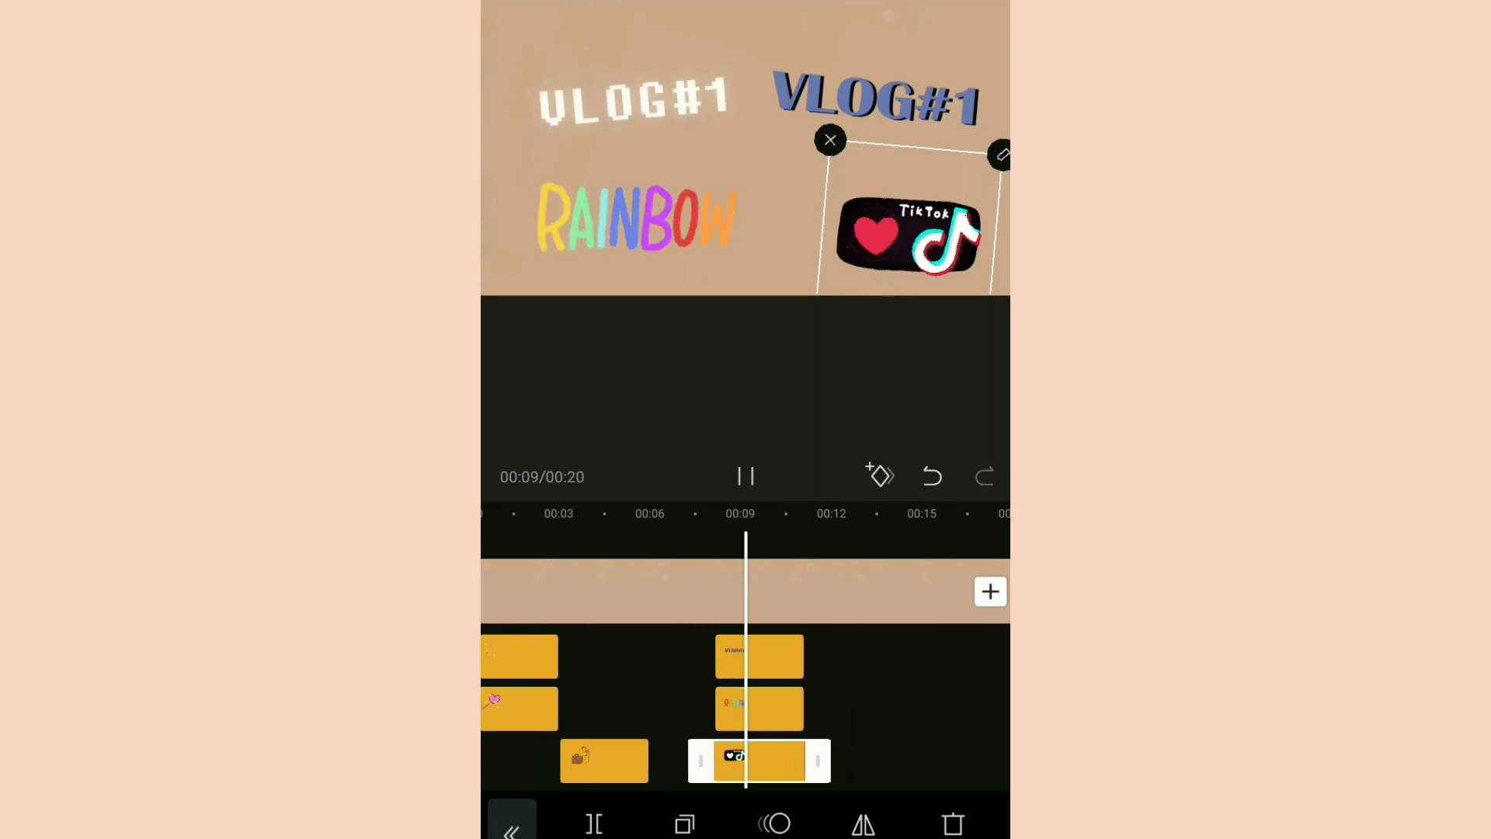
pyautogui.click(746, 477)
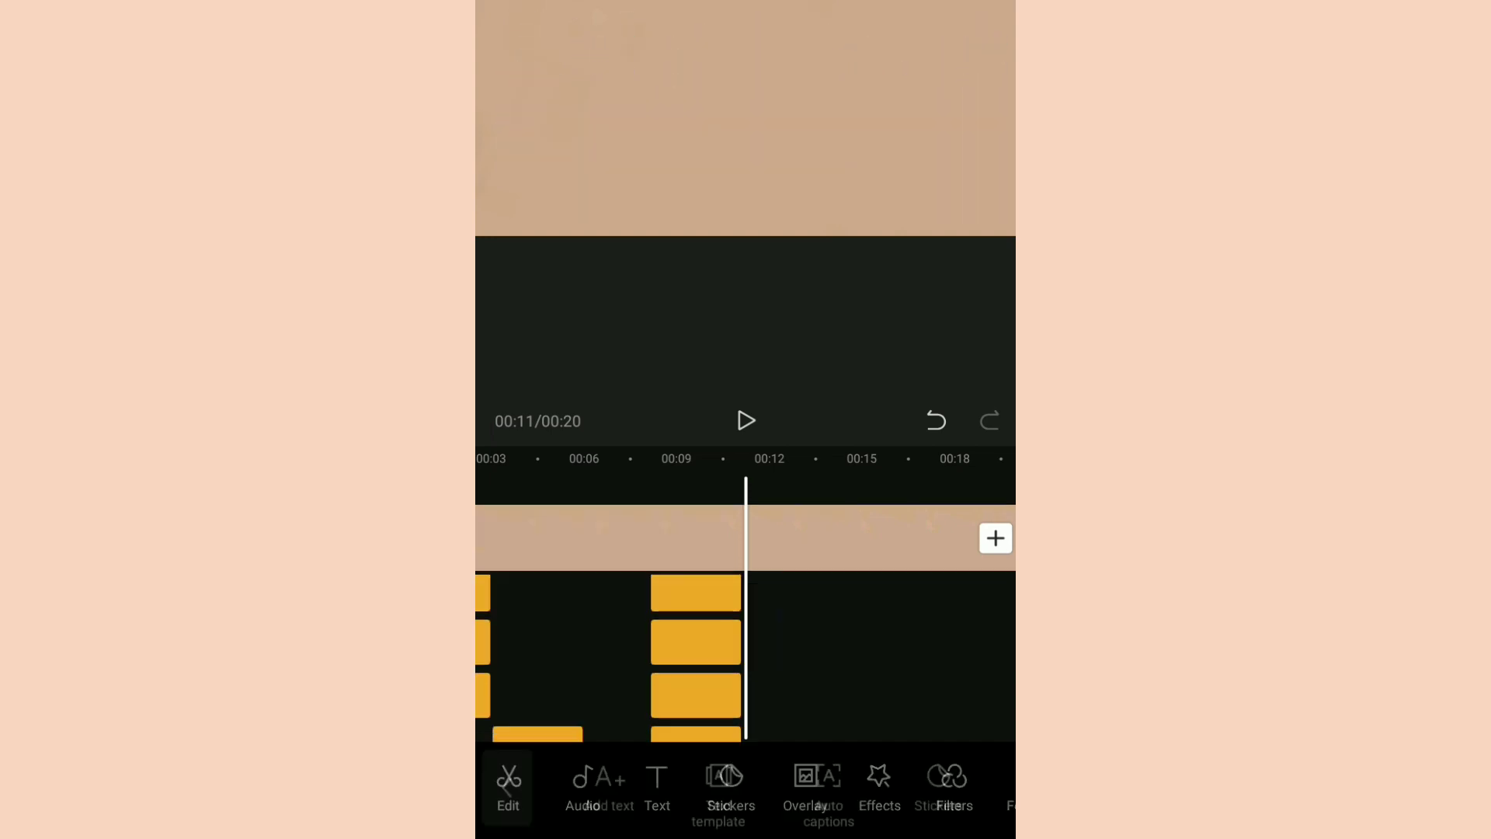
# Add a new text layer reading 'Samantha' near the top centre
pyautogui.click(657, 787)
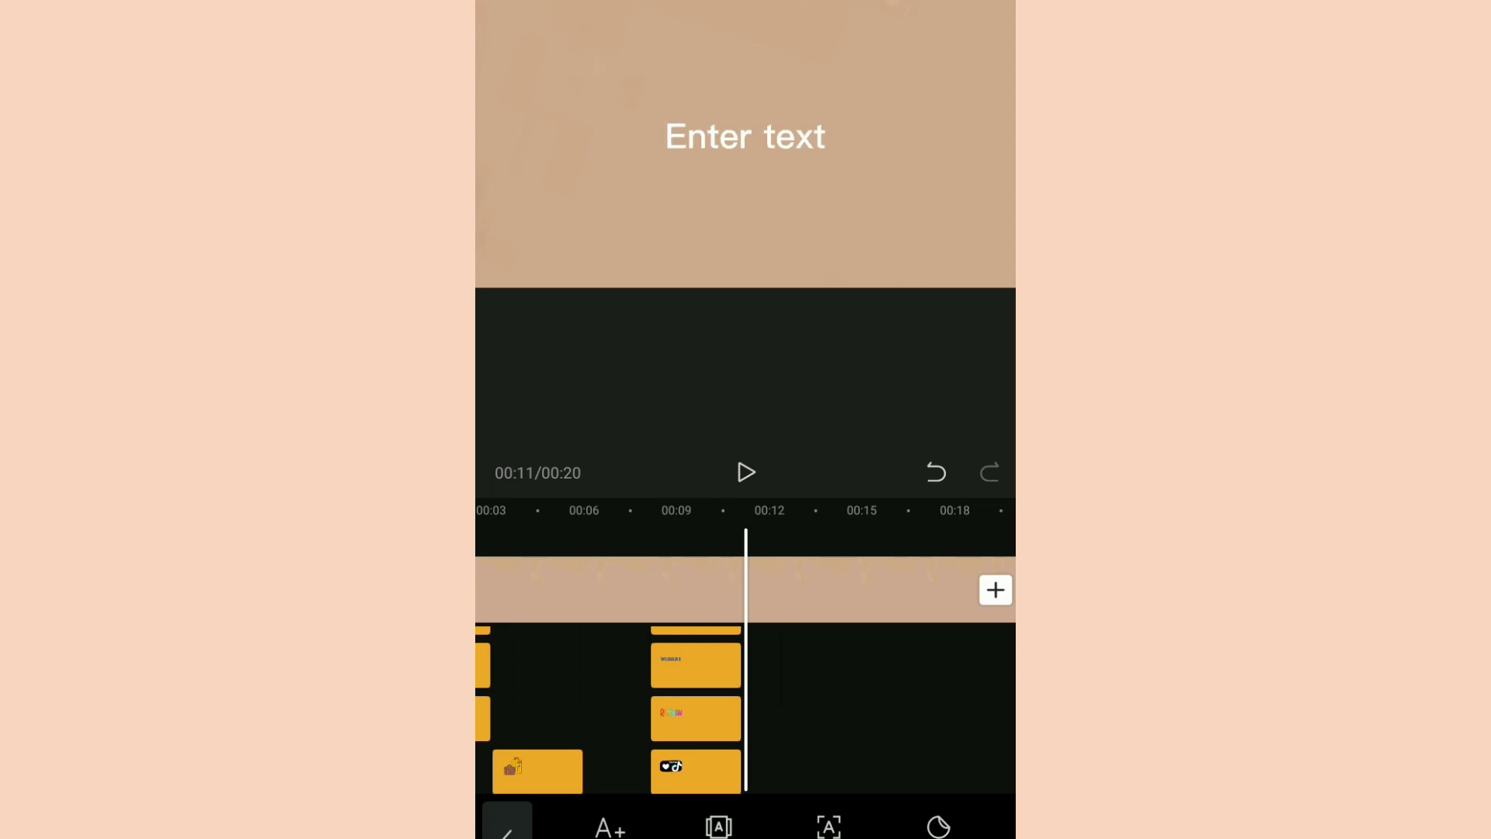
pyautogui.click(744, 135)
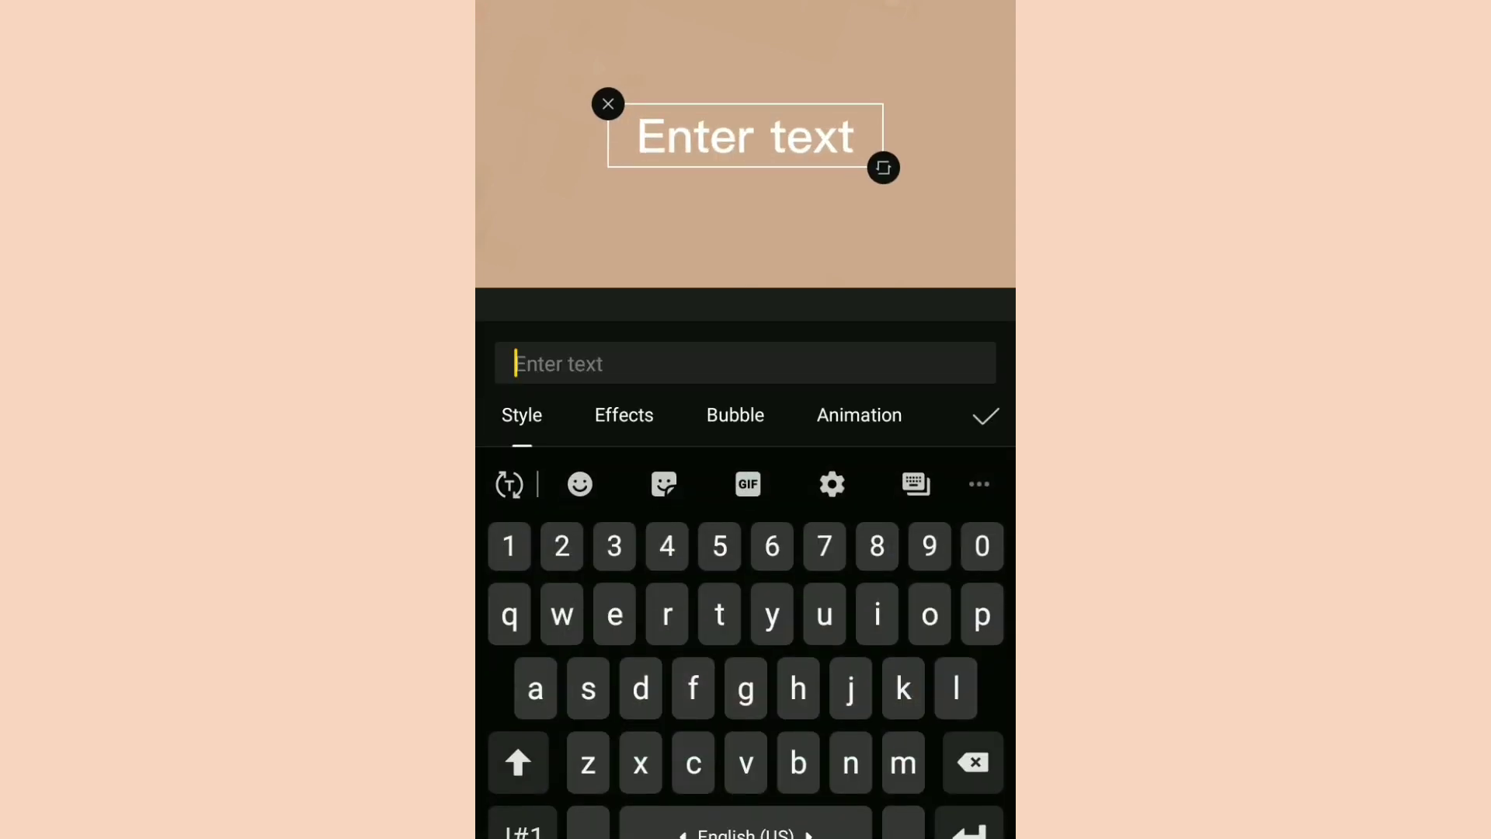
pyautogui.write('s')
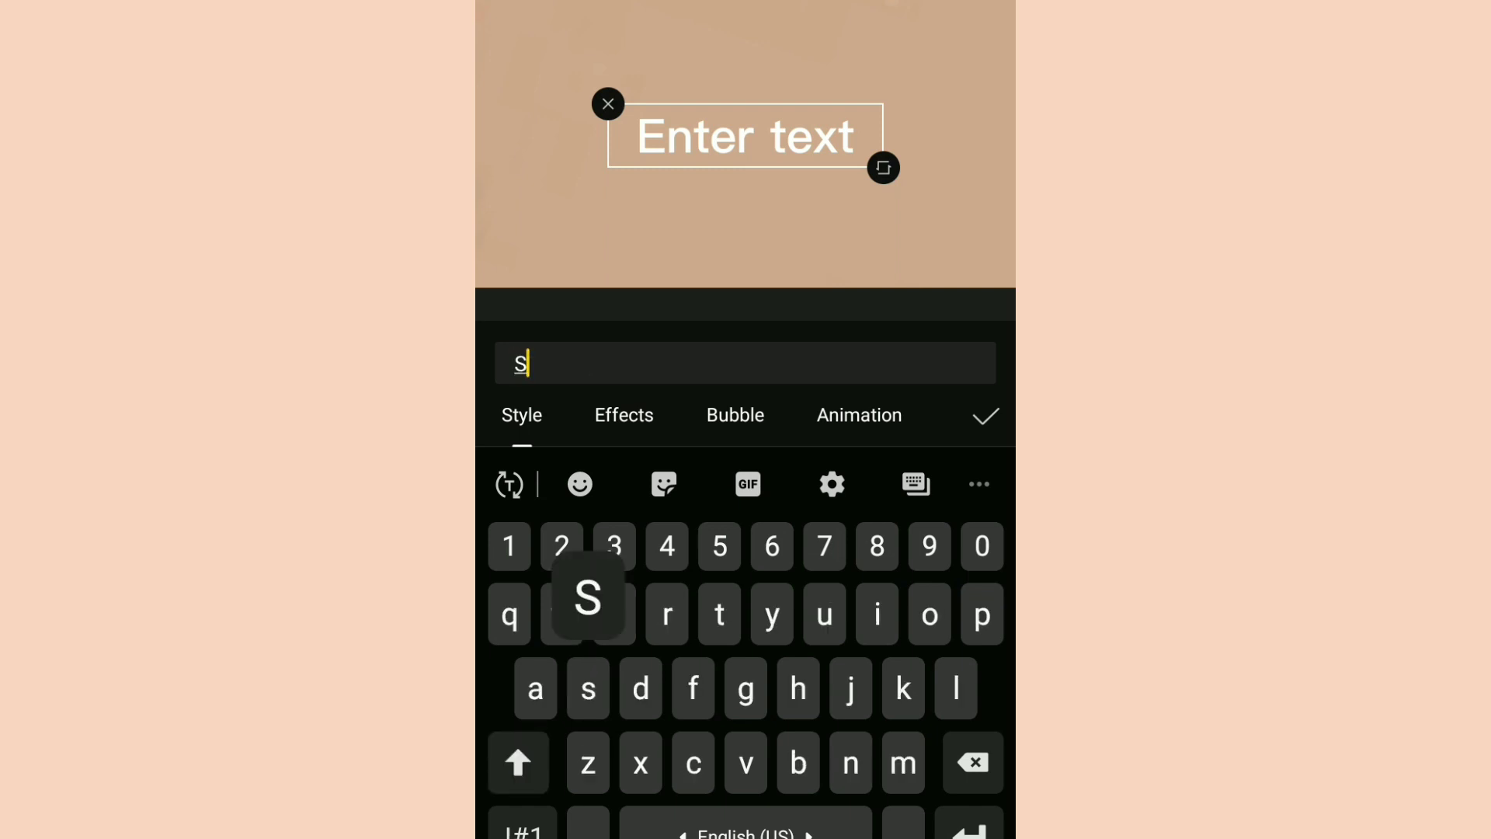
pyautogui.write('amantha')
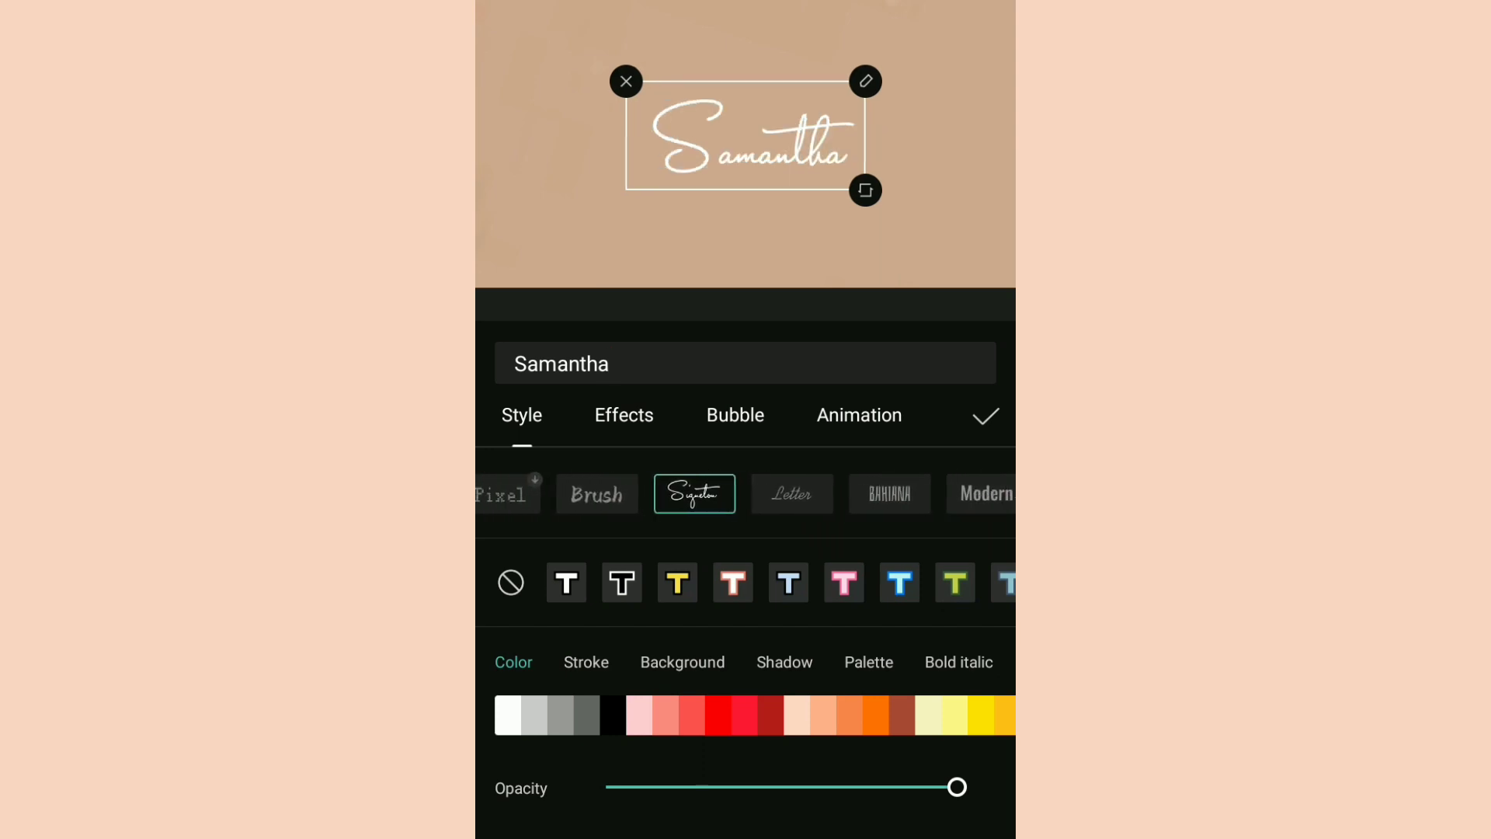
# Set 'Samantha' in the Signature script font with a cream outlined preset
pyautogui.hscroll(-3)
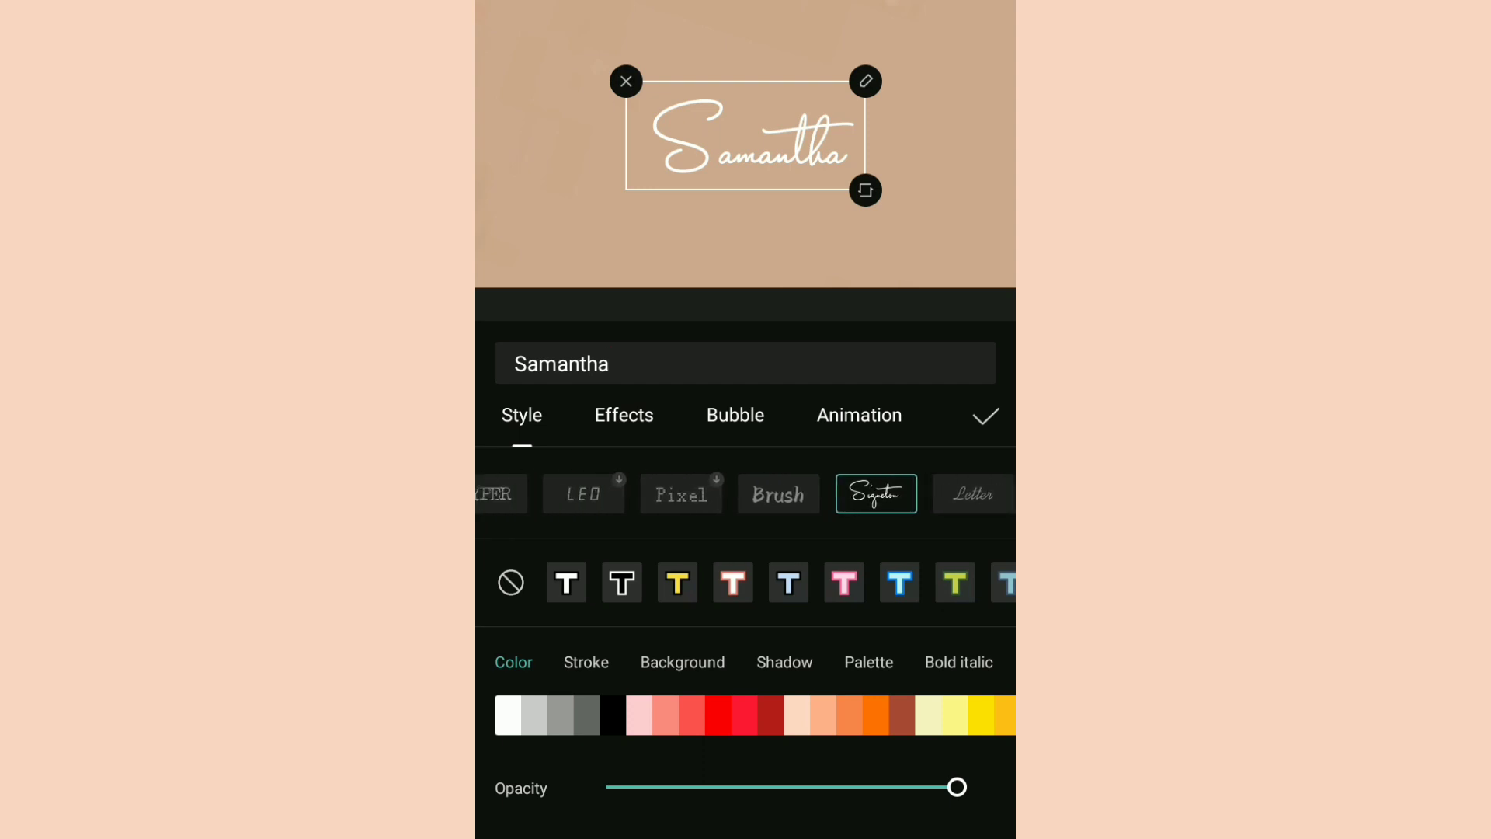
pyautogui.click(660, 492)
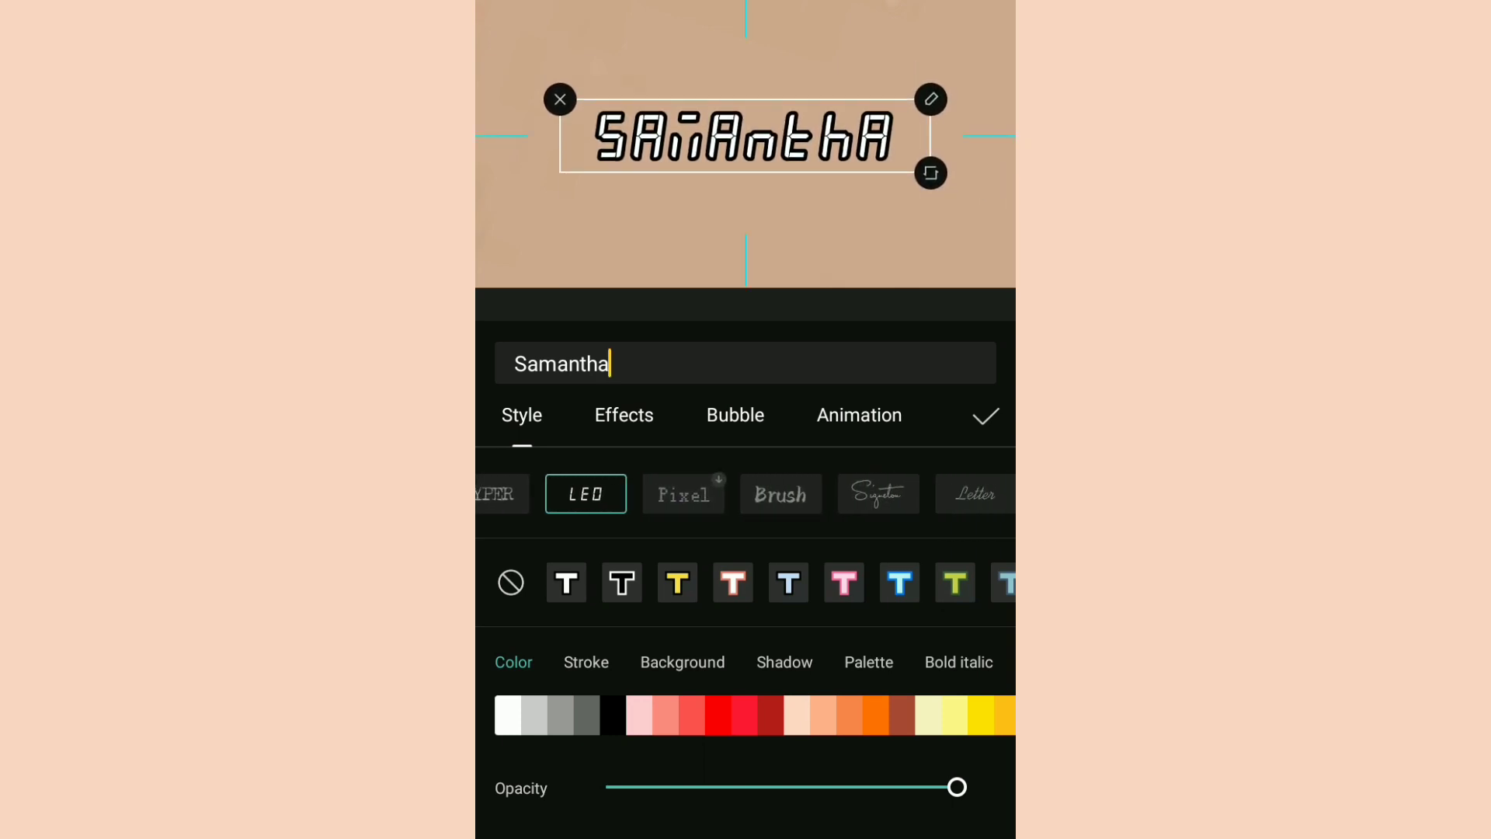
pyautogui.click(876, 494)
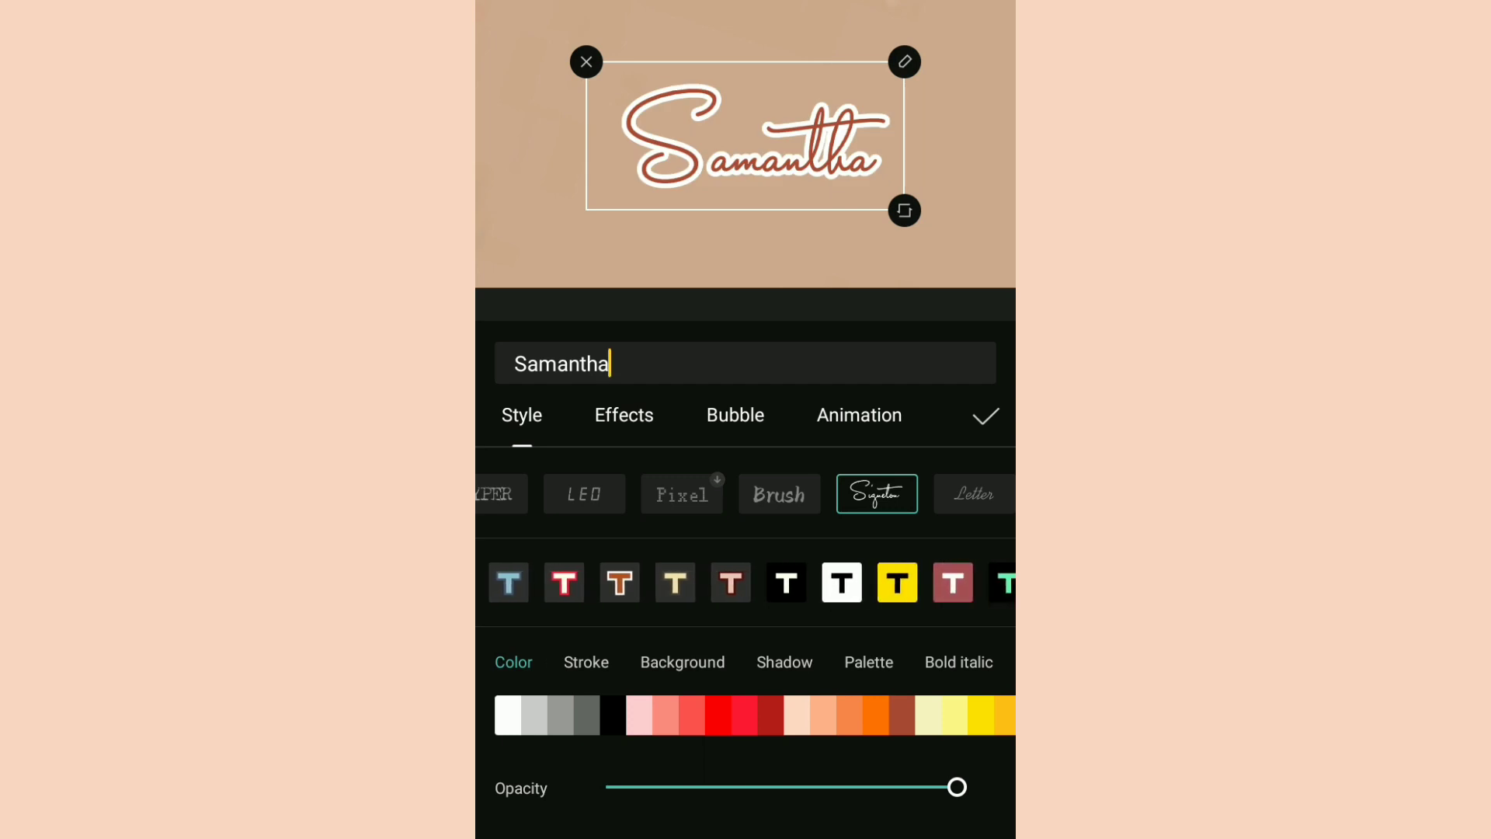
pyautogui.click(980, 581)
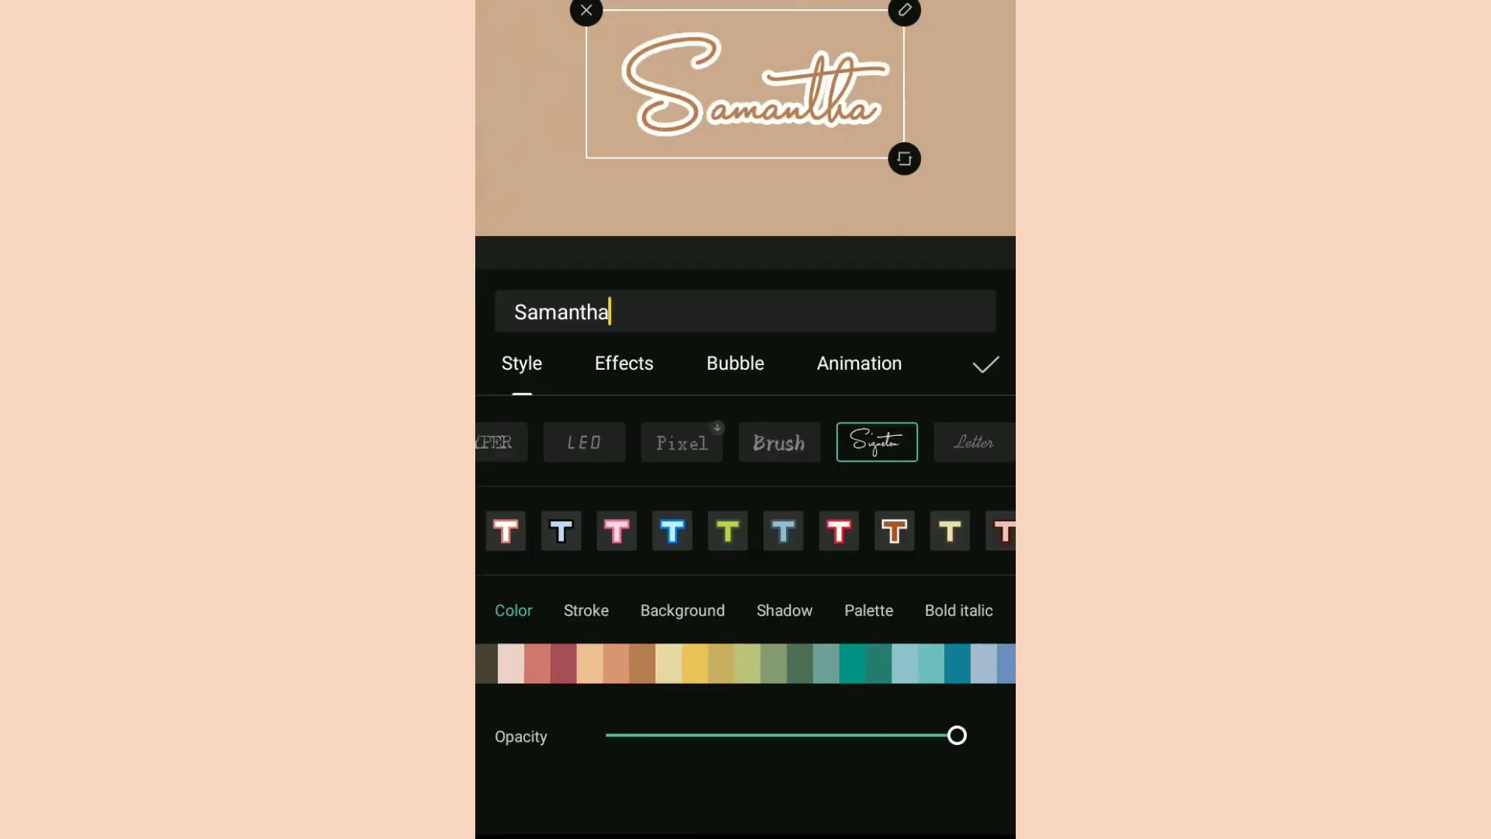
# Try a pink gradient and a rainbow neon glow preset on the Samantha text
pyautogui.click(625, 363)
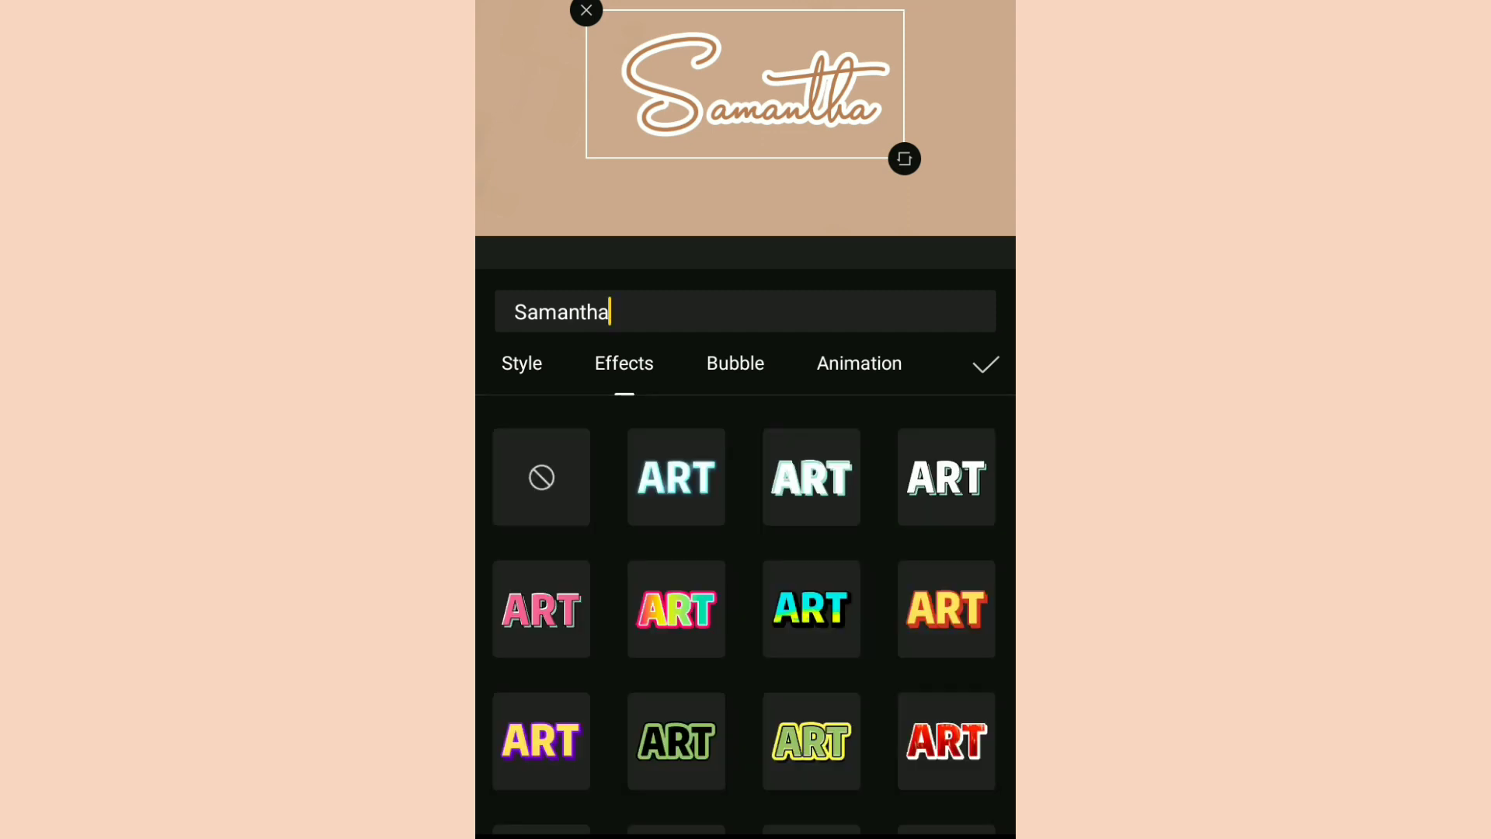
pyautogui.scroll(-3)
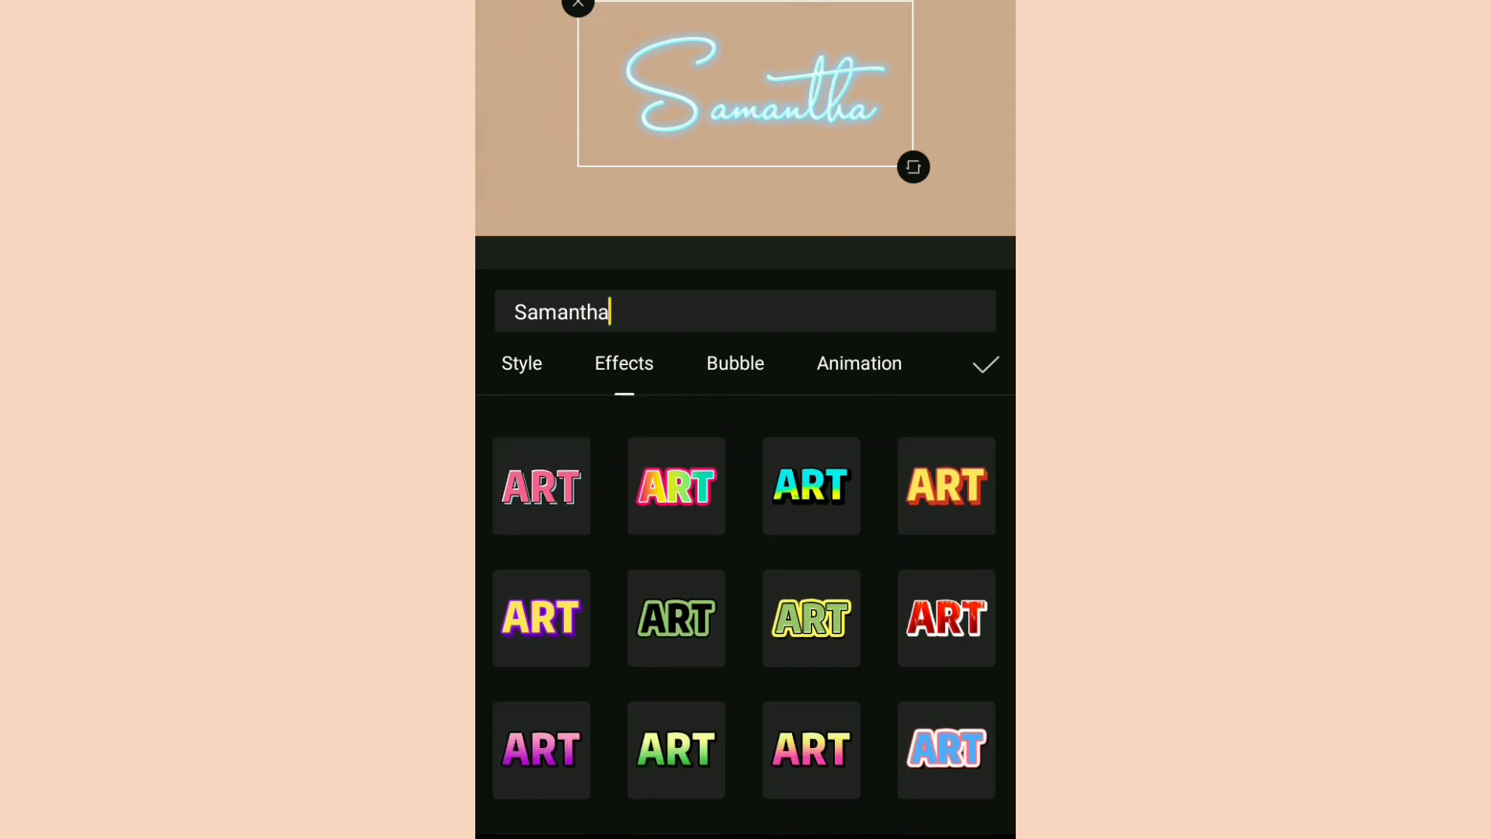
pyautogui.click(540, 661)
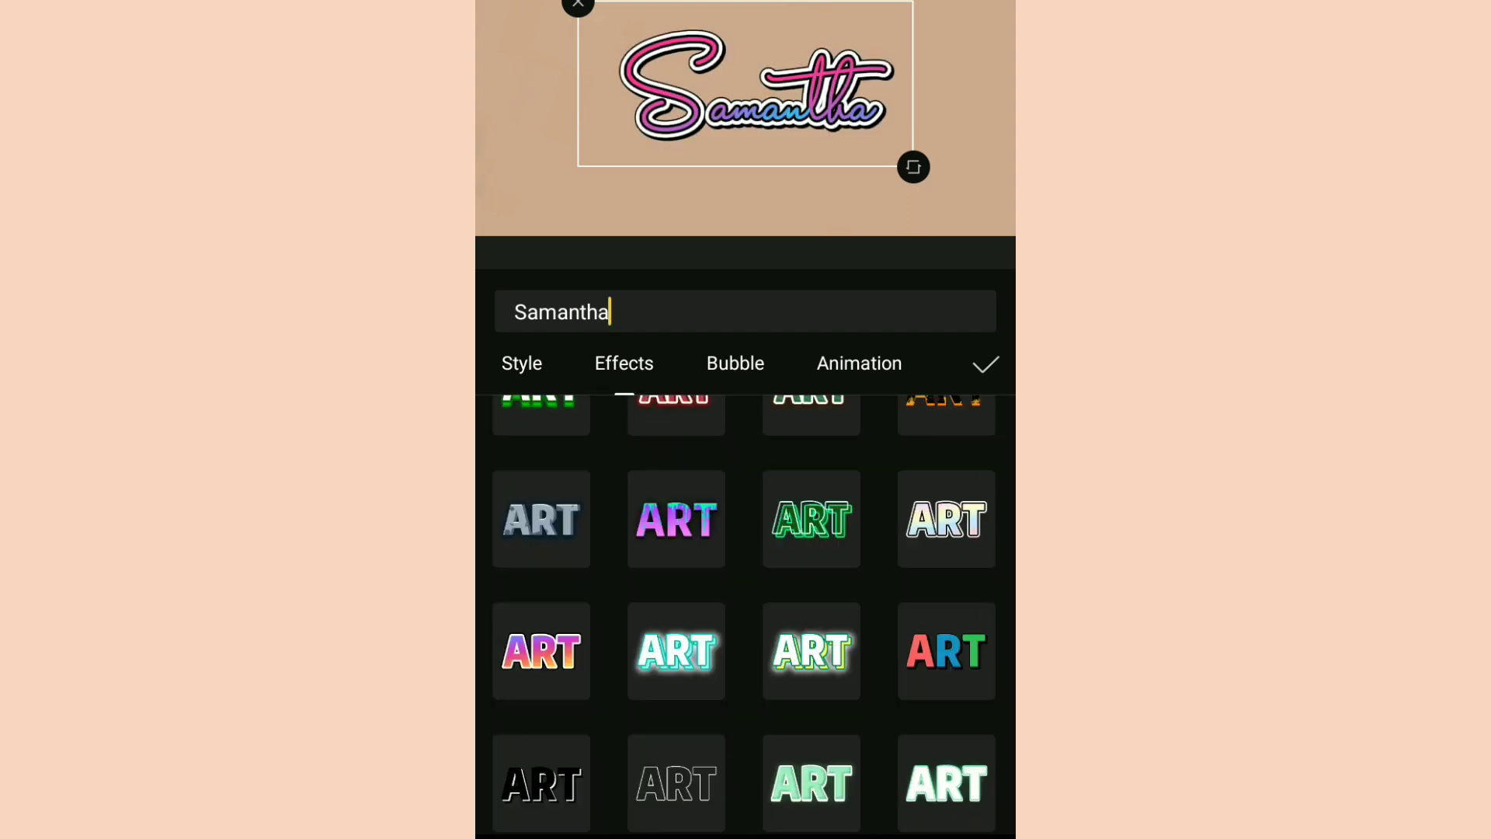
pyautogui.click(624, 363)
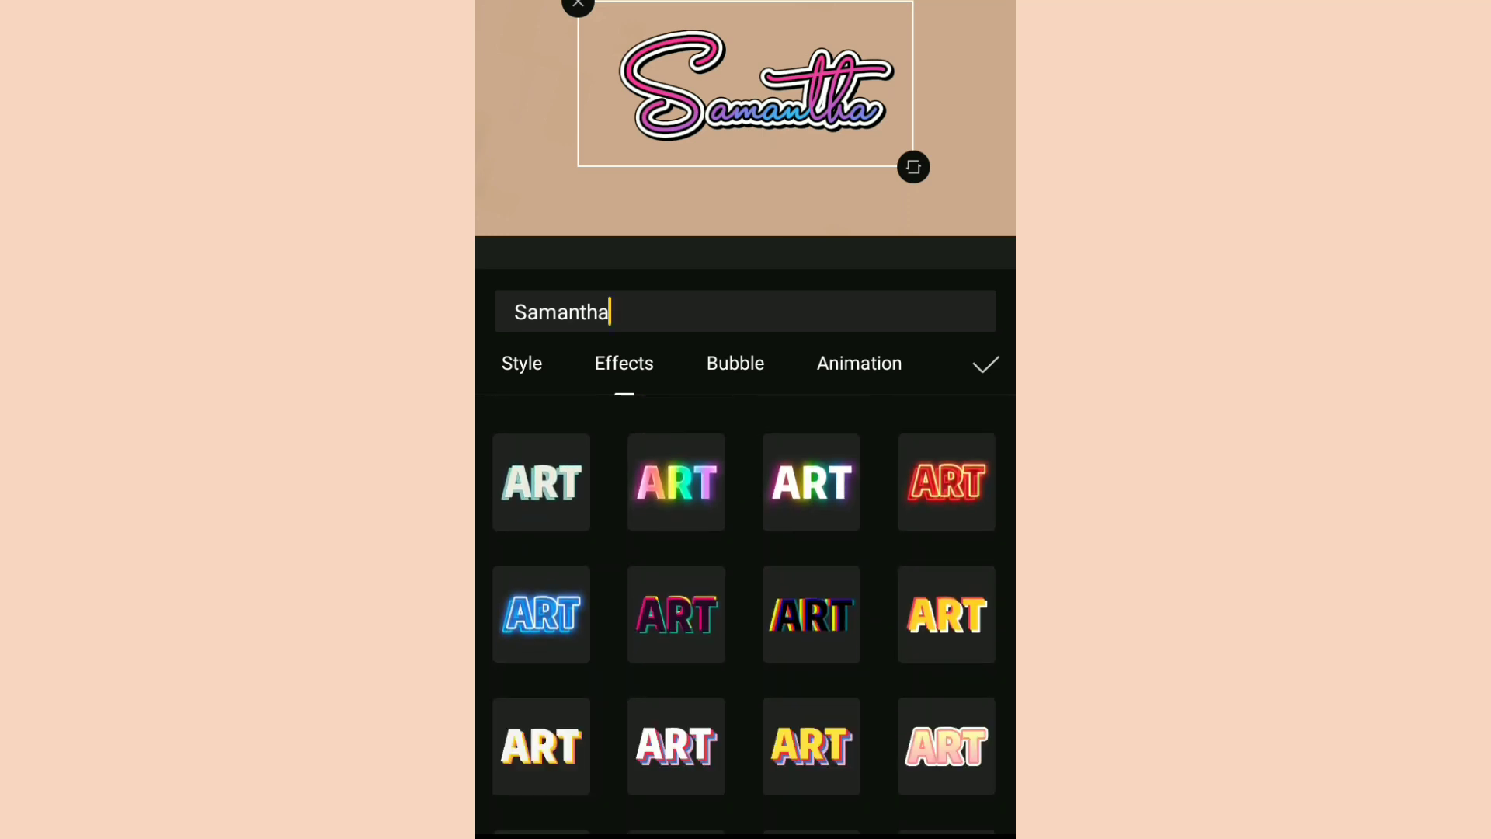
pyautogui.click(676, 482)
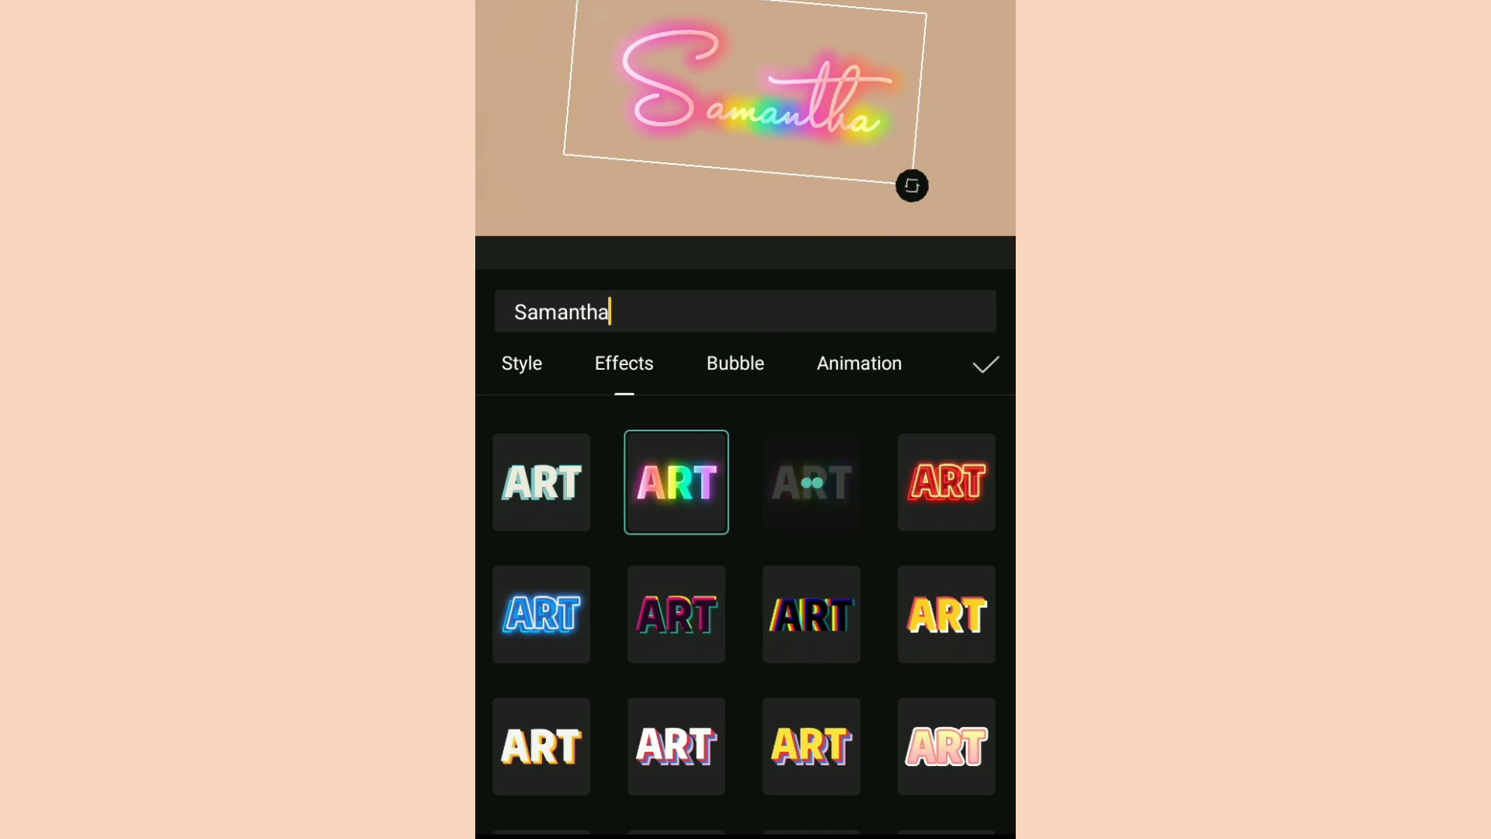
# Settle on the cream fill with blue drop-shadow effect for the name
pyautogui.scroll(-3)
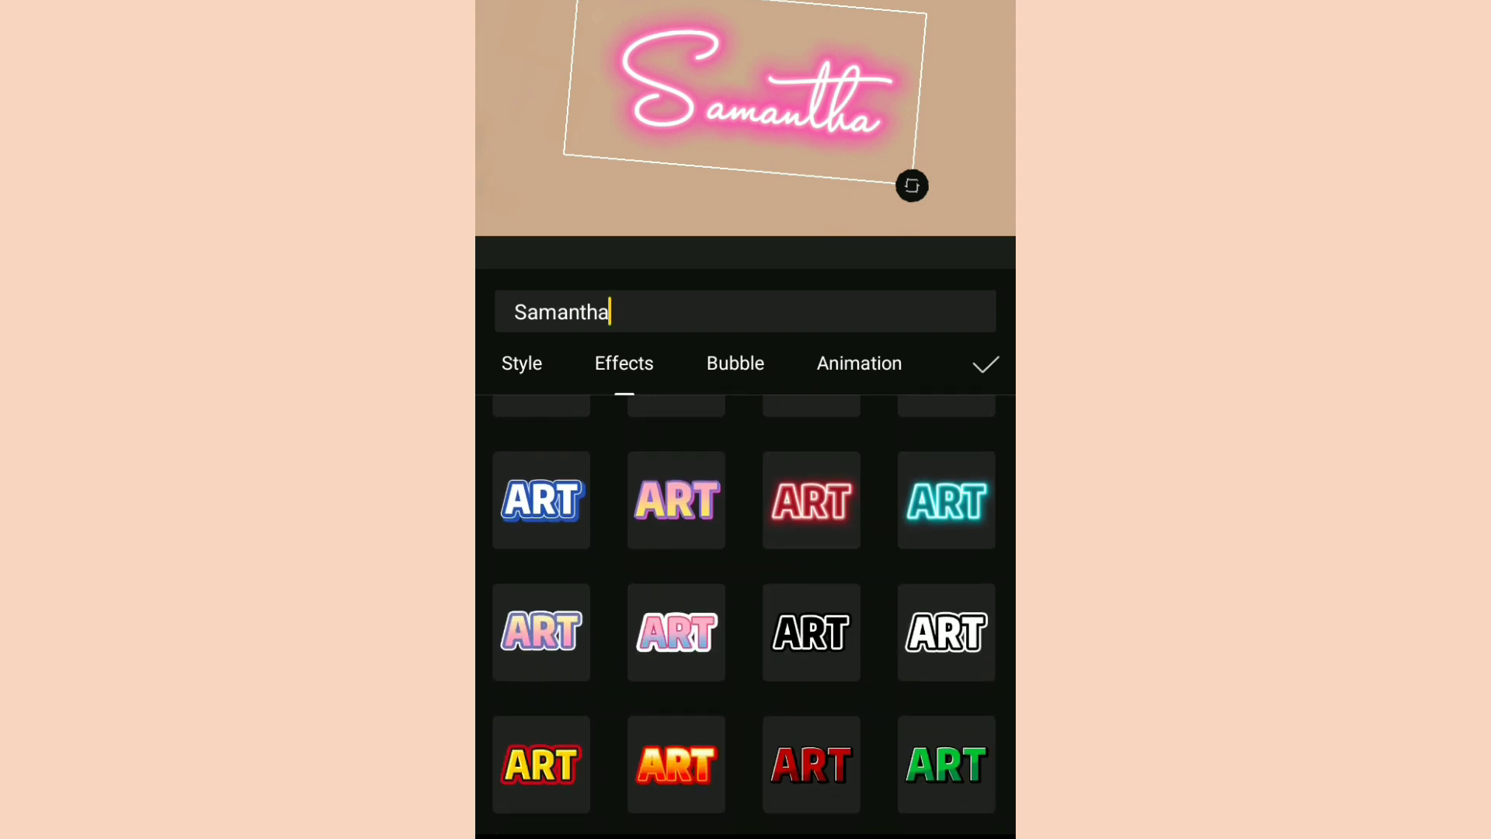
pyautogui.click(811, 588)
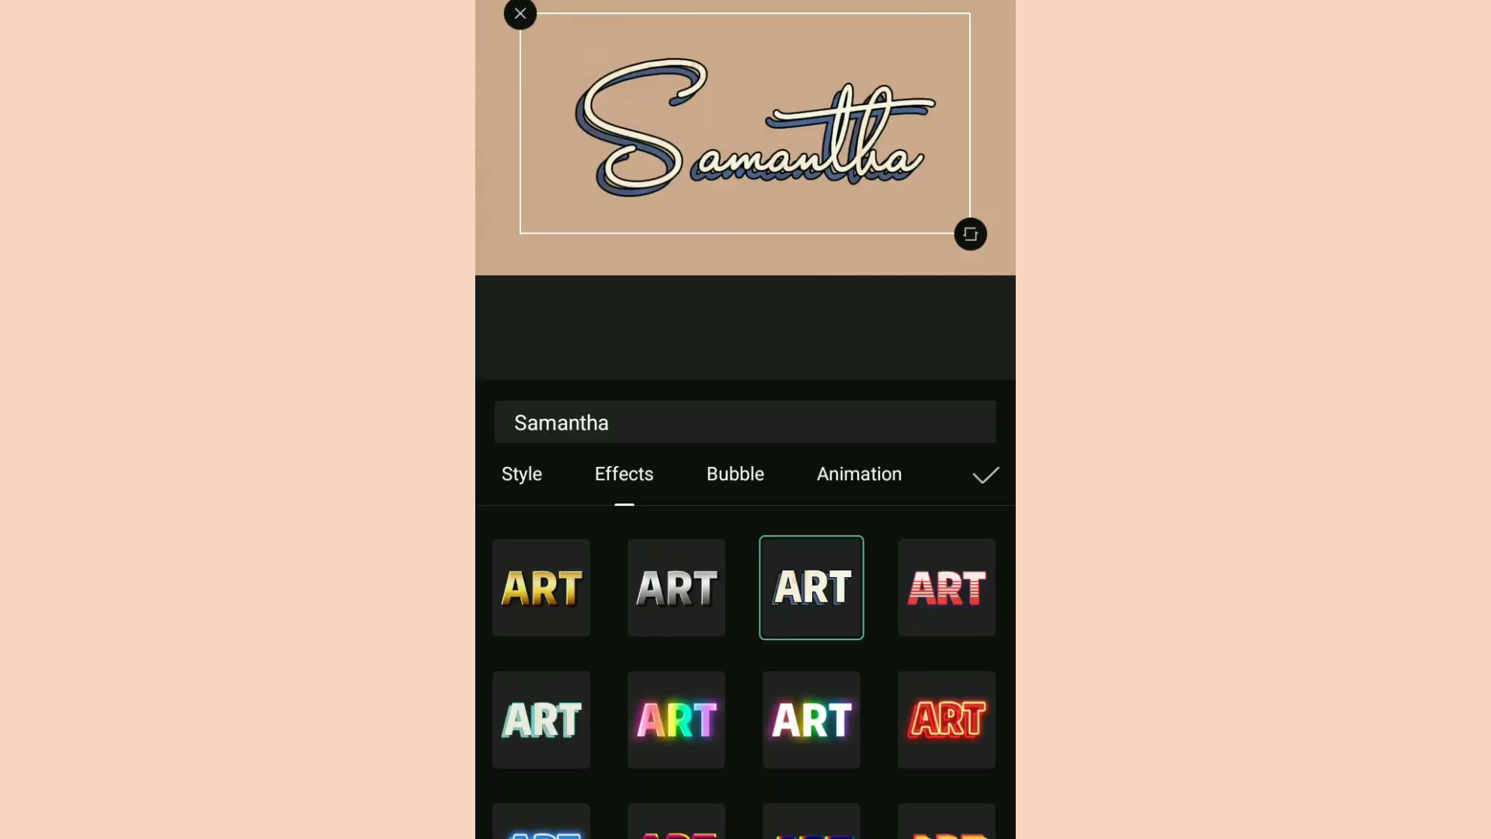
# Browse far down the Bubble presets for the Samantha text
pyautogui.click(735, 474)
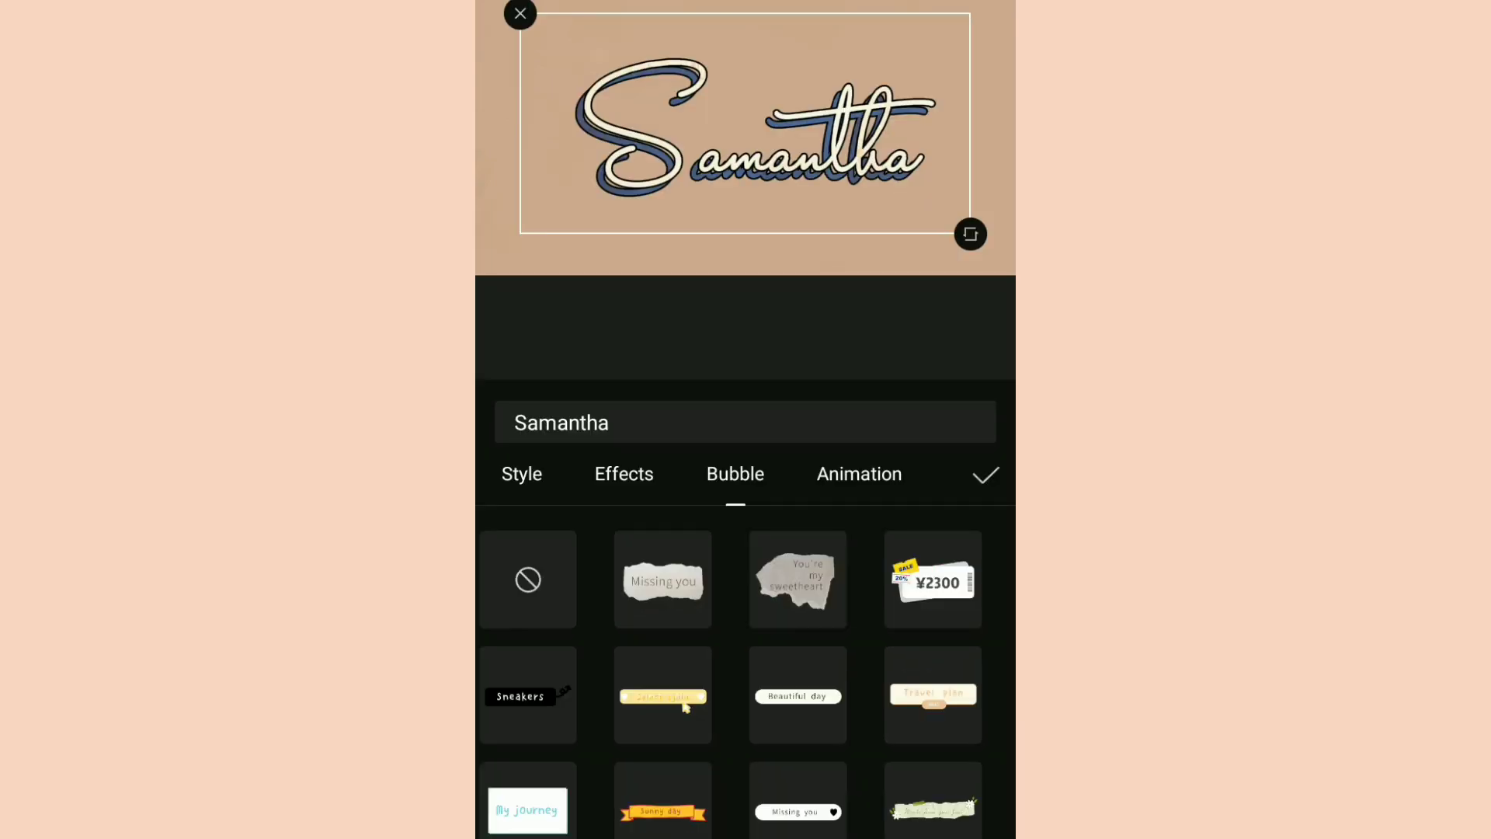
pyautogui.scroll(-3)
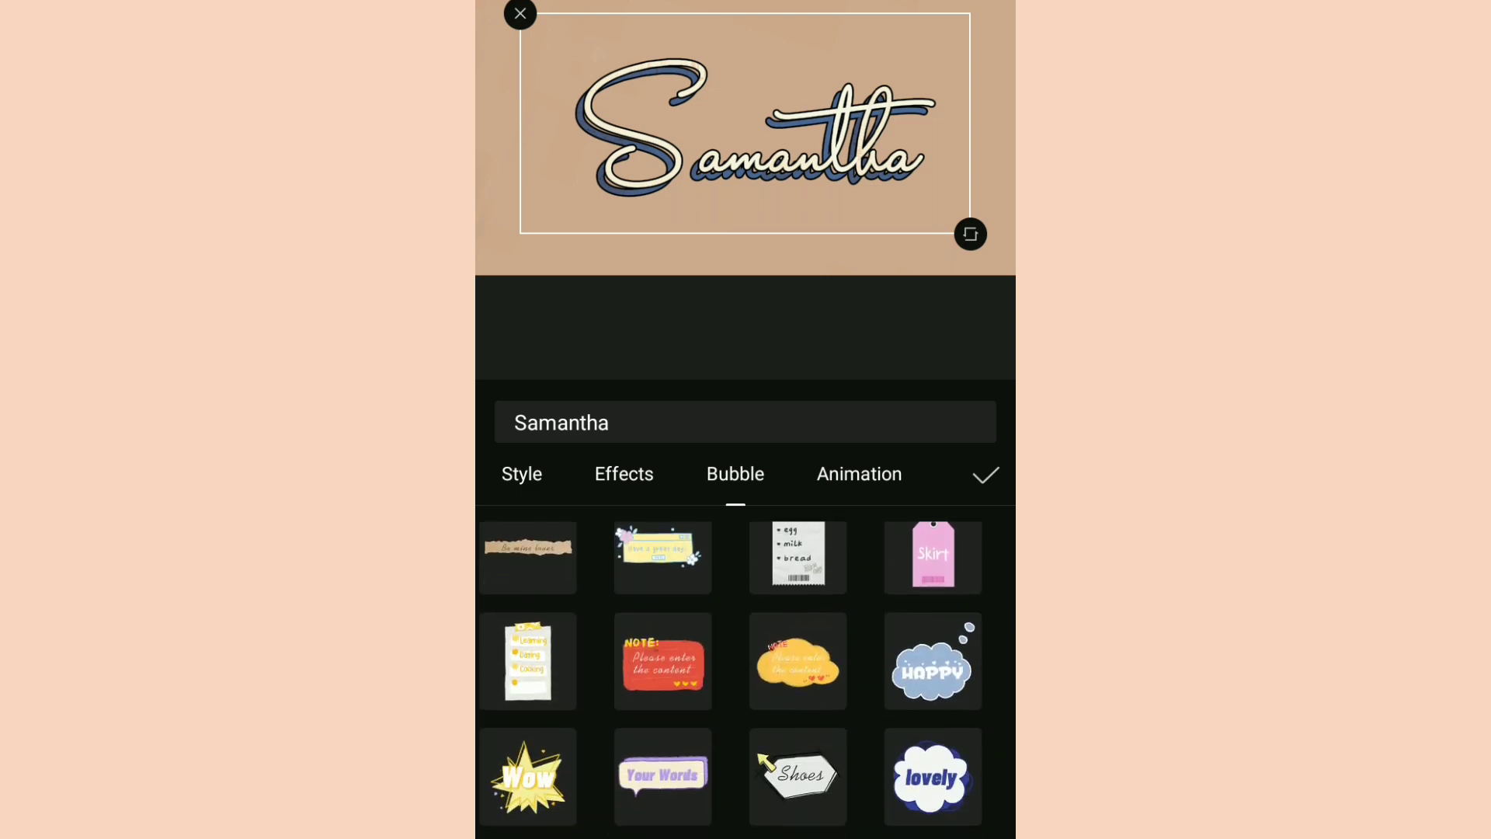
pyautogui.scroll(-3)
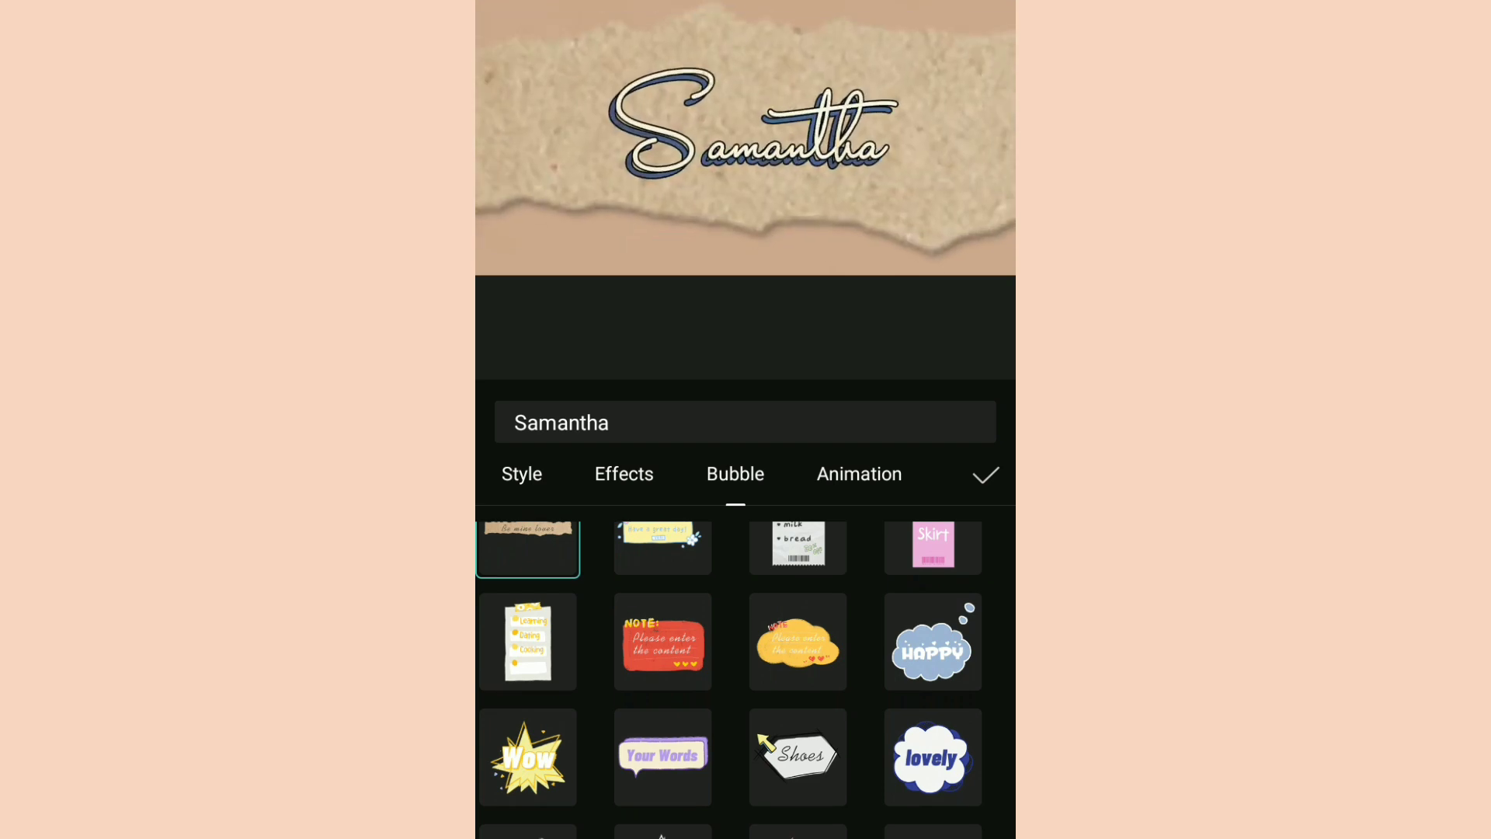
pyautogui.scroll(-3)
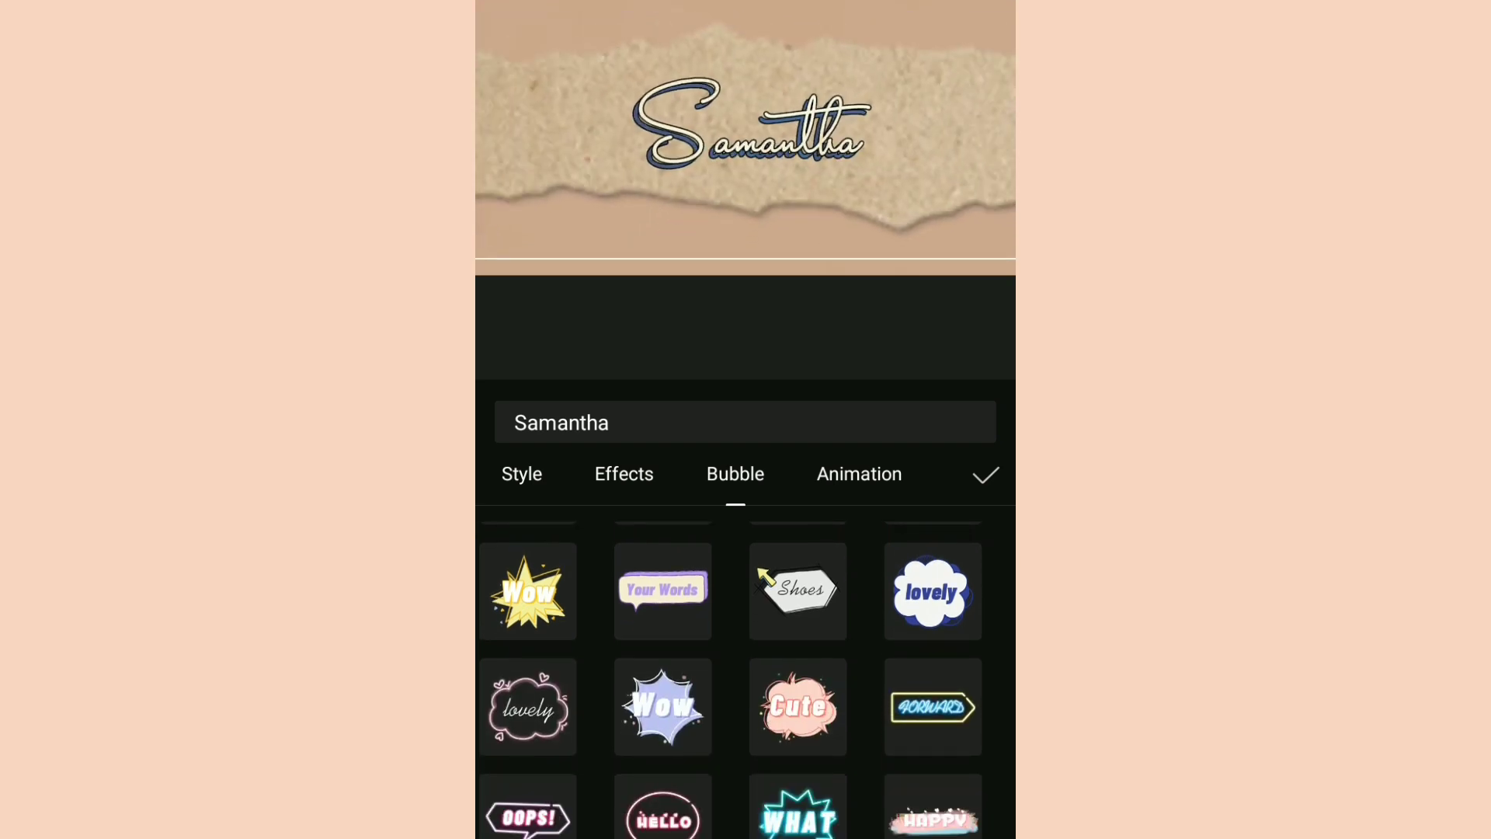
pyautogui.scroll(-3)
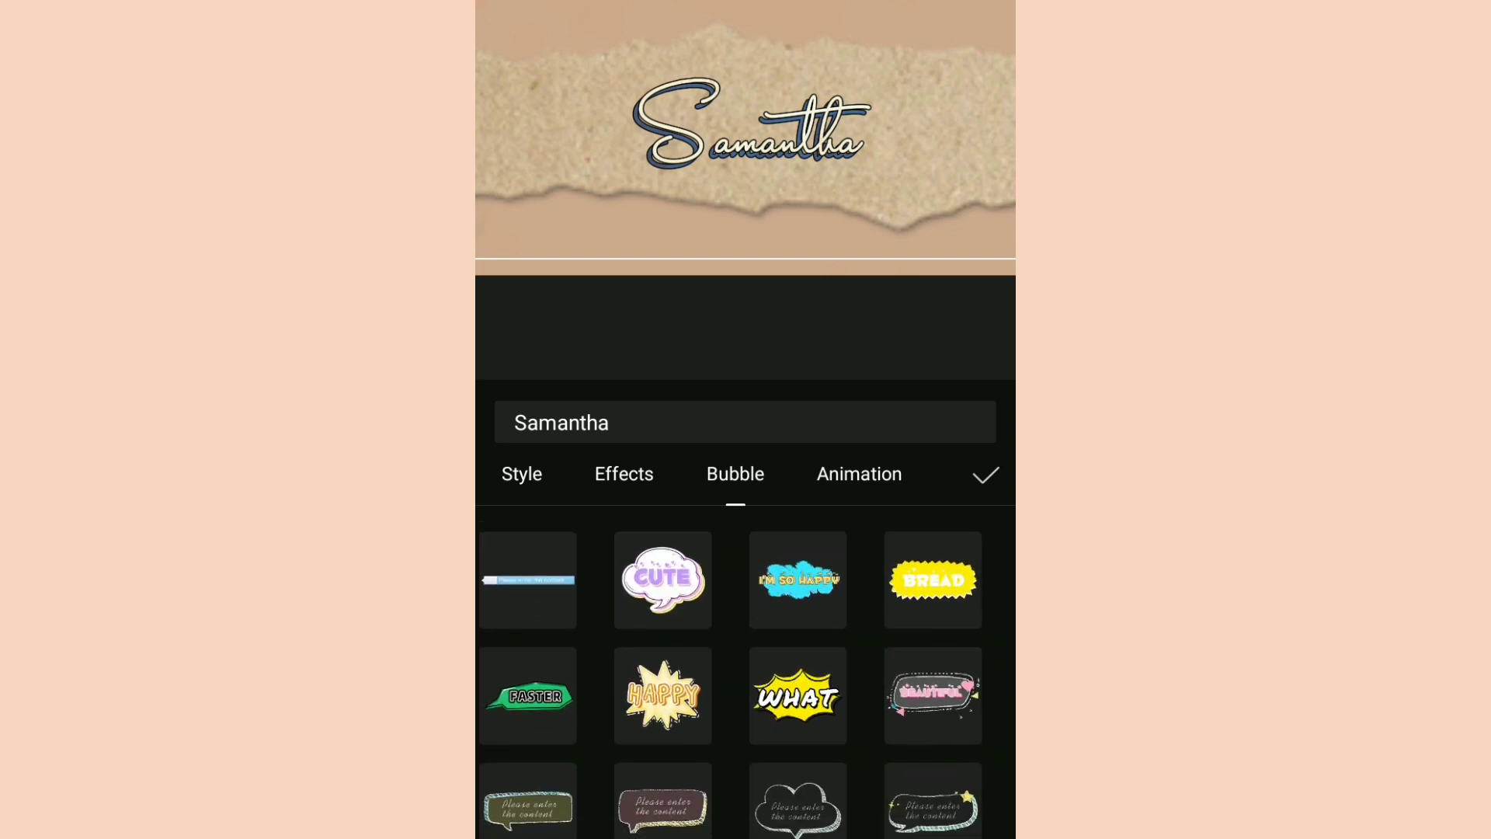
pyautogui.scroll(-3)
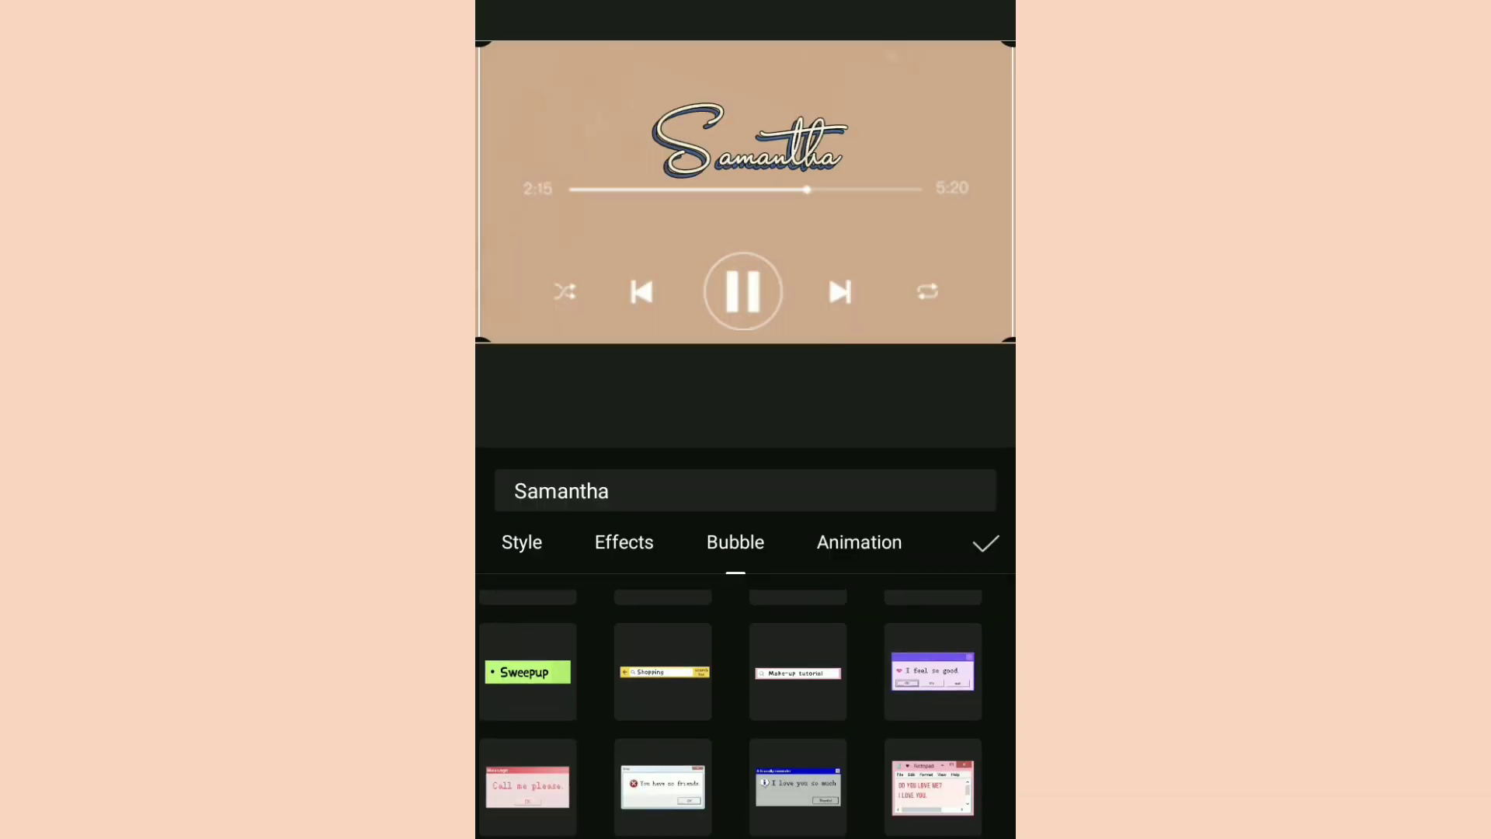
# Try retro dialog and taped-note bubbles, keep the vertical pink neon bubble at the right edge
pyautogui.click(797, 786)
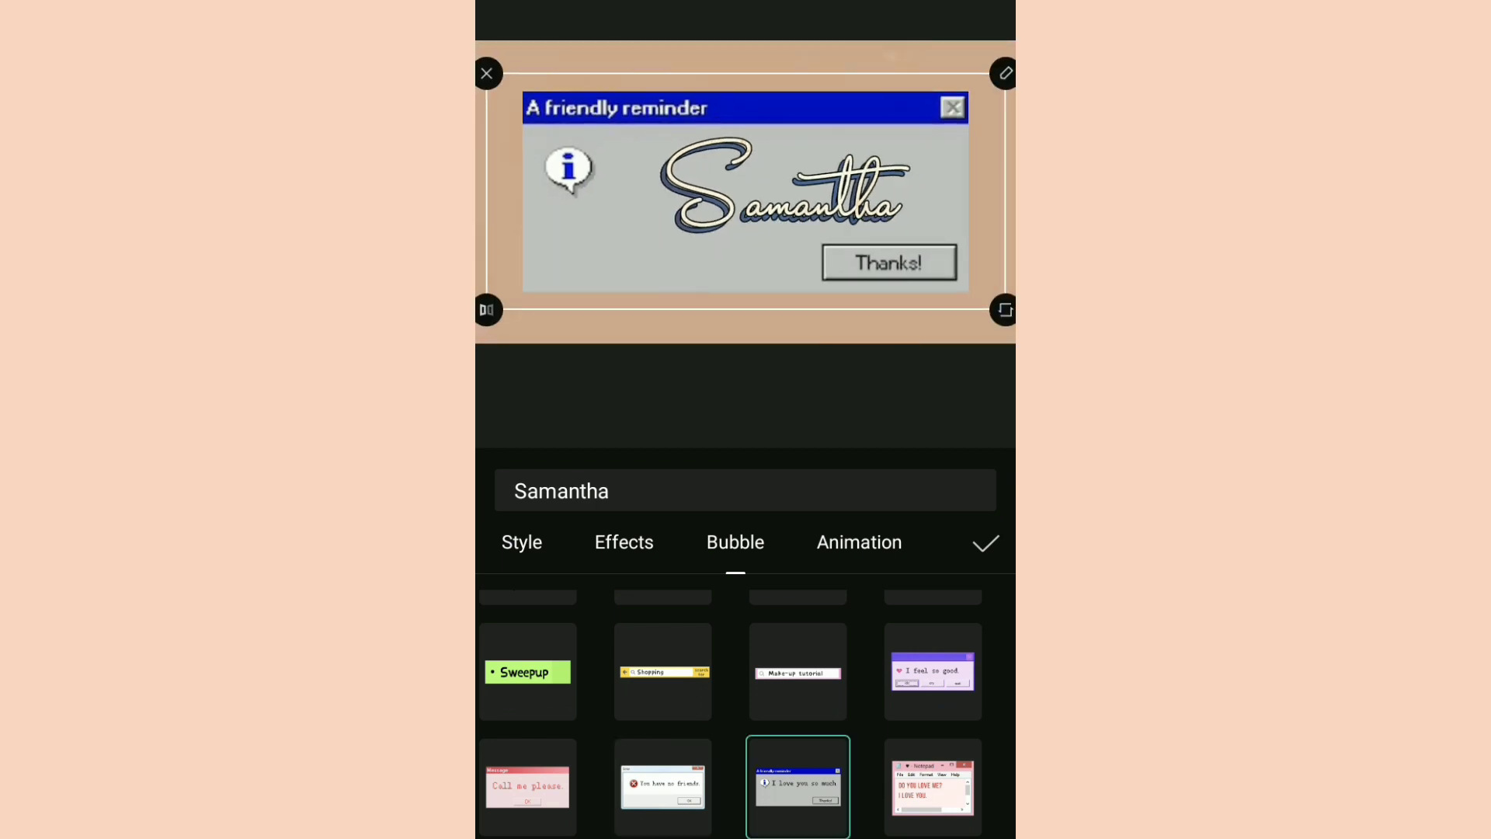
pyautogui.click(661, 786)
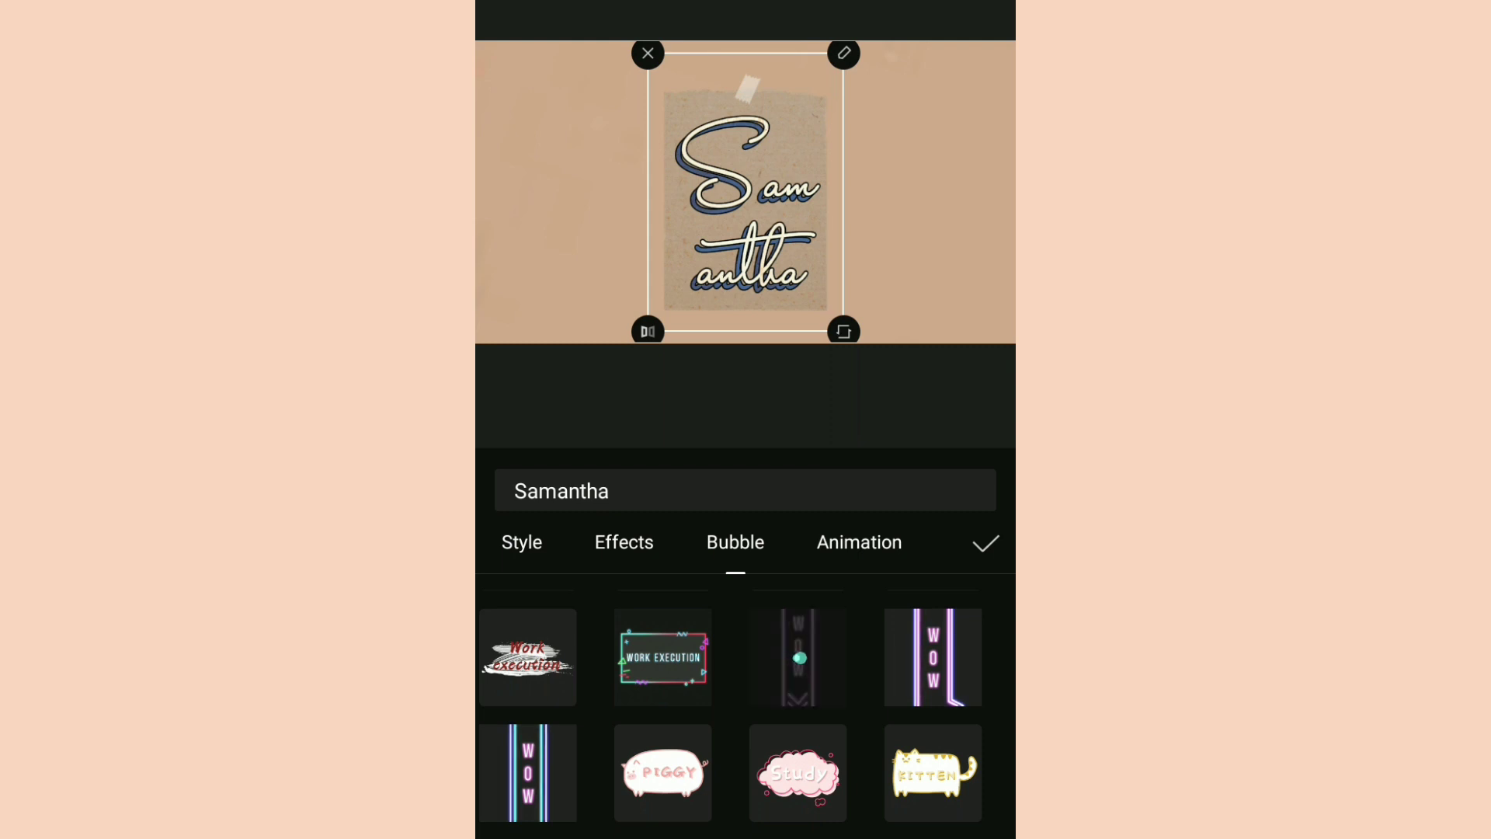
pyautogui.click(797, 655)
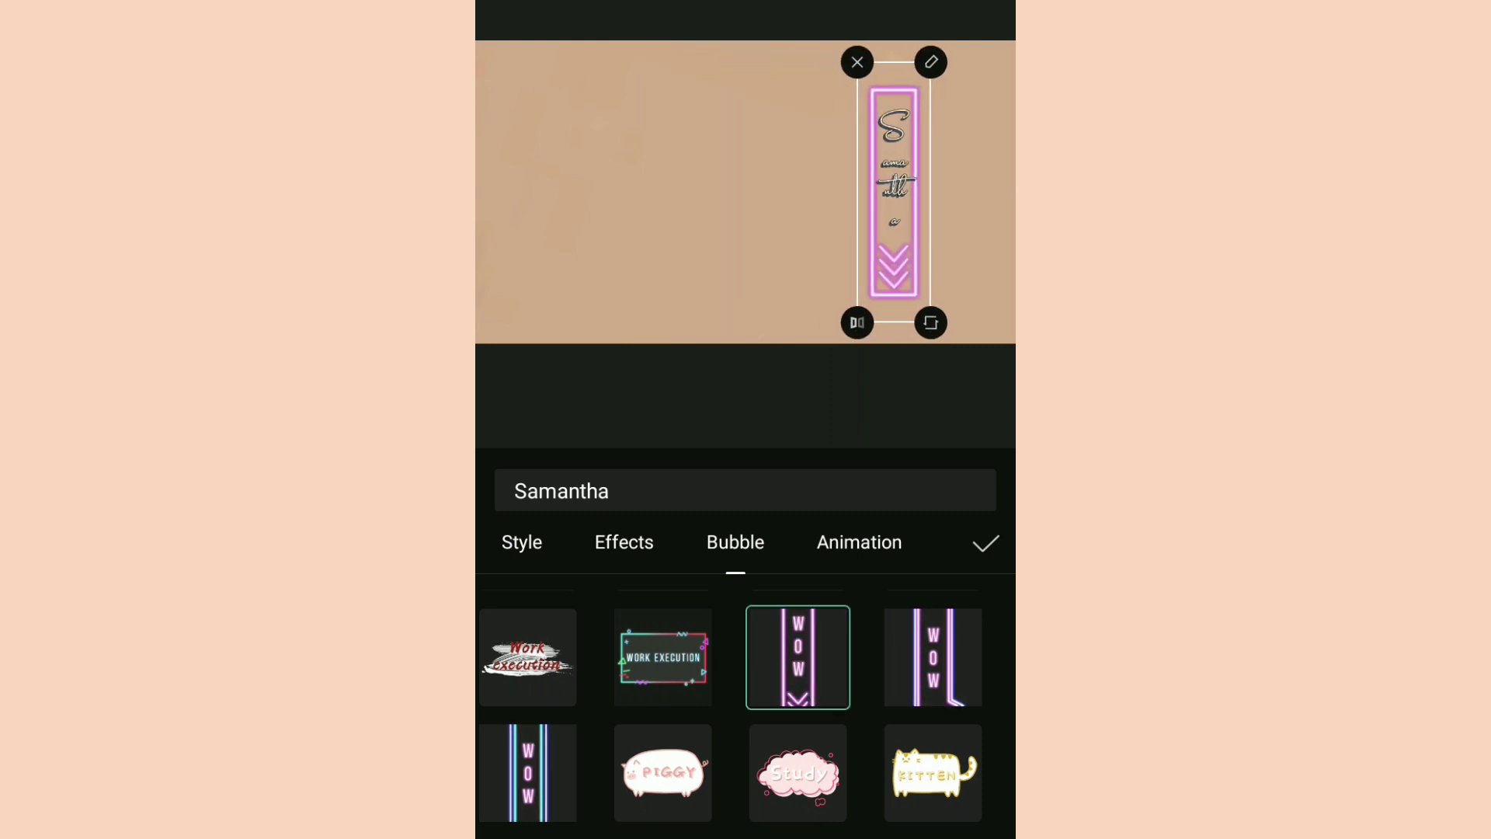
pyautogui.moveTo(891, 190); pyautogui.dragTo(960, 189)
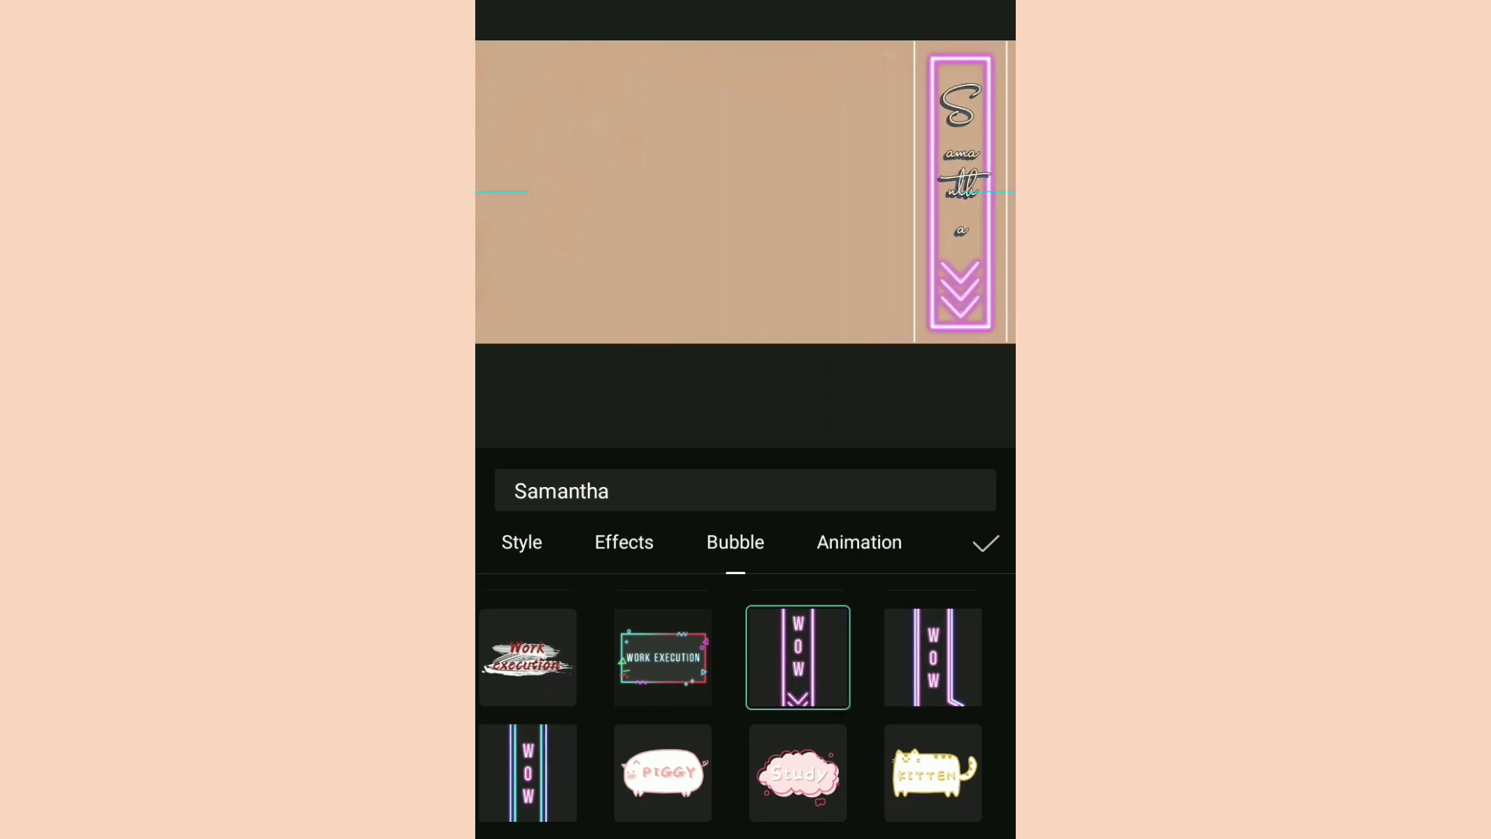
pyautogui.click(623, 542)
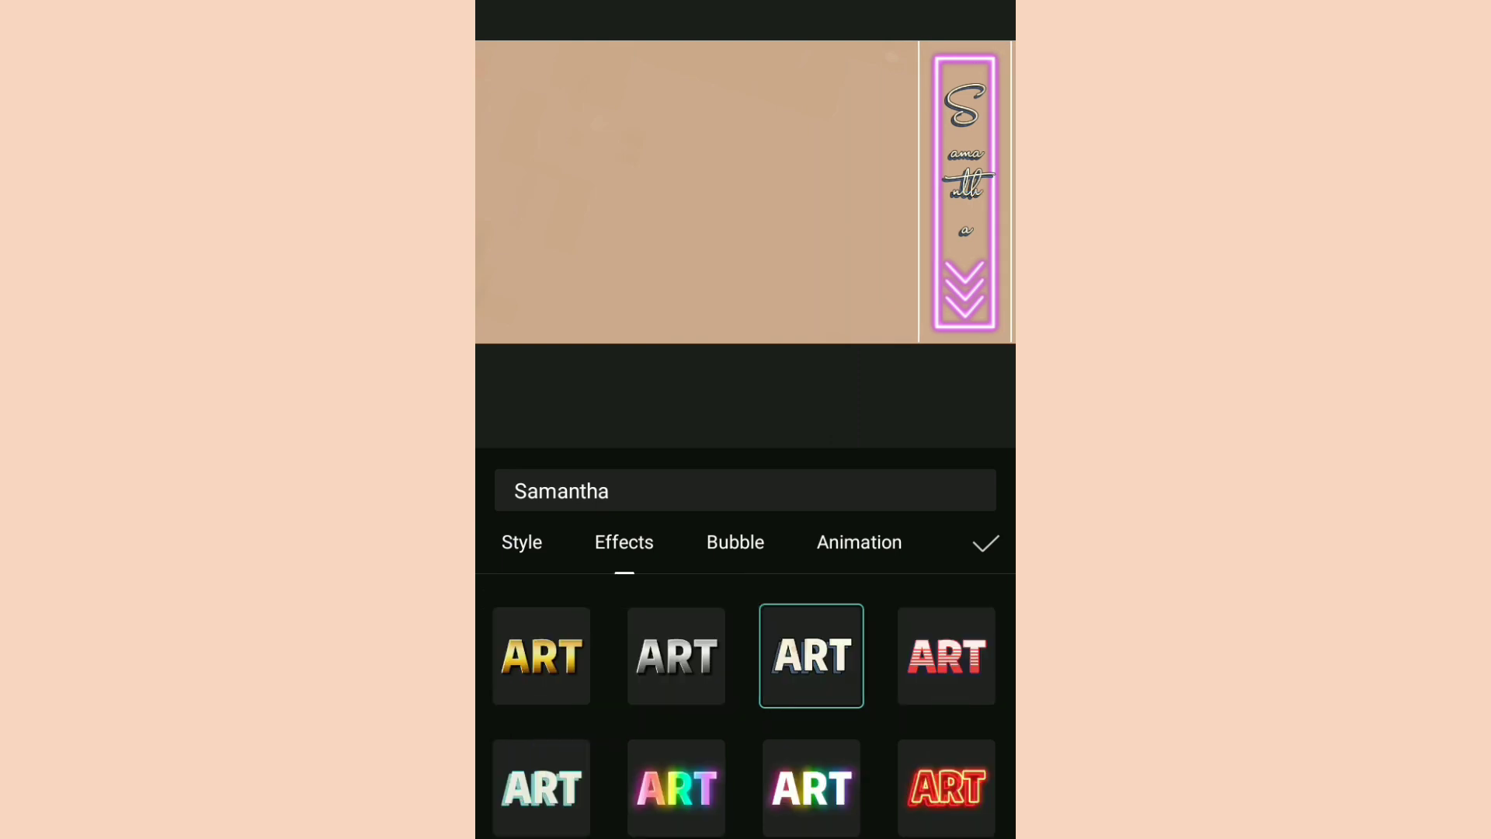
# Give the name a cyan glow, move the neon bubble to the left edge, and confirm the styling
pyautogui.hscroll(-3)
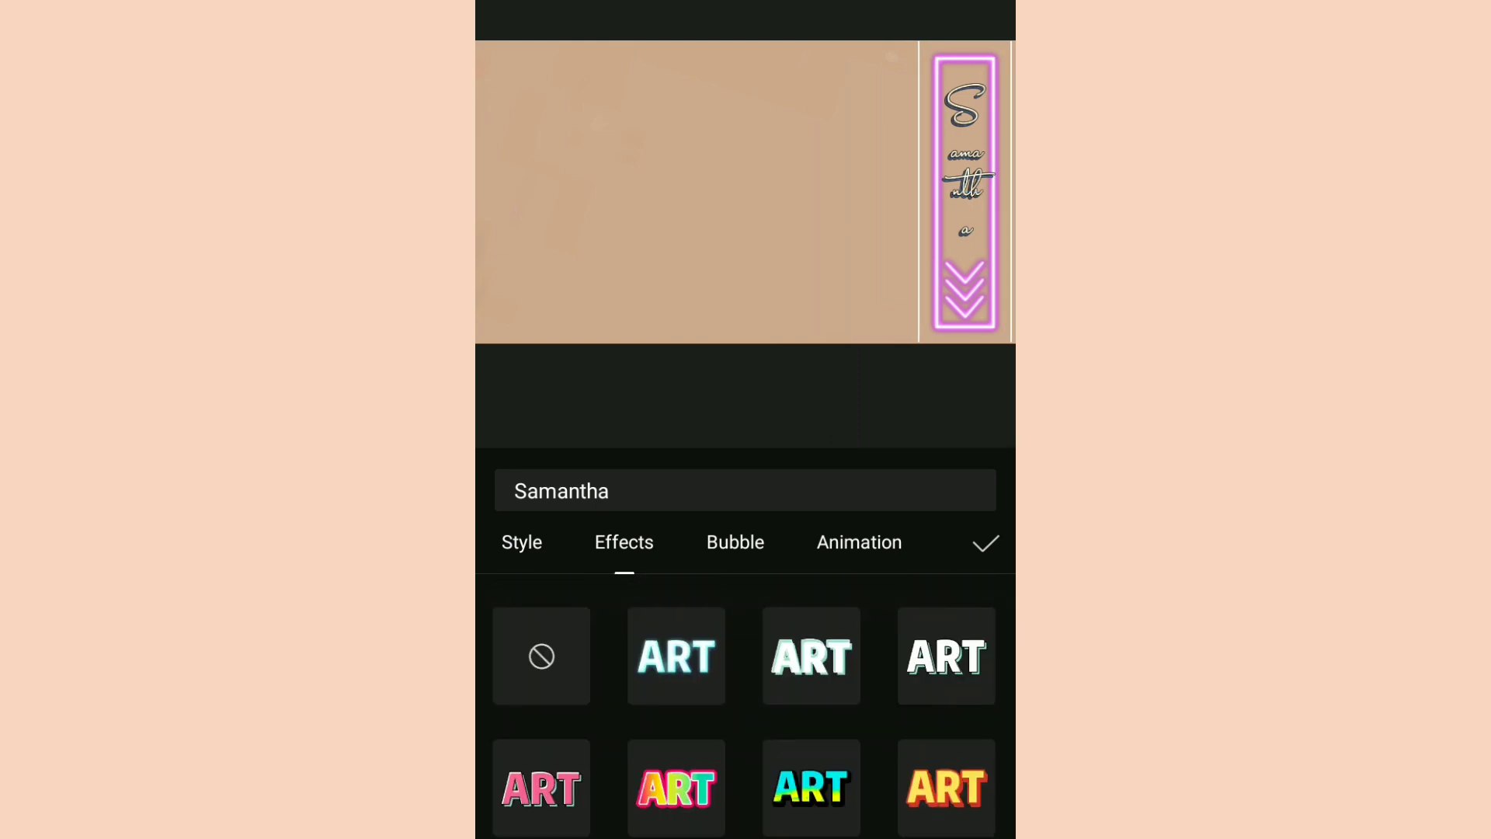
pyautogui.click(676, 655)
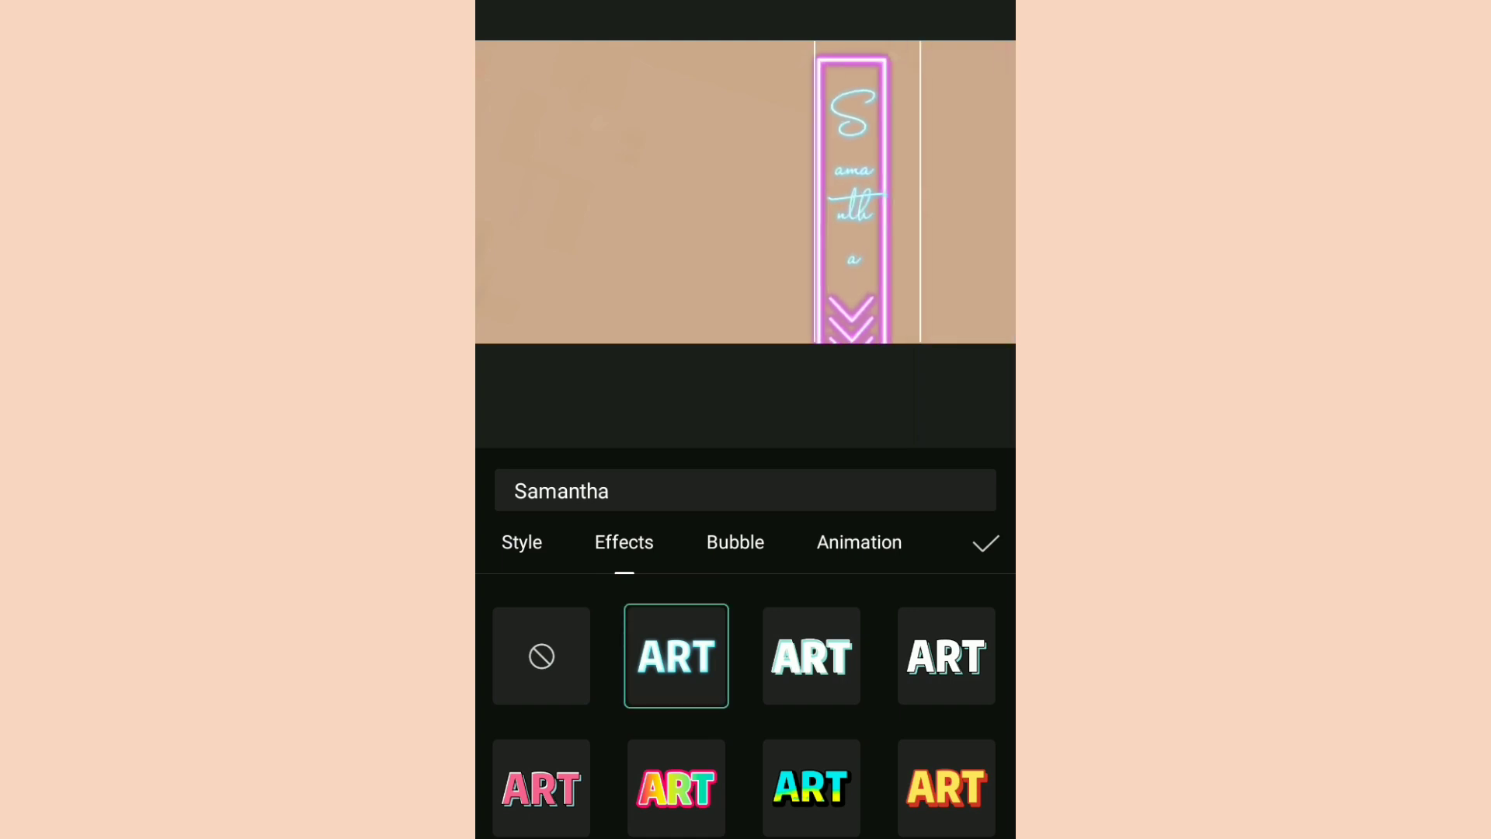
pyautogui.moveTo(851, 190); pyautogui.dragTo(556, 189)
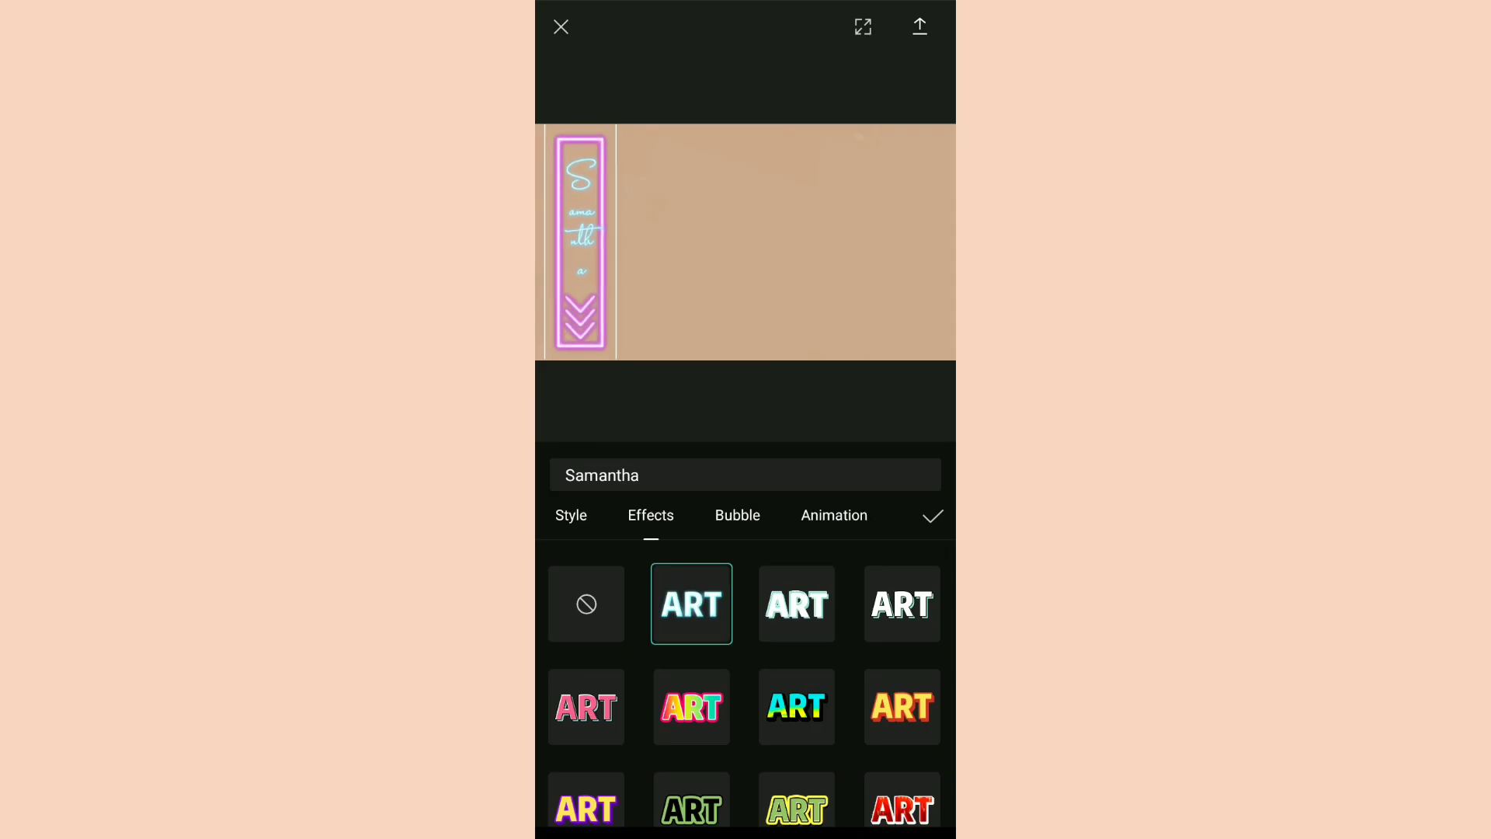
pyautogui.click(930, 516)
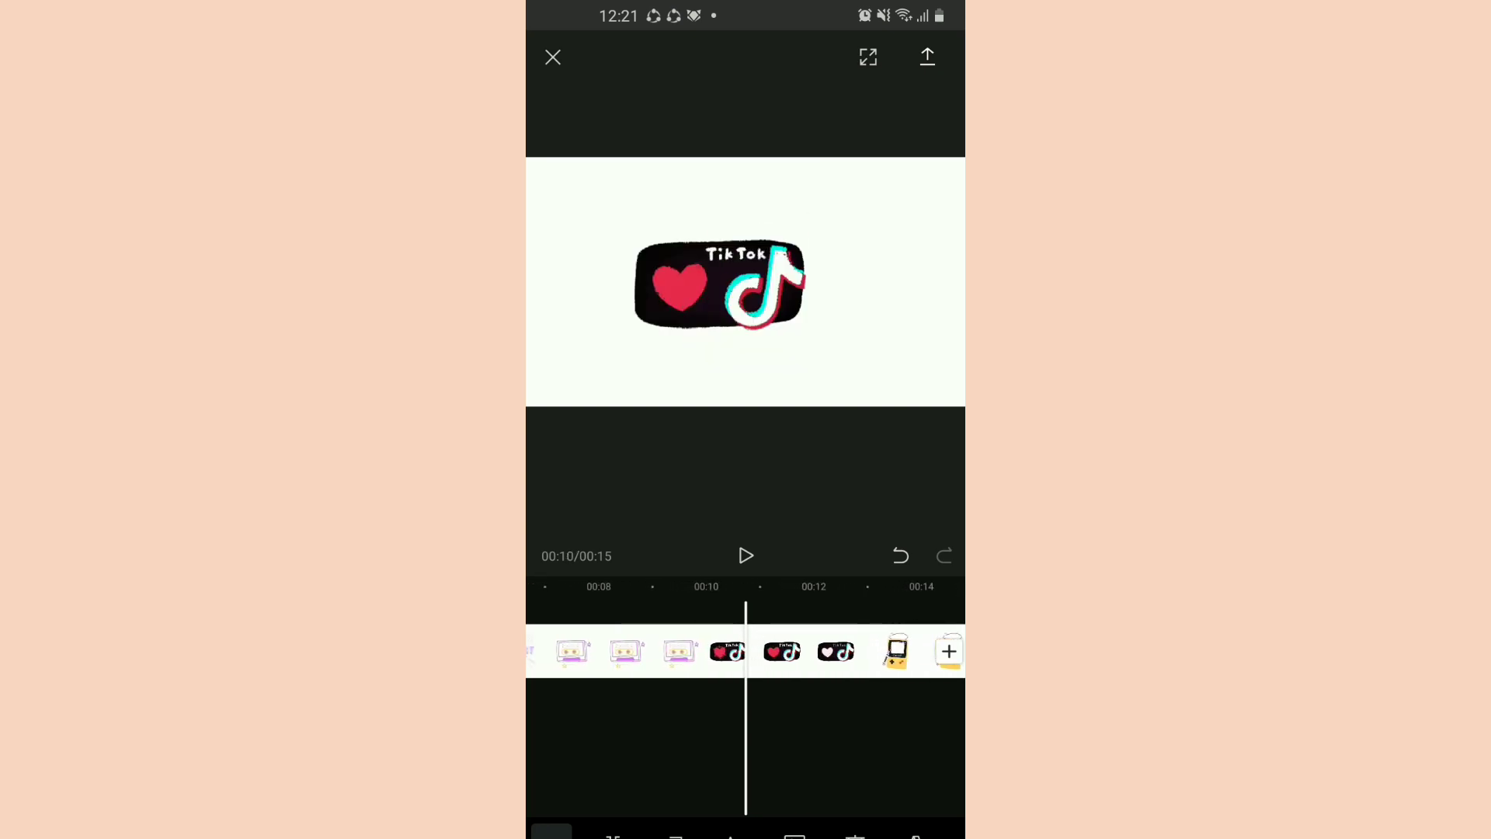
# Export the video at 1080p and 30 fps
pyautogui.click(926, 58)
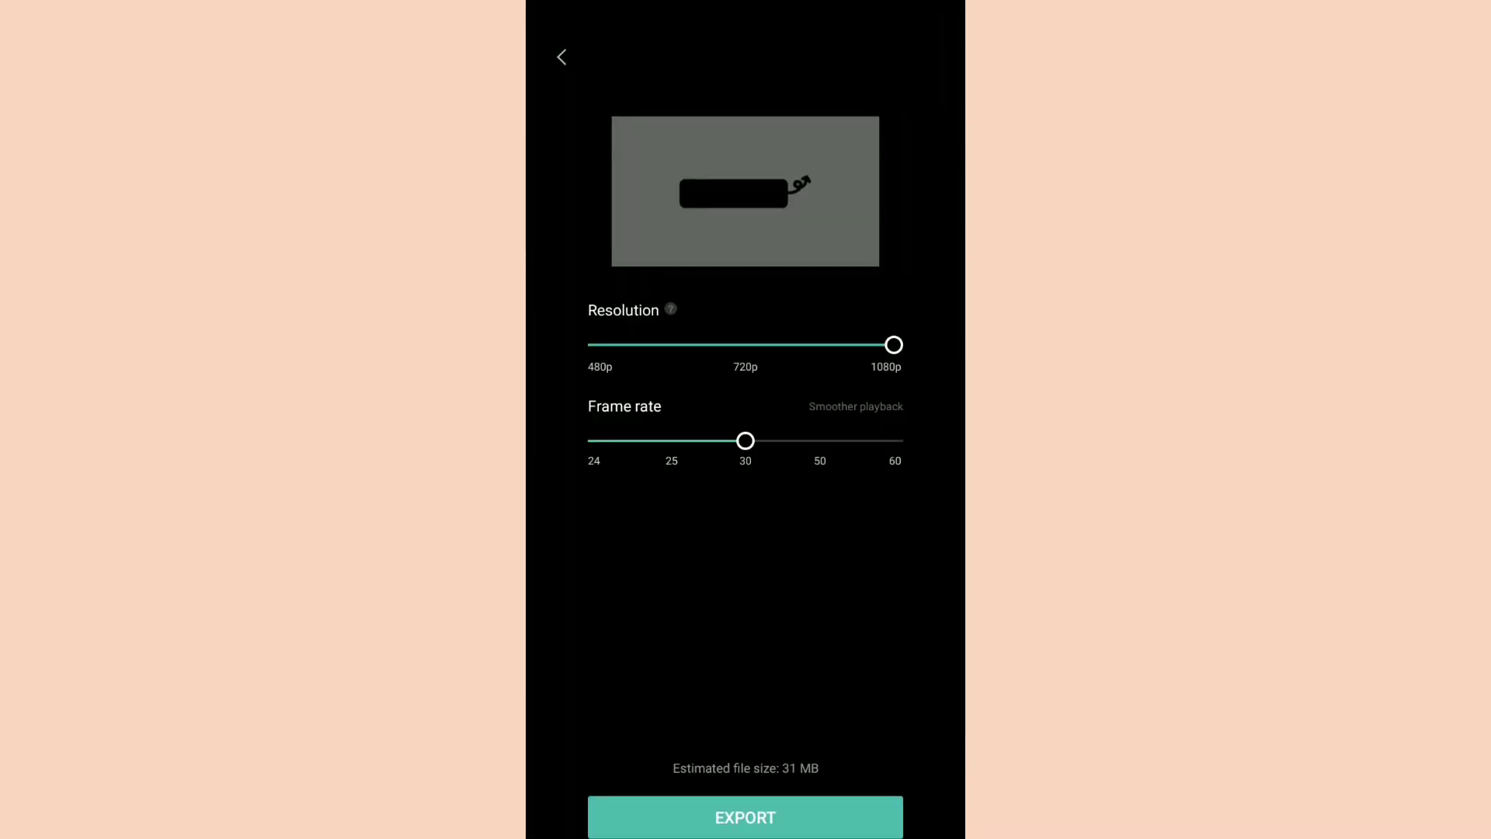
pyautogui.click(744, 817)
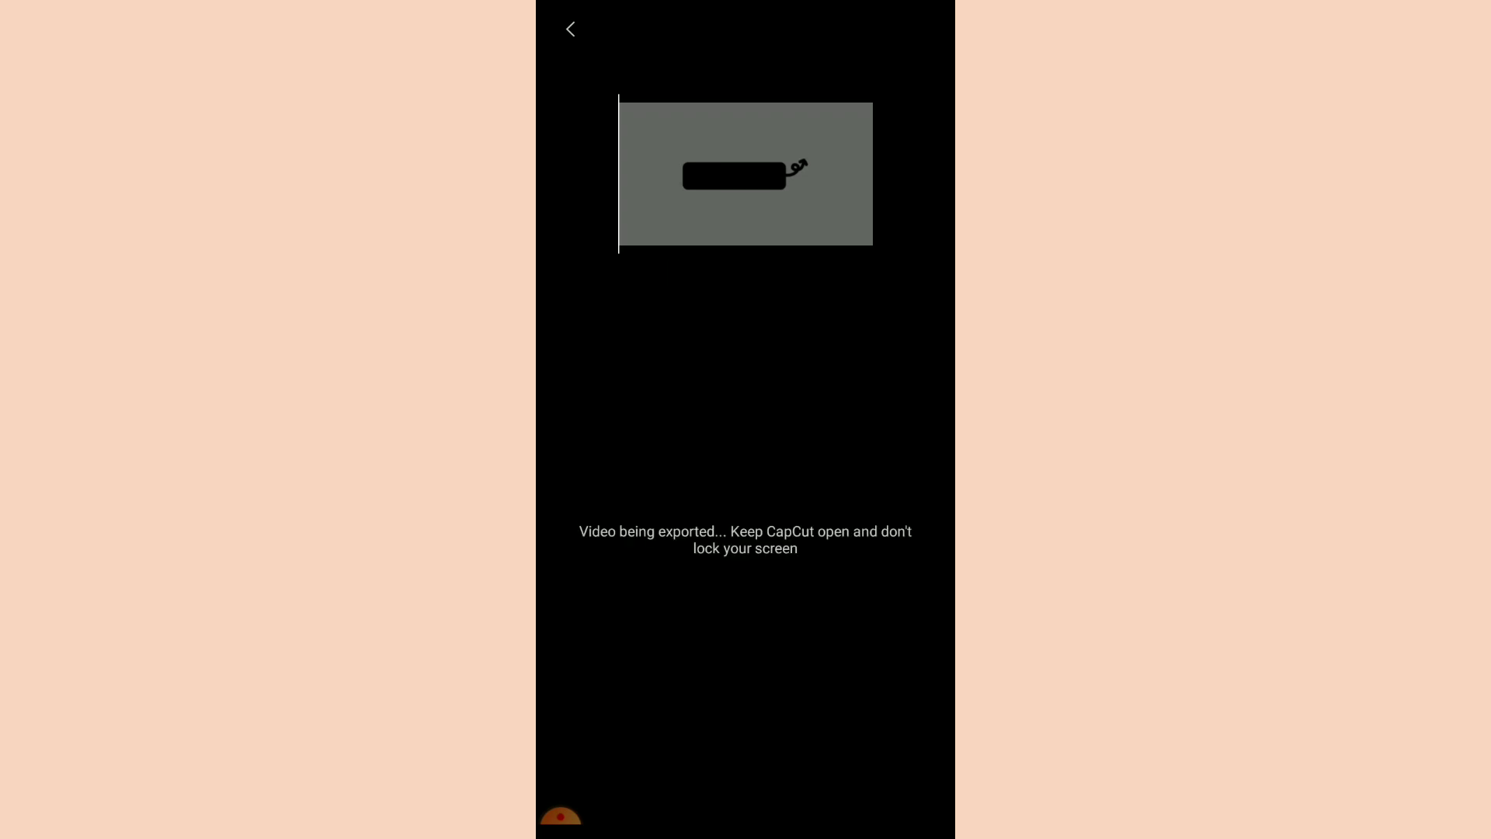